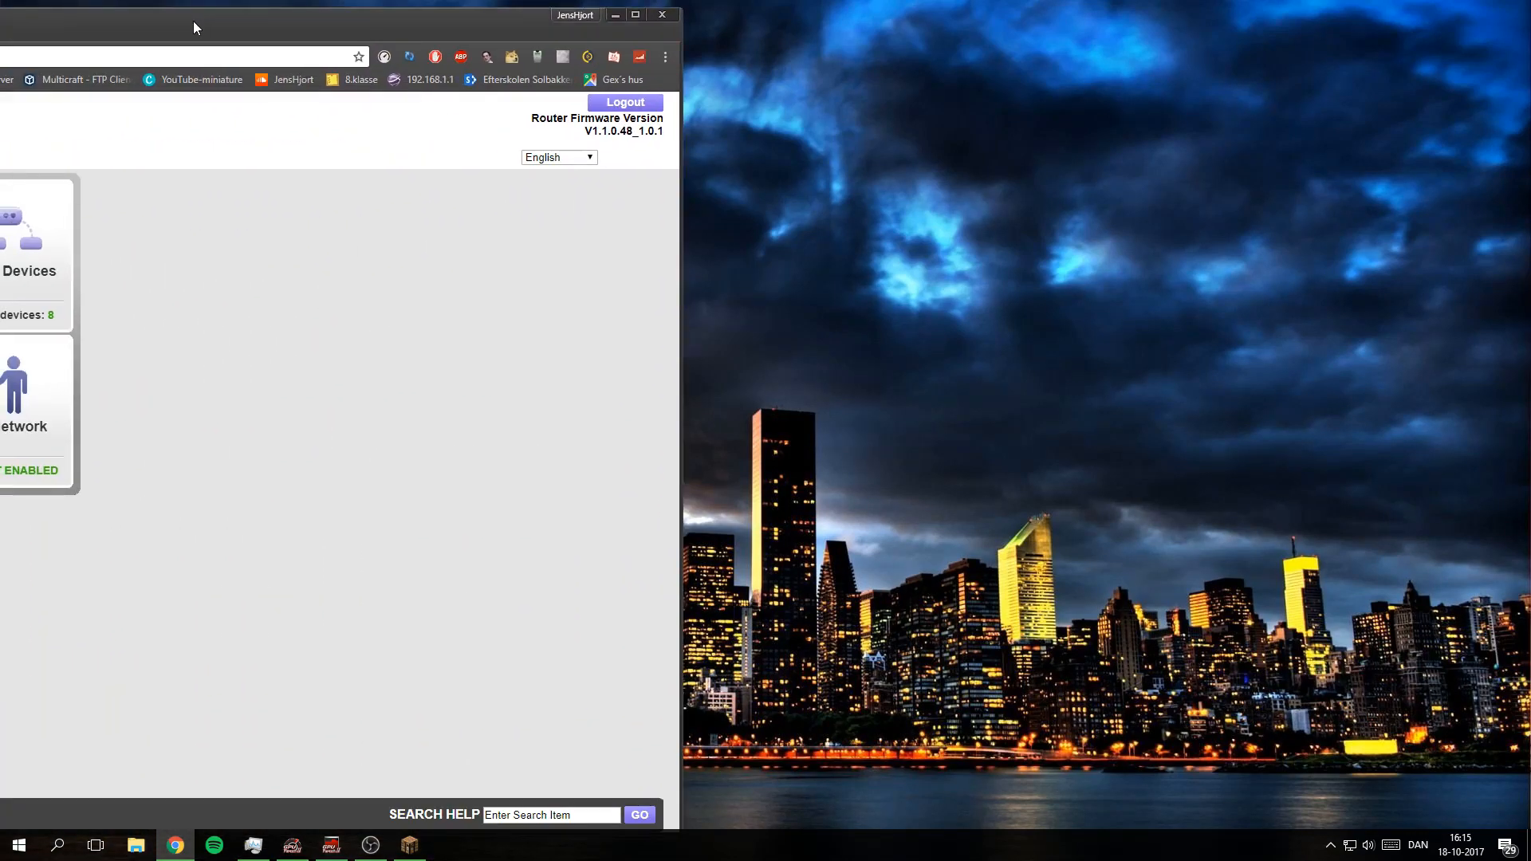
- Maximize the browser window showing the NETGEAR genie page at 192.168.1.1
click(632, 14)
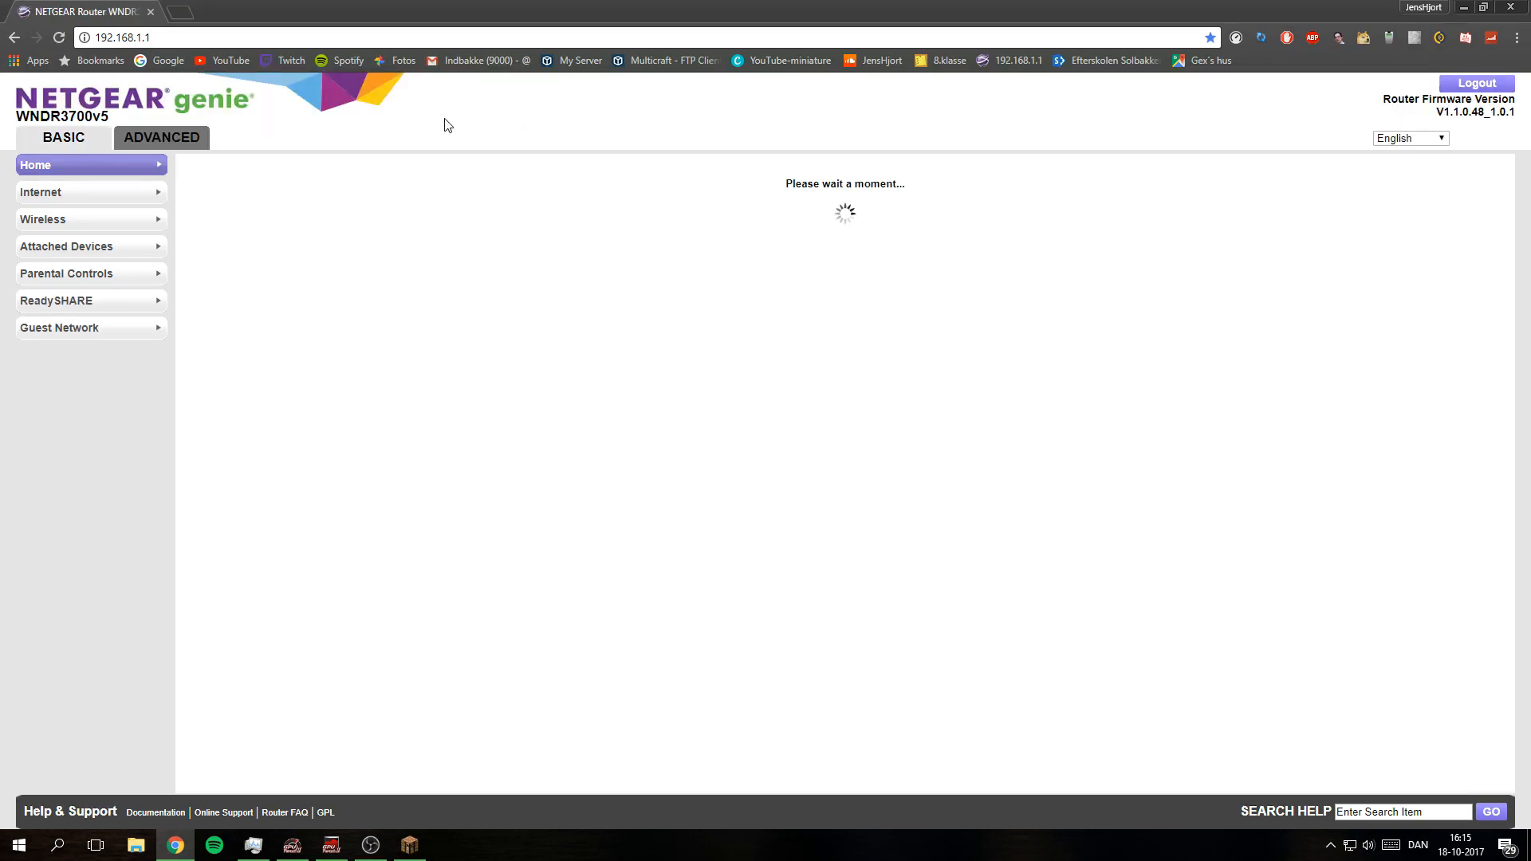
mouse_move(261, 95)
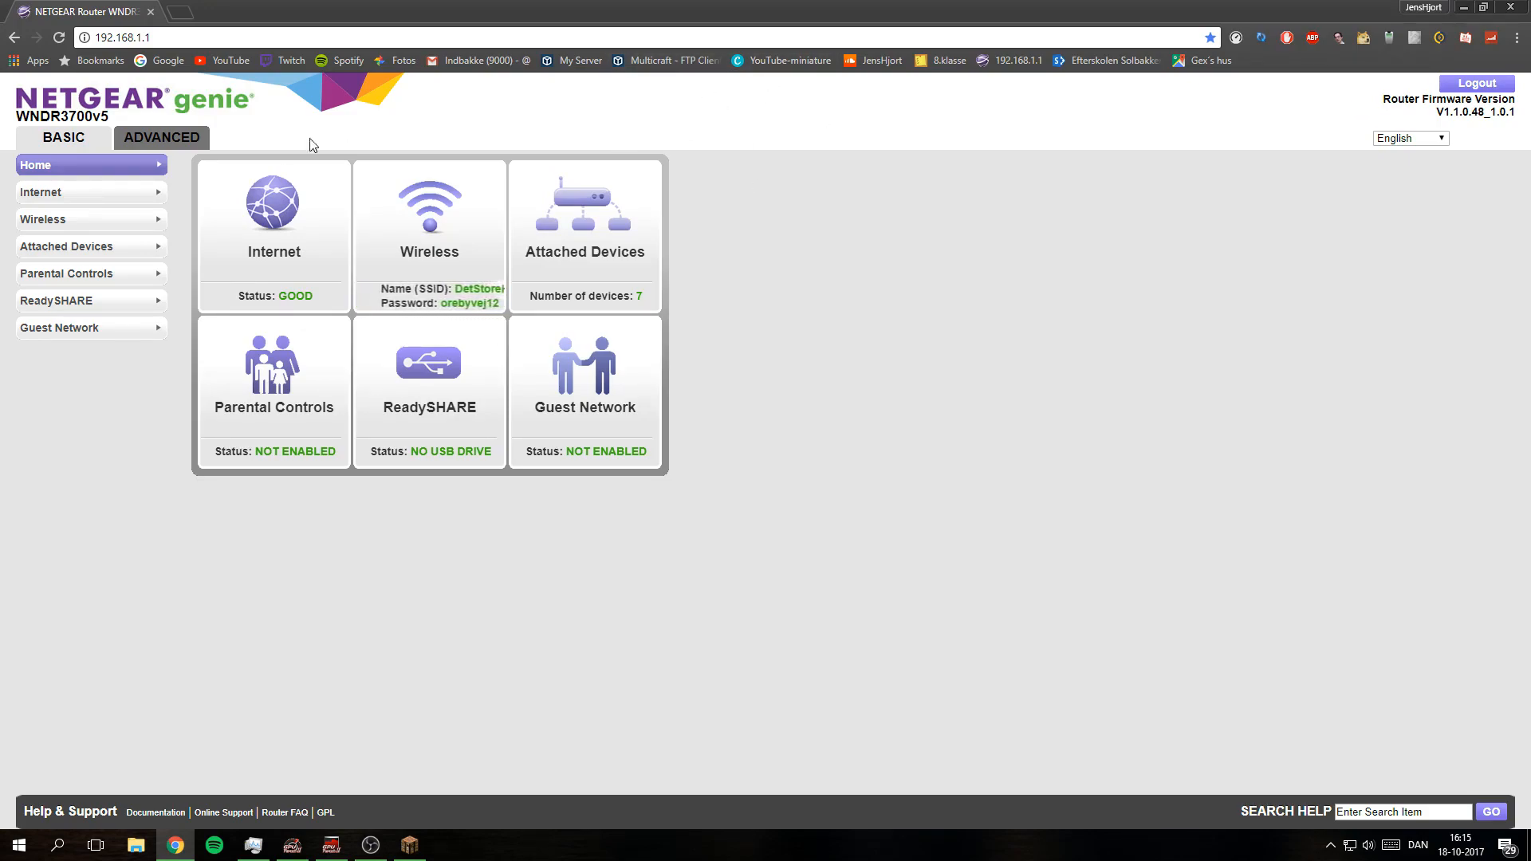
mouse_move(742, 100)
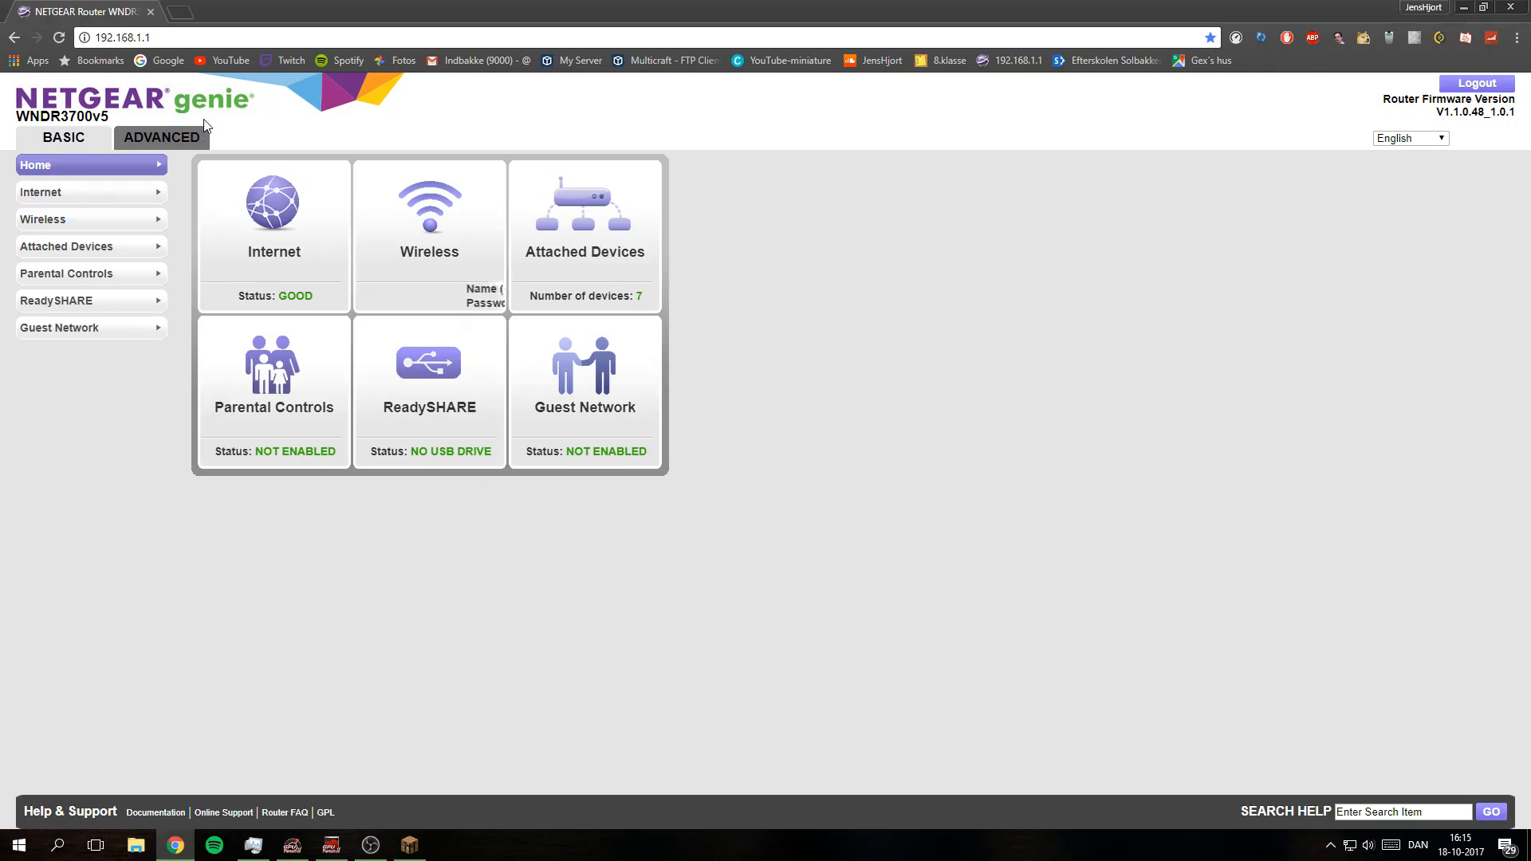
- Go to ADVANCED, Advanced Setup, then Port Forwarding / Port Triggering
click(161, 136)
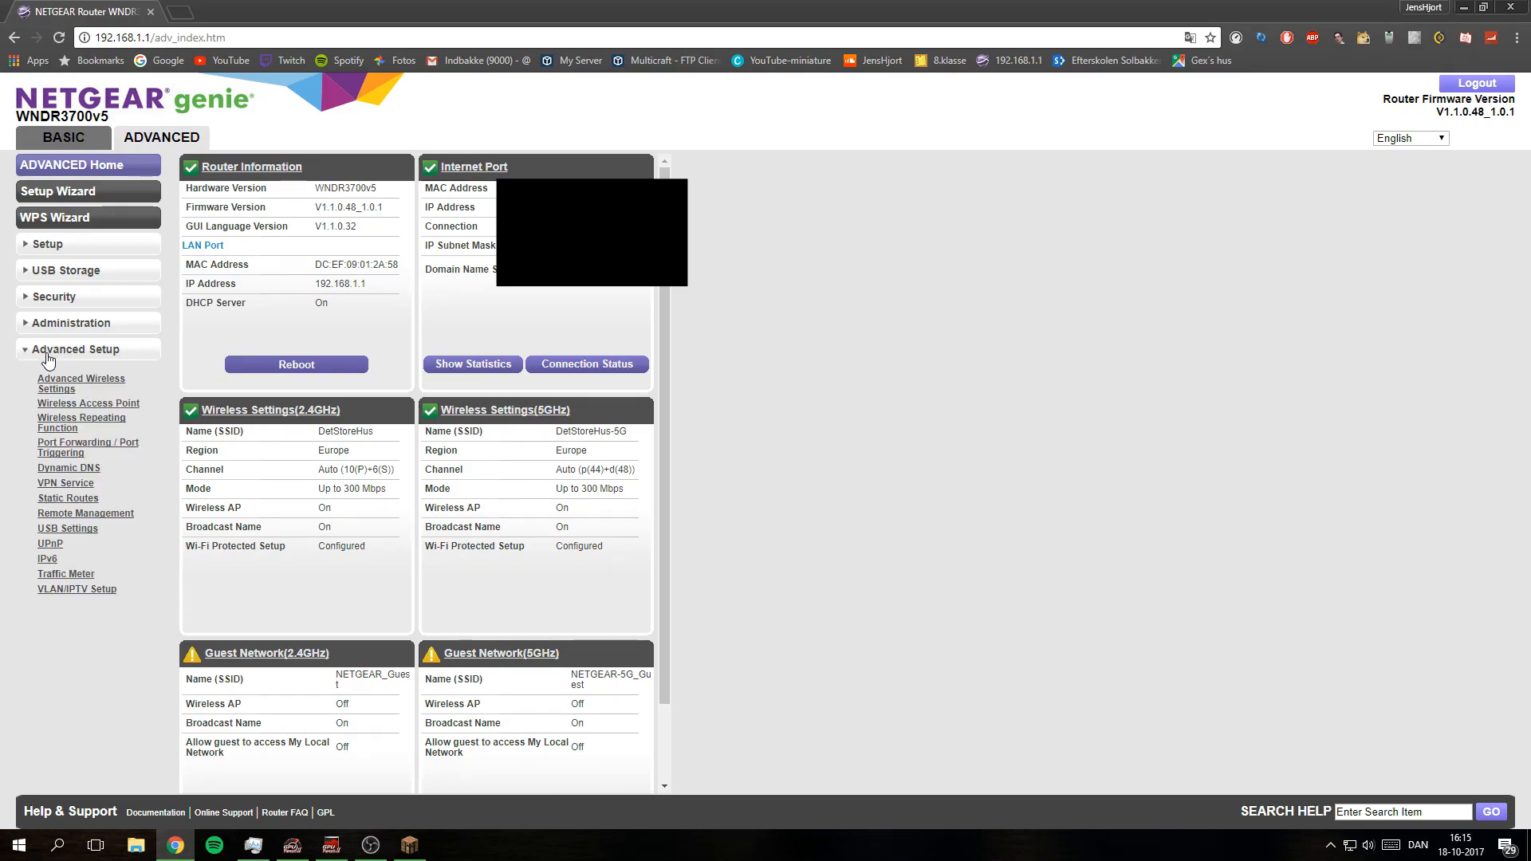
mouse_move(48, 452)
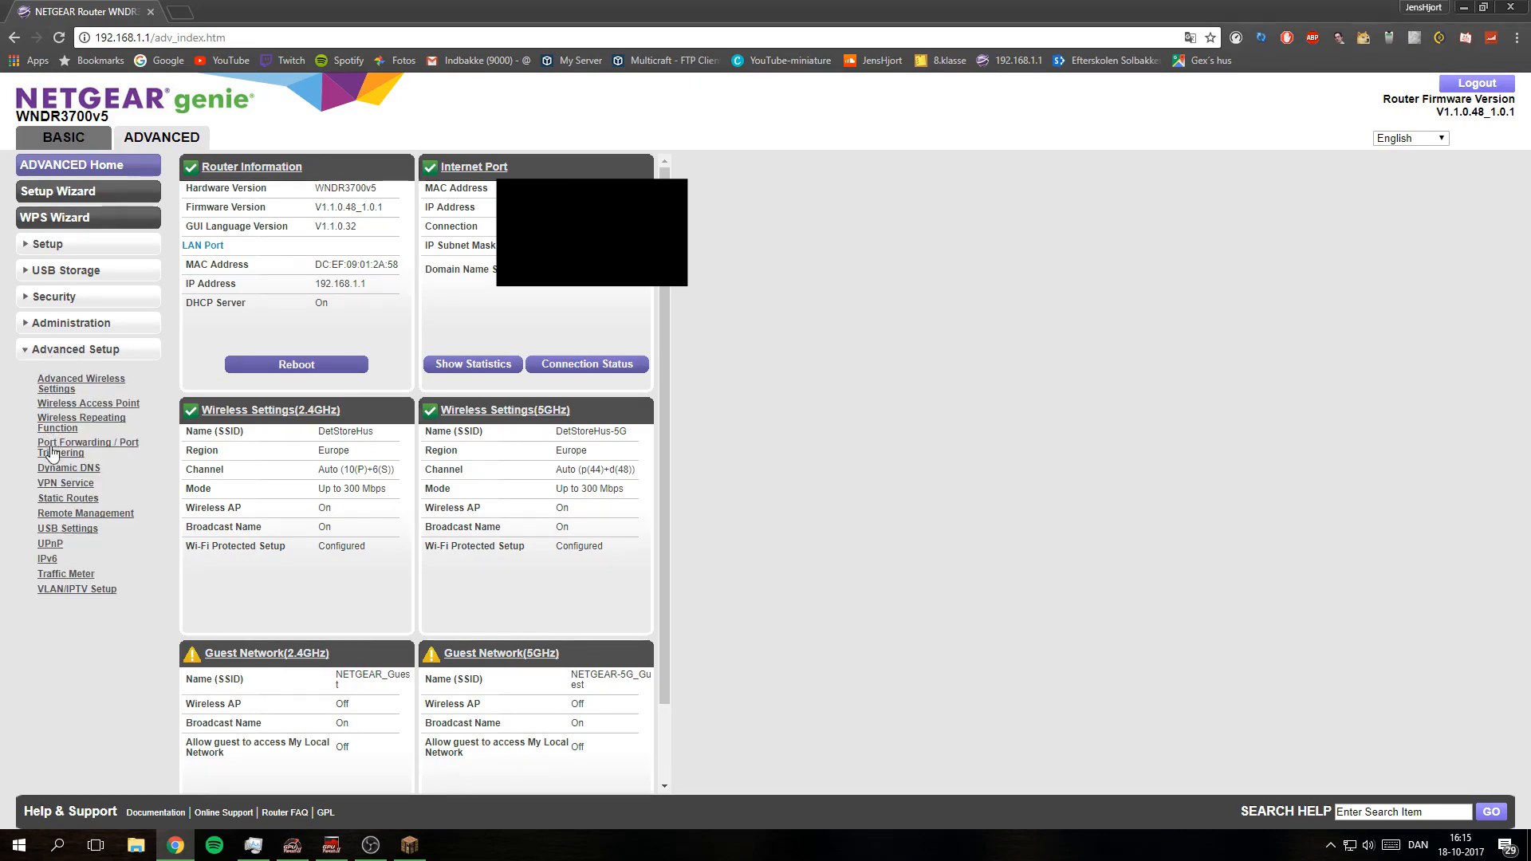
mouse_move(44, 464)
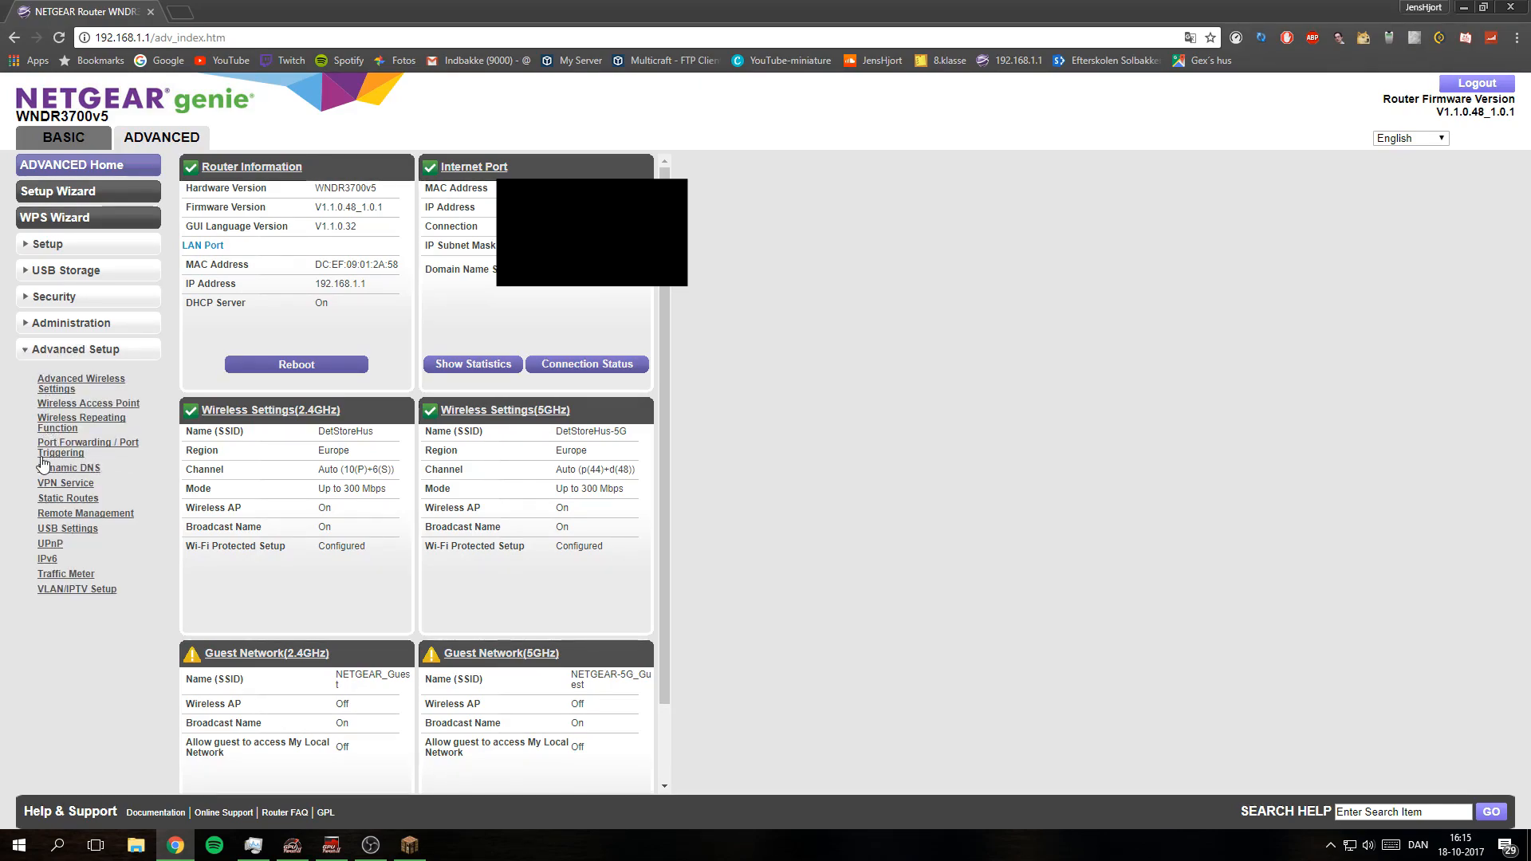
click(88, 448)
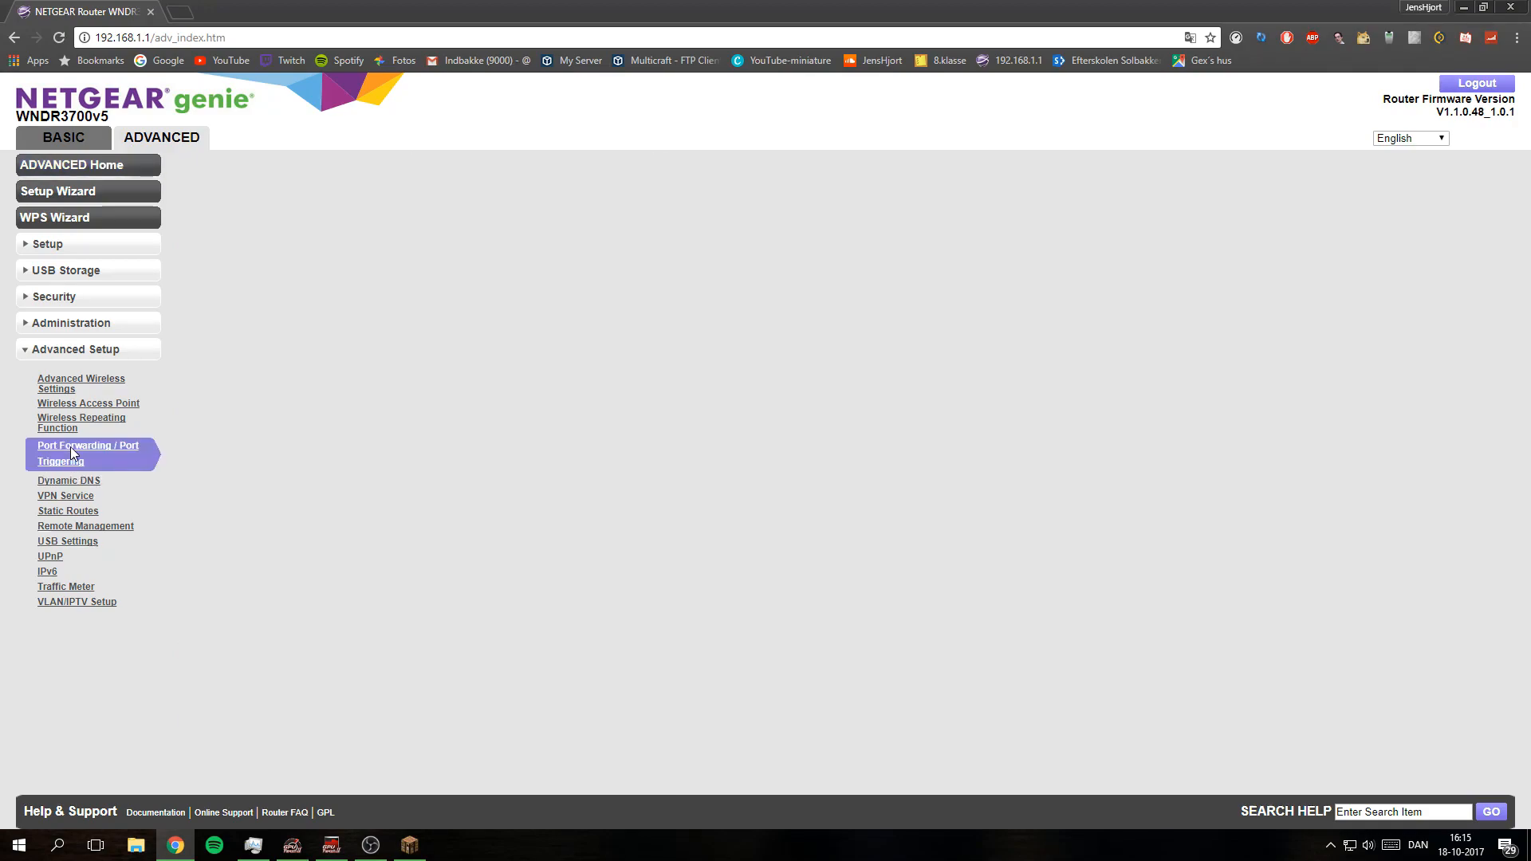
click(87, 453)
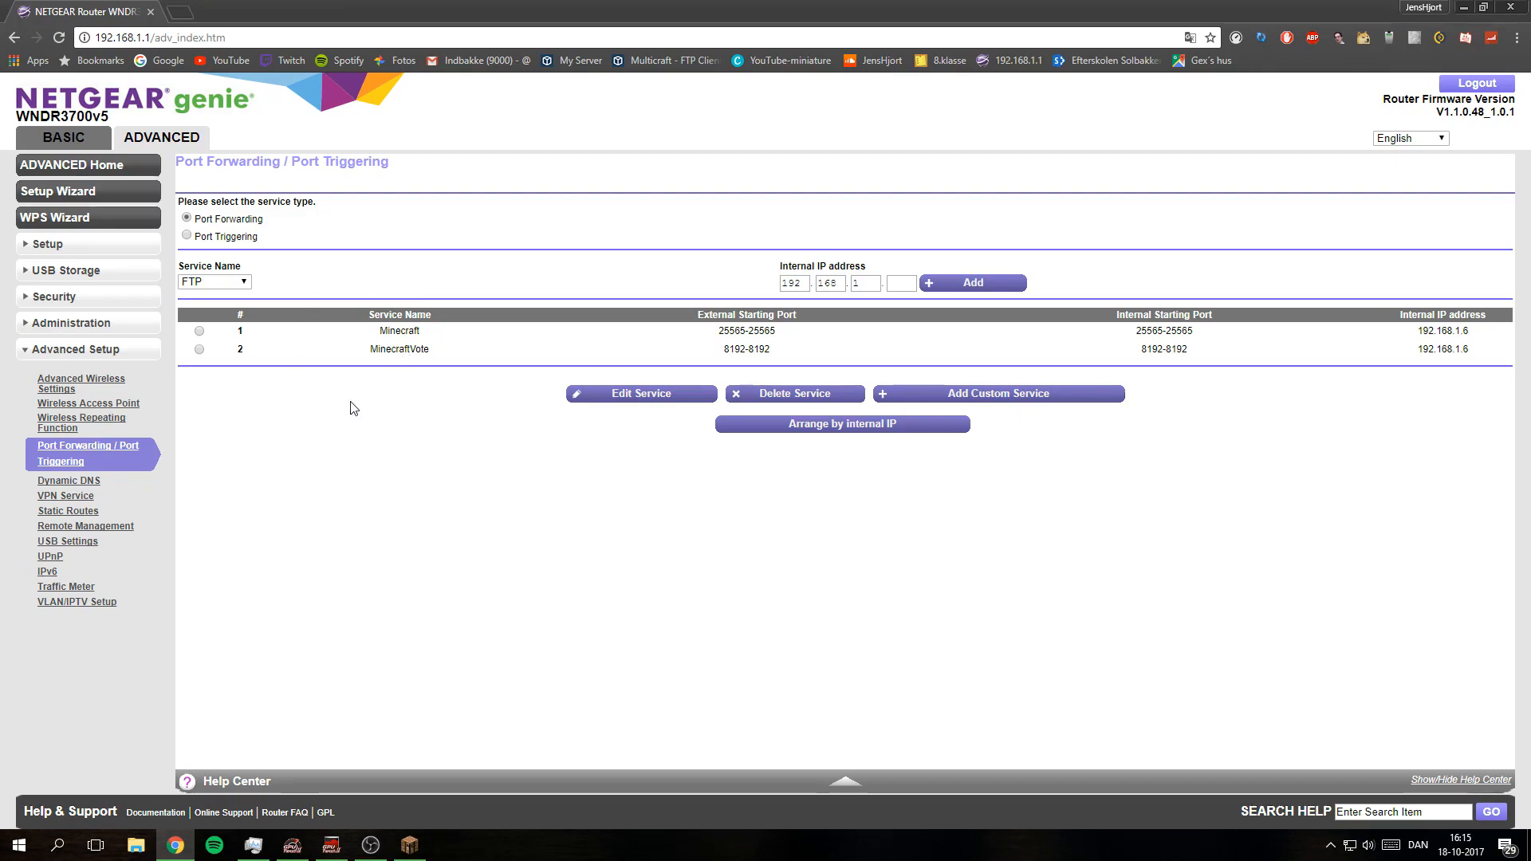
mouse_move(691, 321)
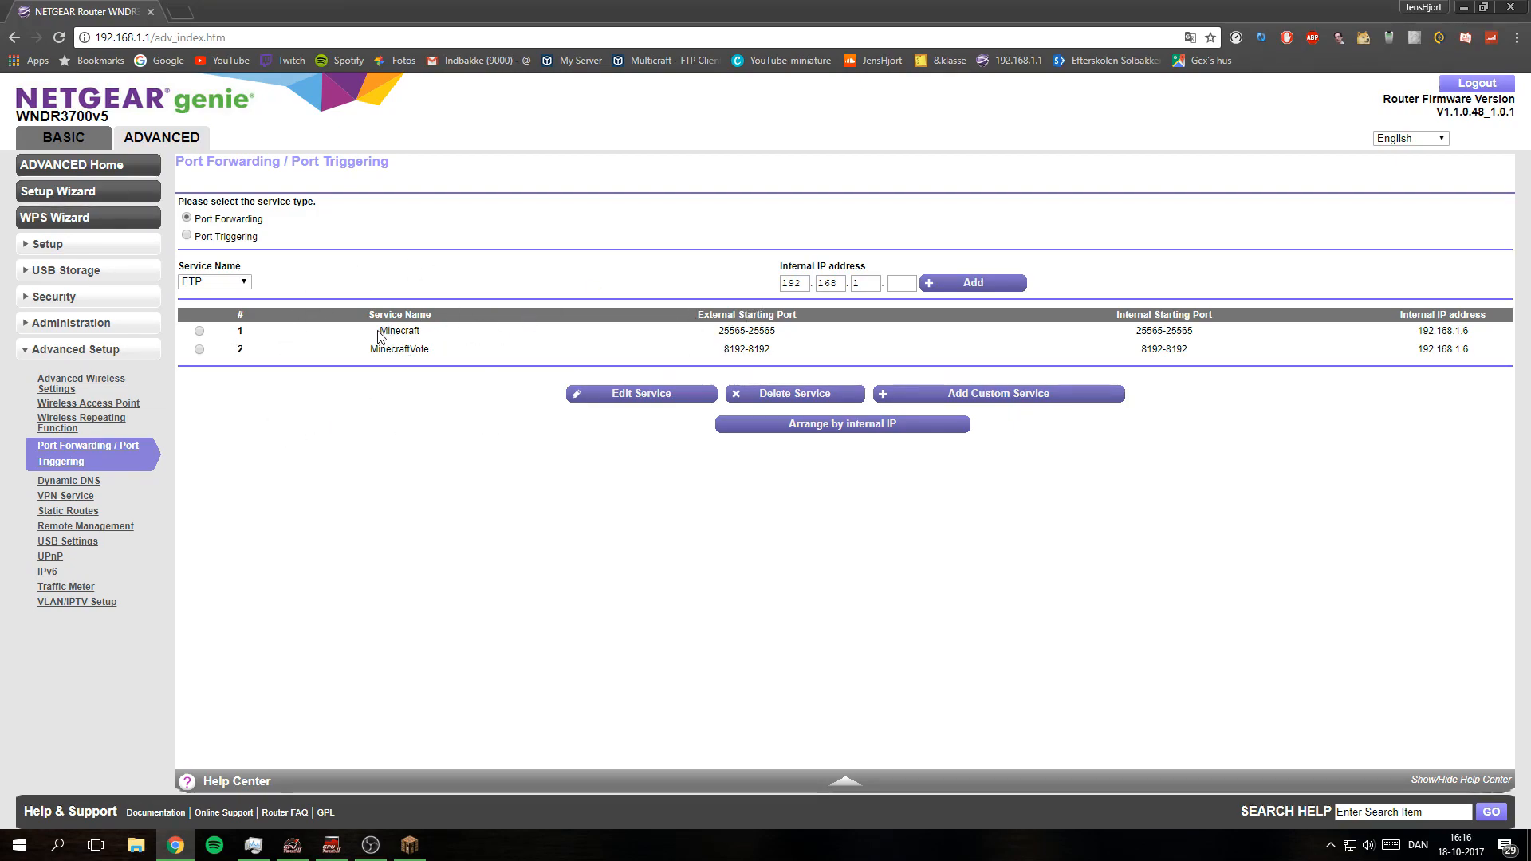
double_click(398, 330)
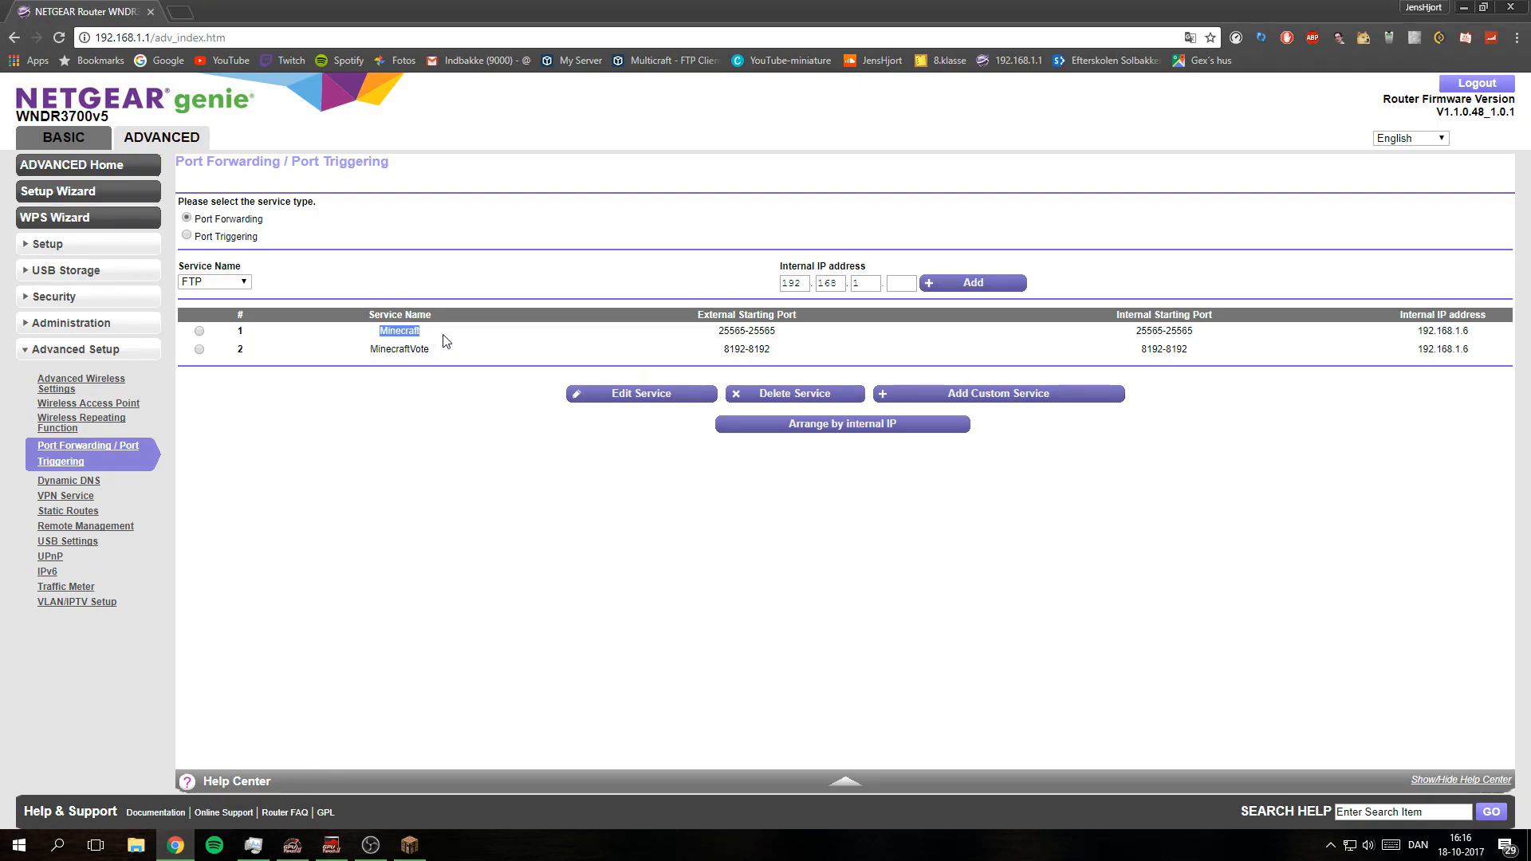
mouse_move(440, 361)
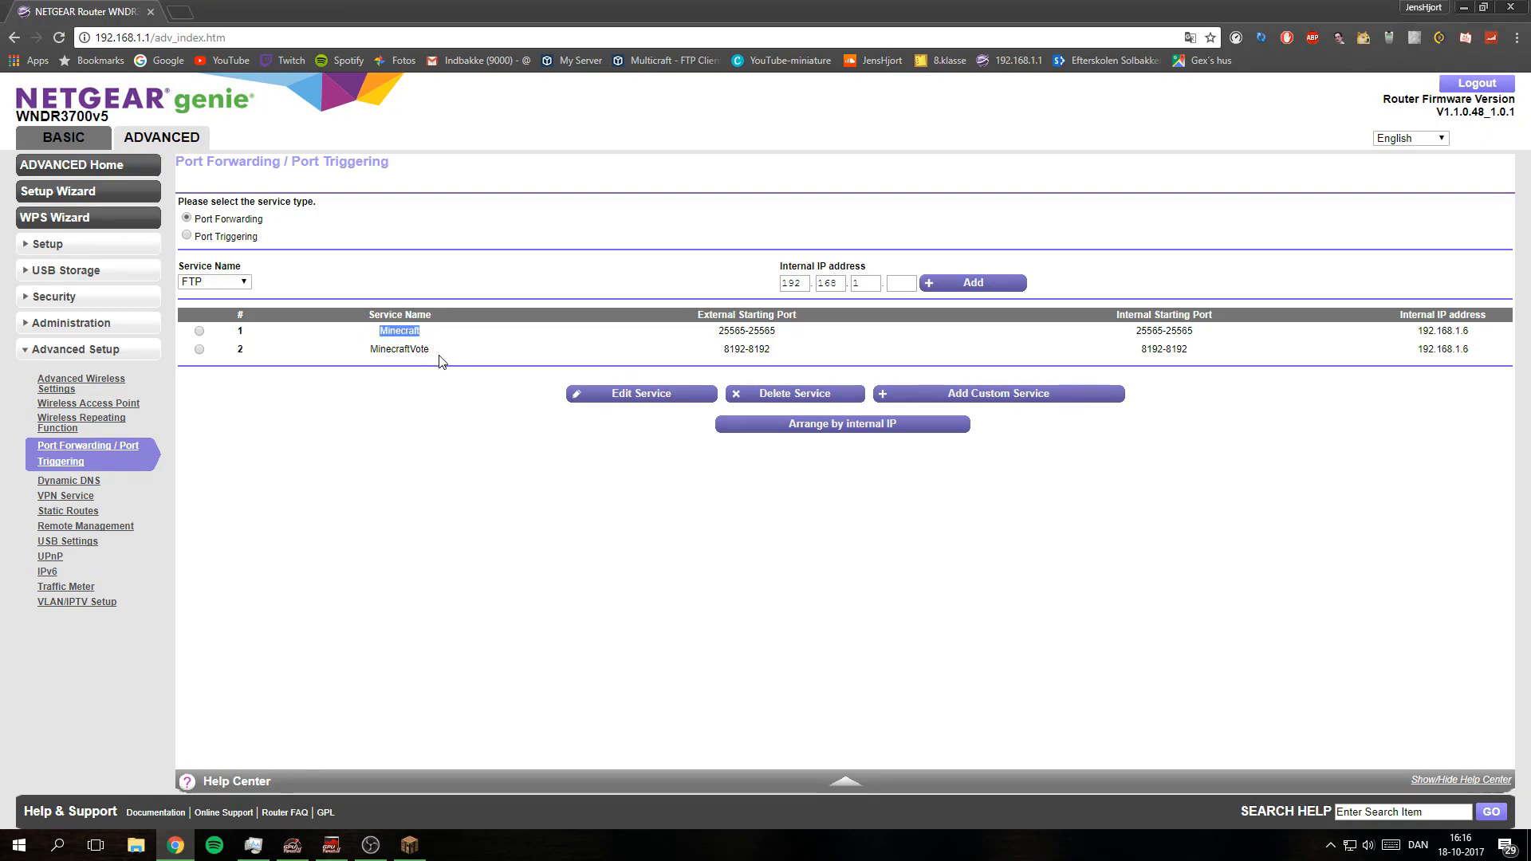
mouse_move(464, 392)
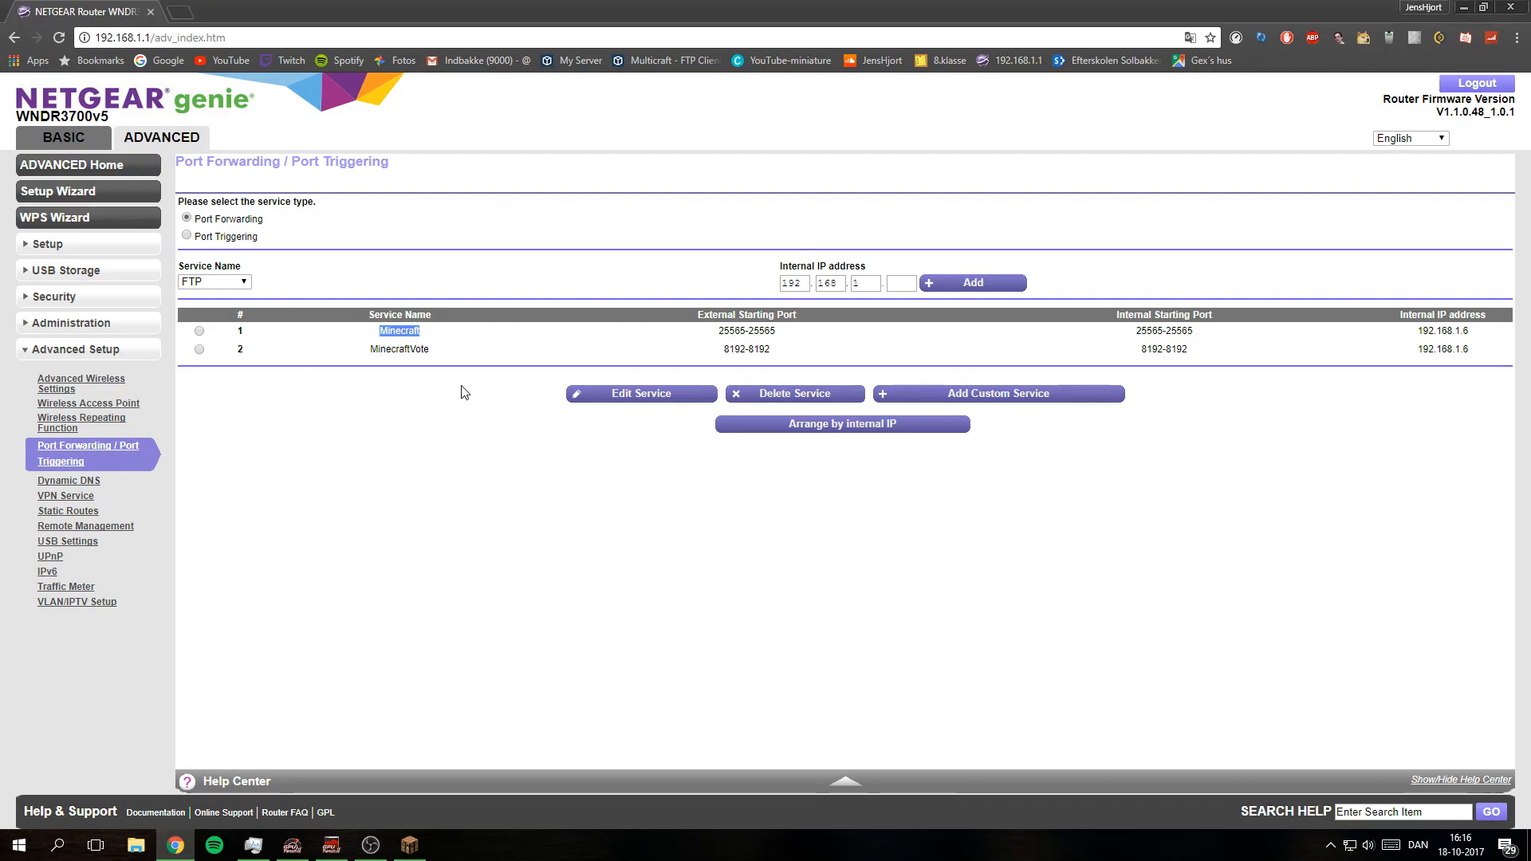
mouse_move(1011, 529)
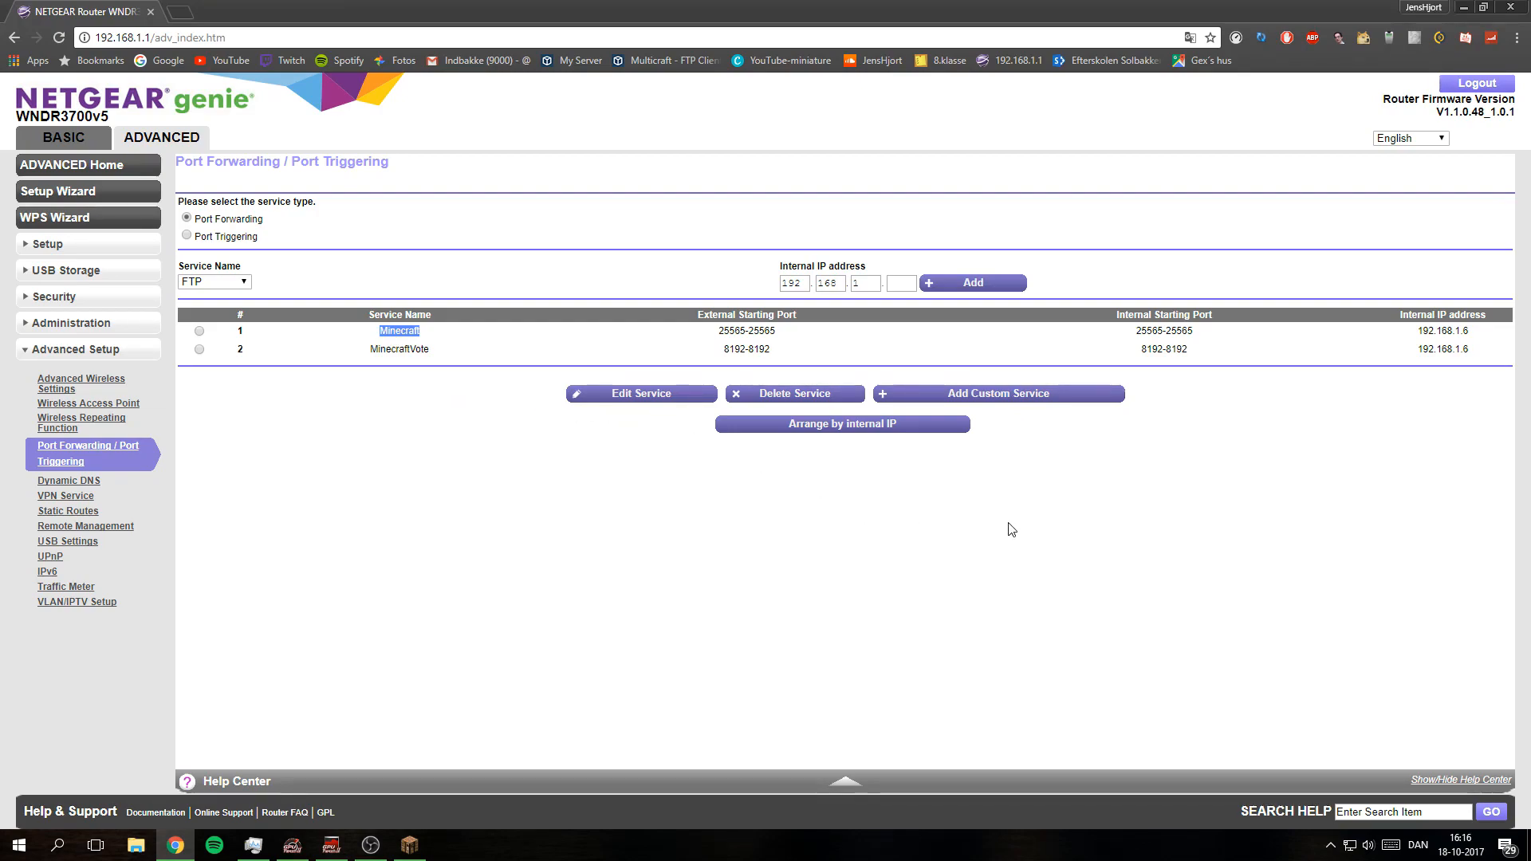
mouse_move(1004, 431)
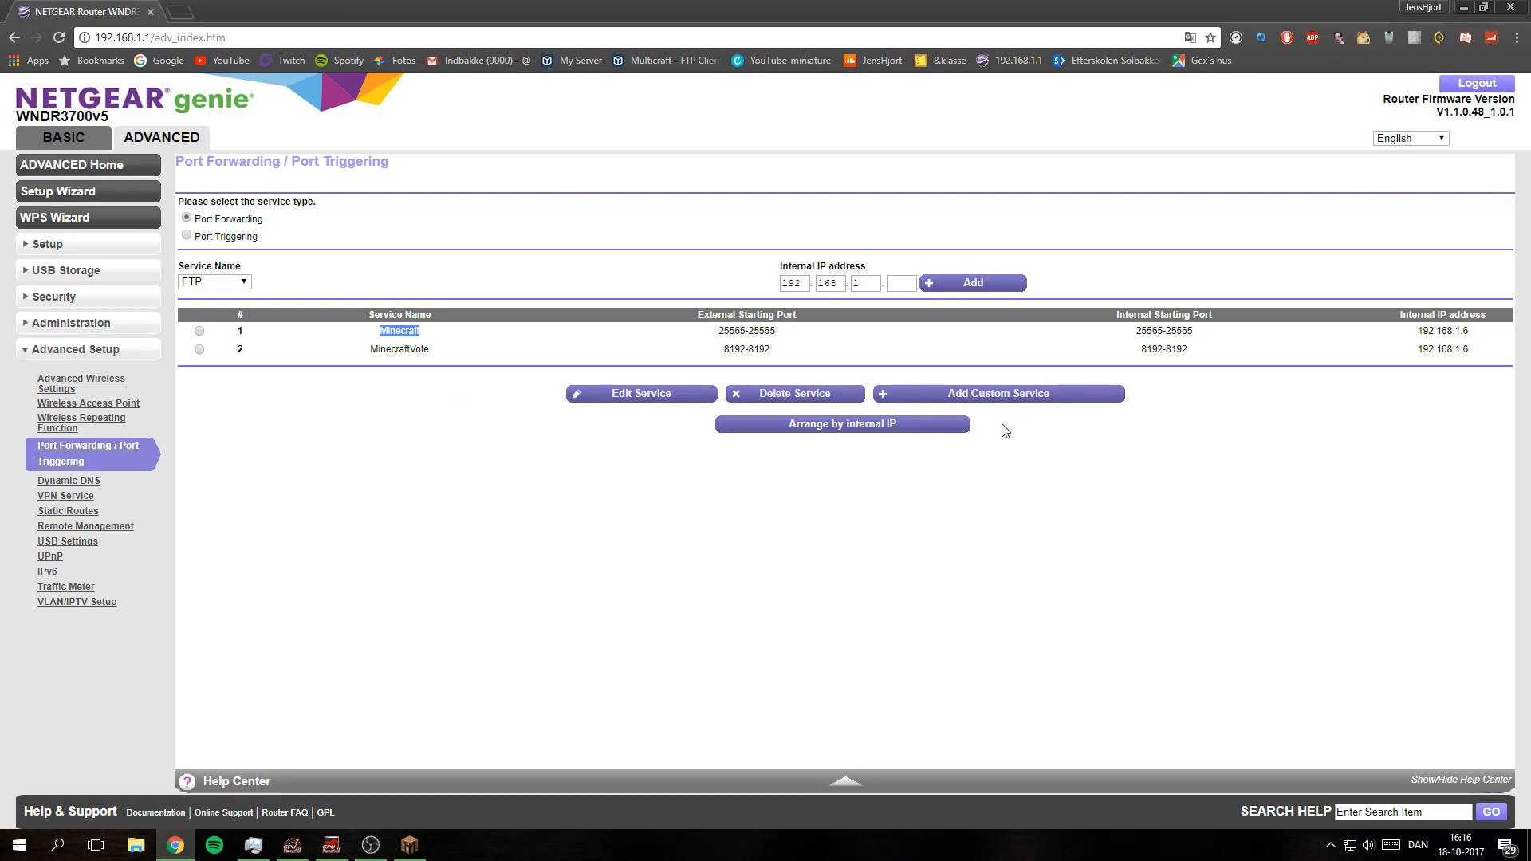
mouse_move(403, 330)
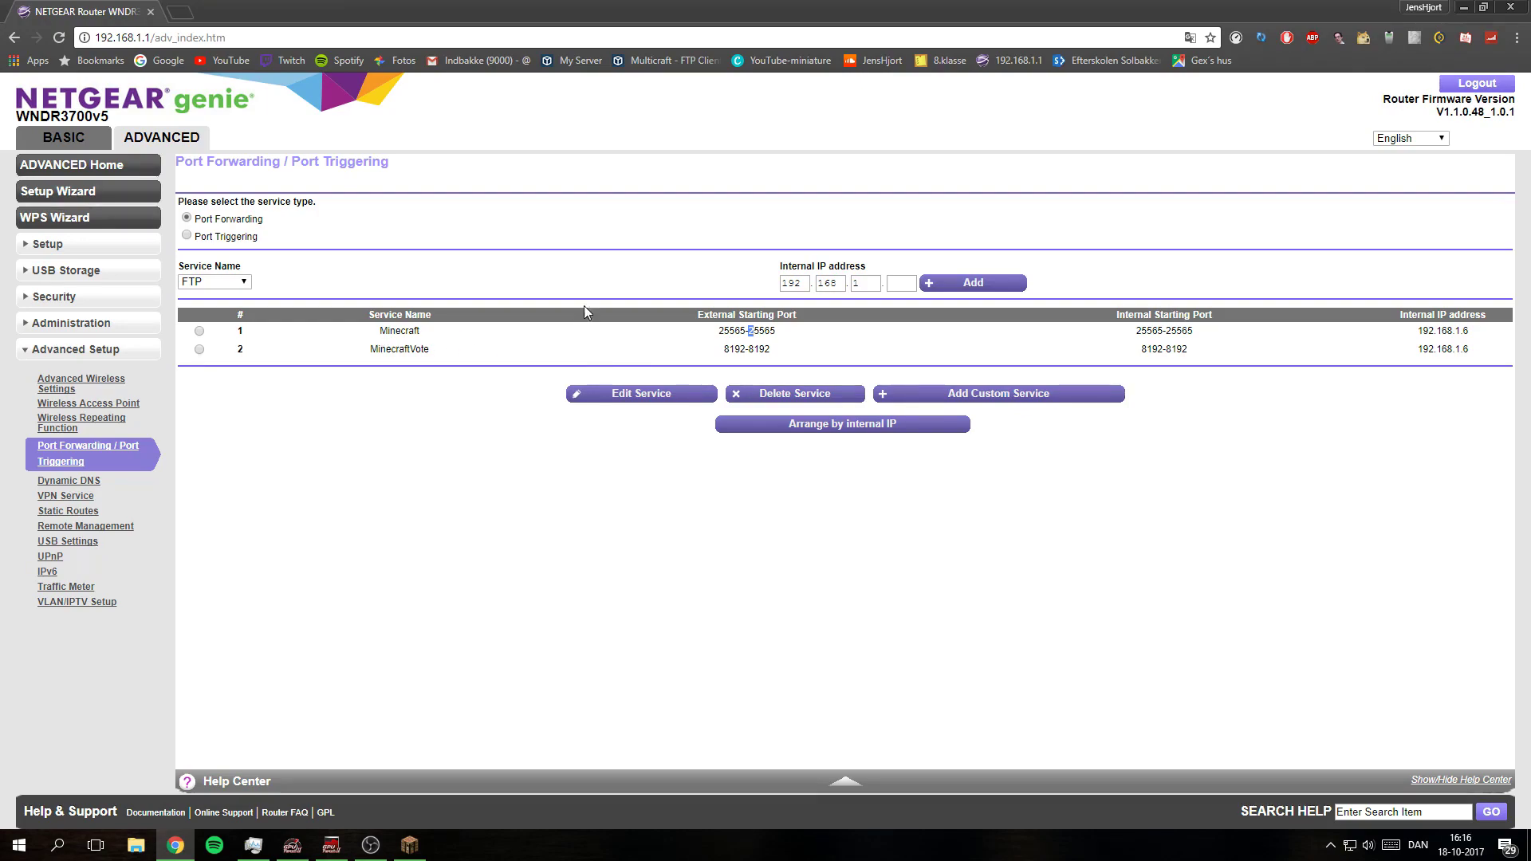
mouse_move(722, 342)
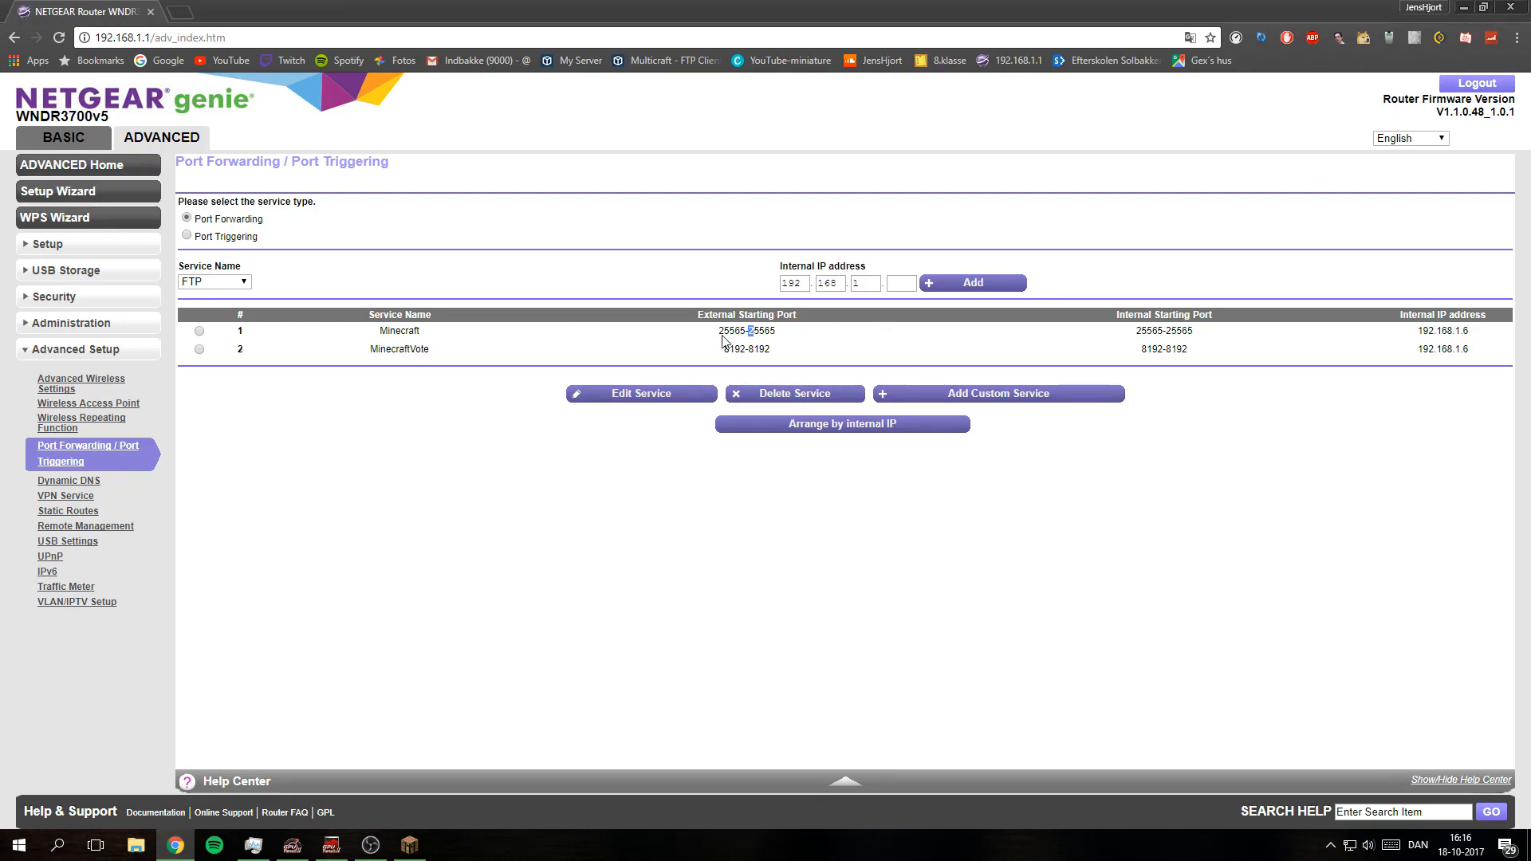
mouse_move(615, 258)
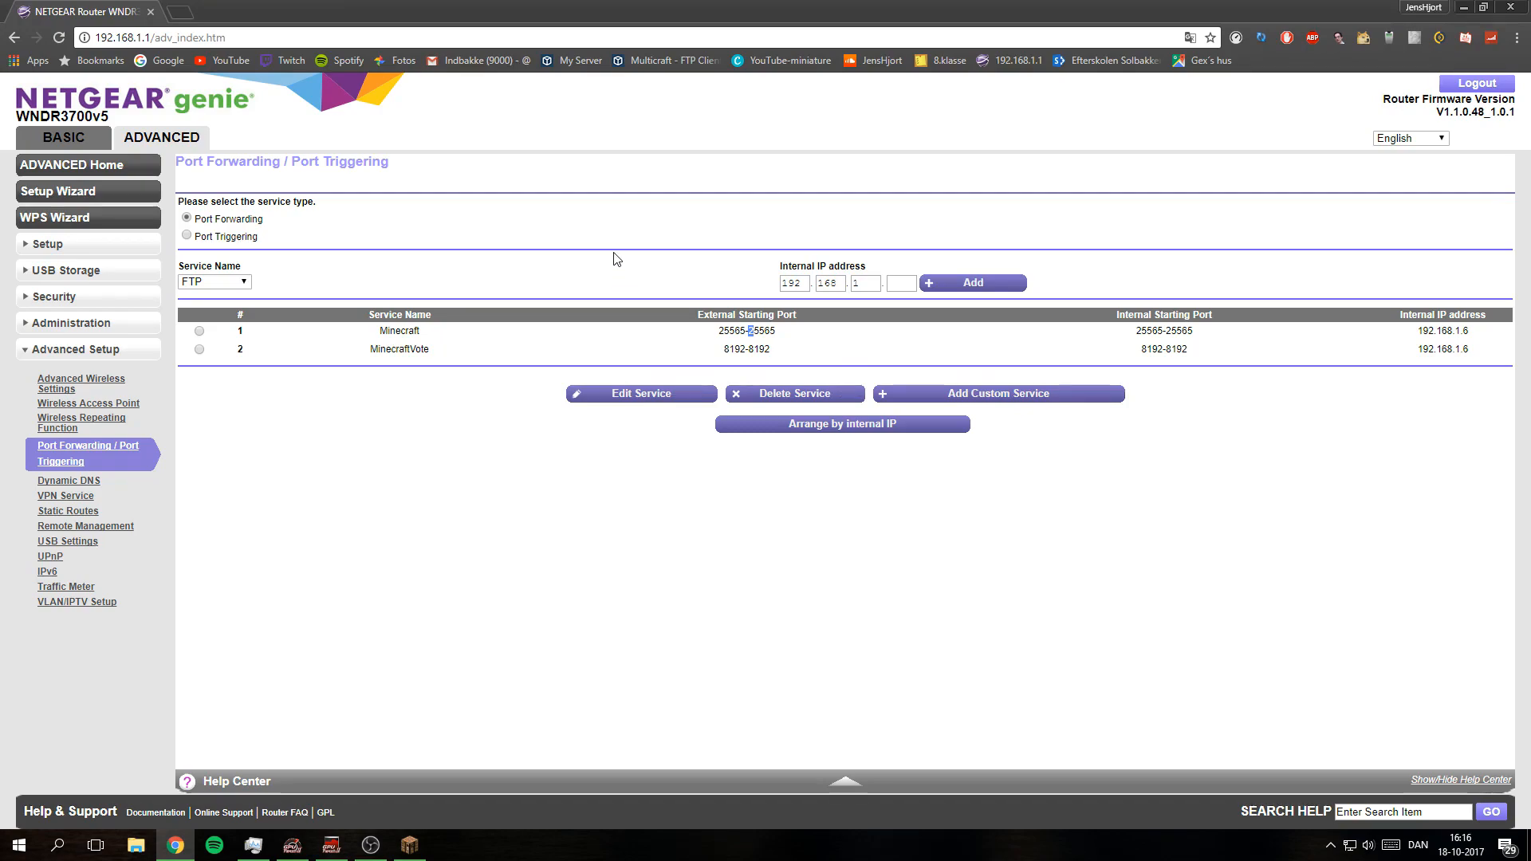
mouse_move(568, 356)
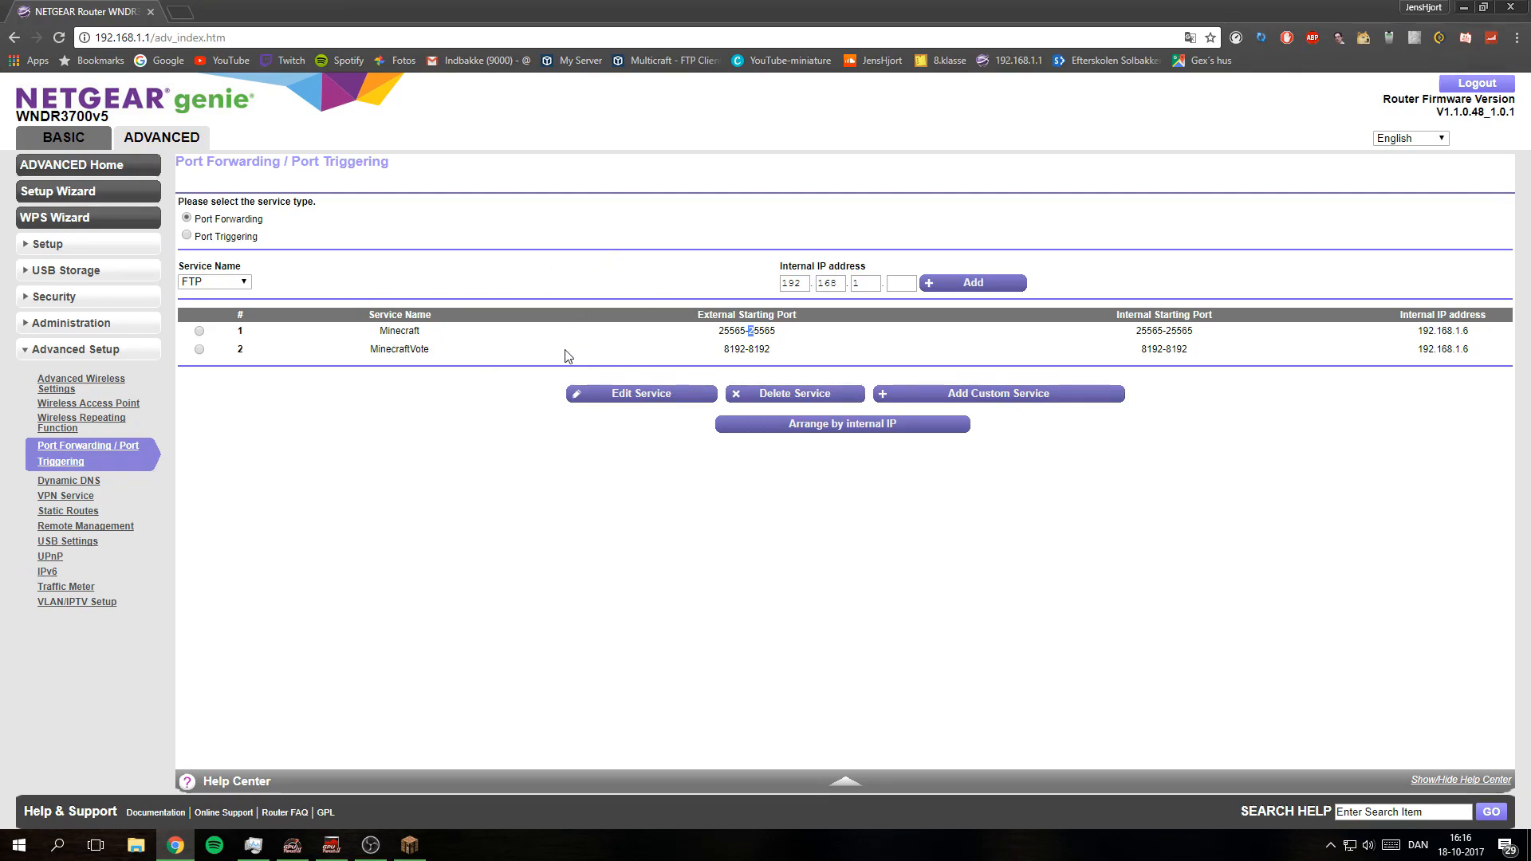
mouse_move(390, 348)
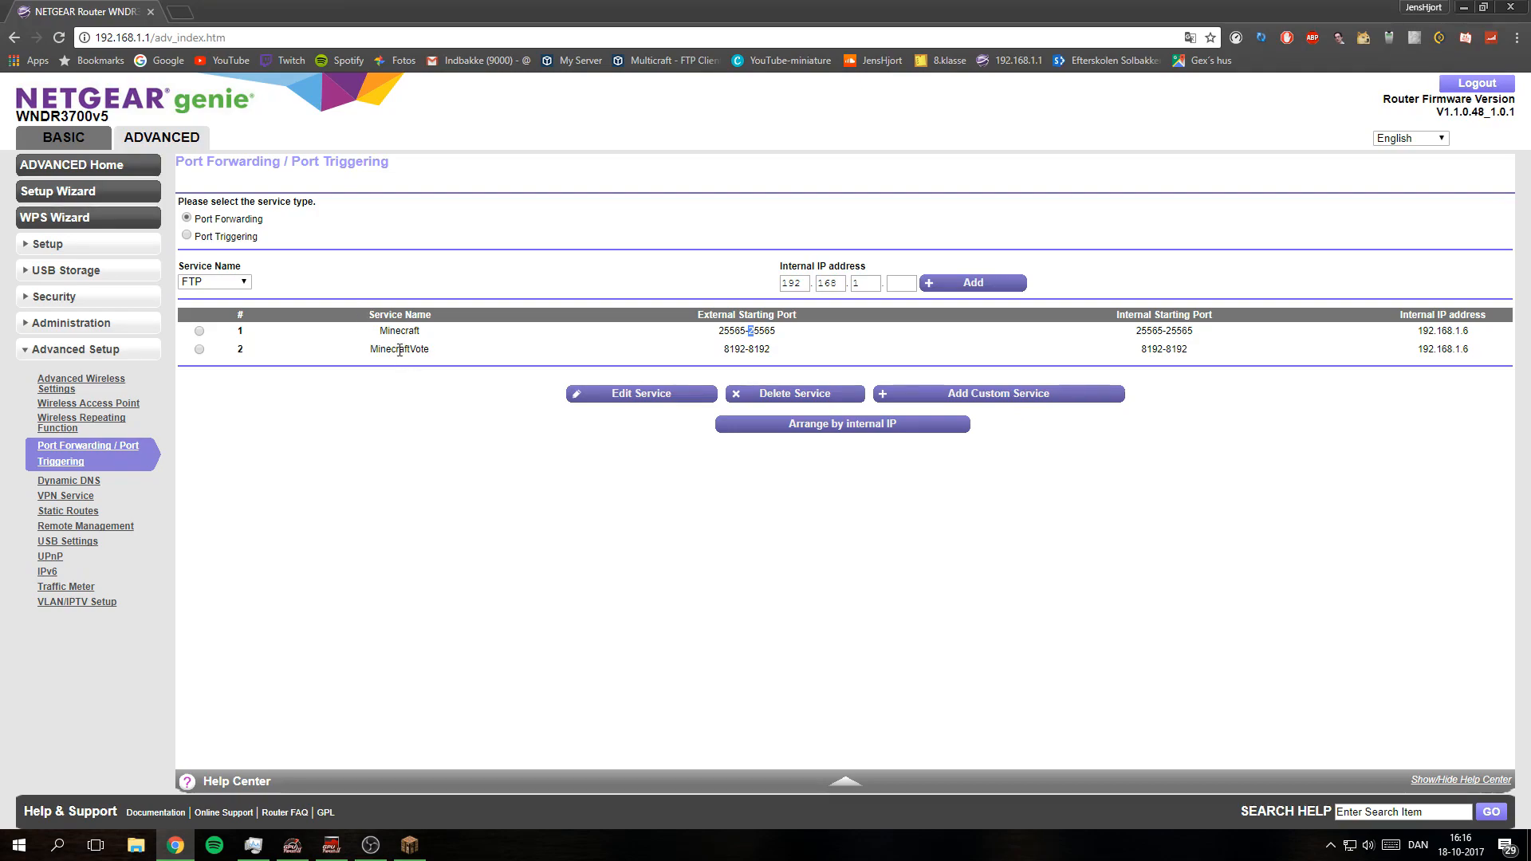
mouse_move(436, 374)
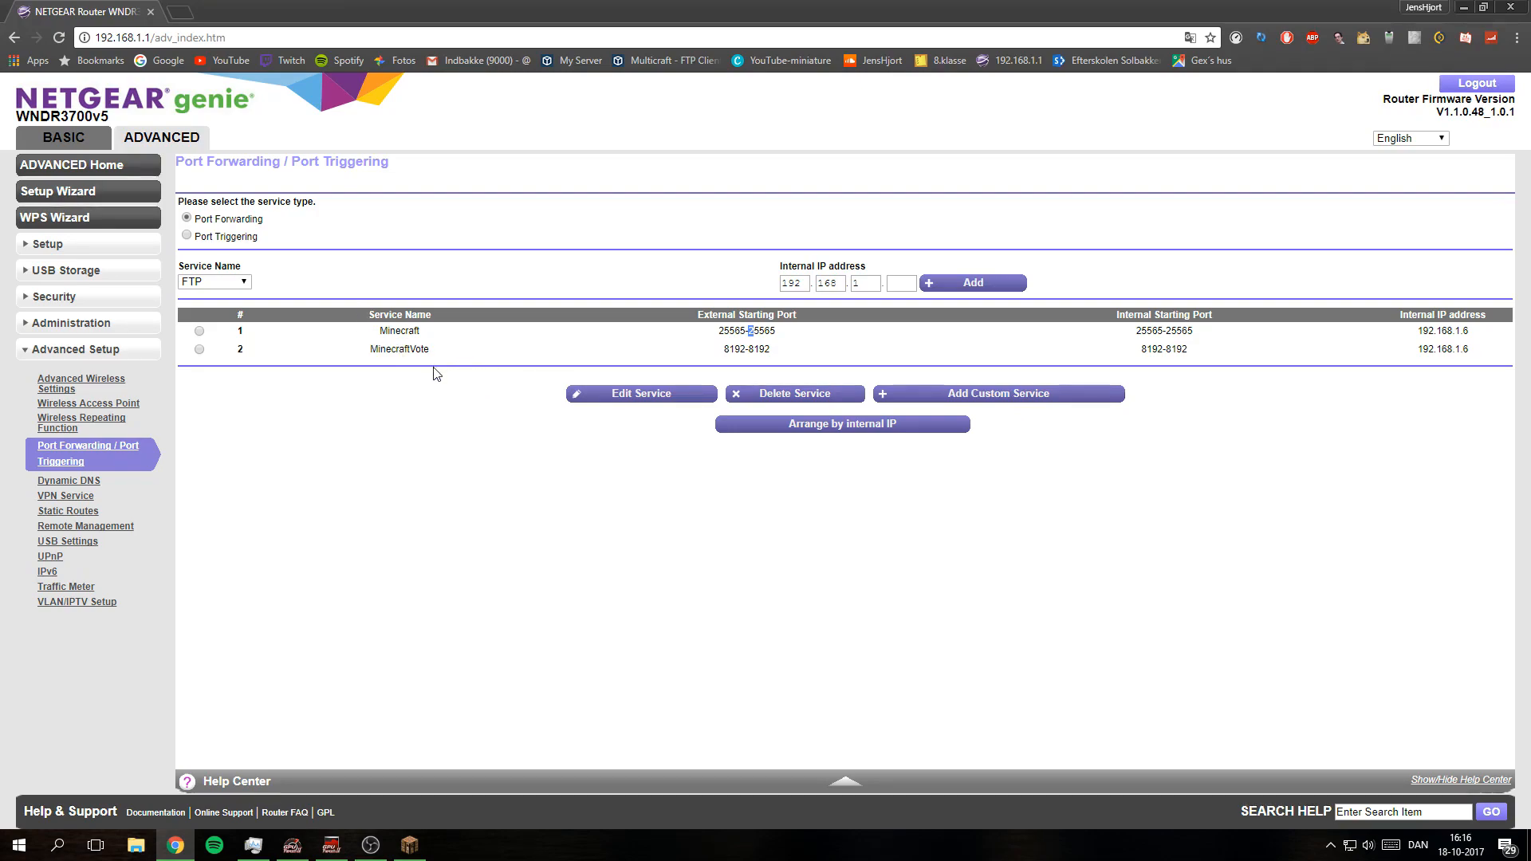
mouse_move(347, 366)
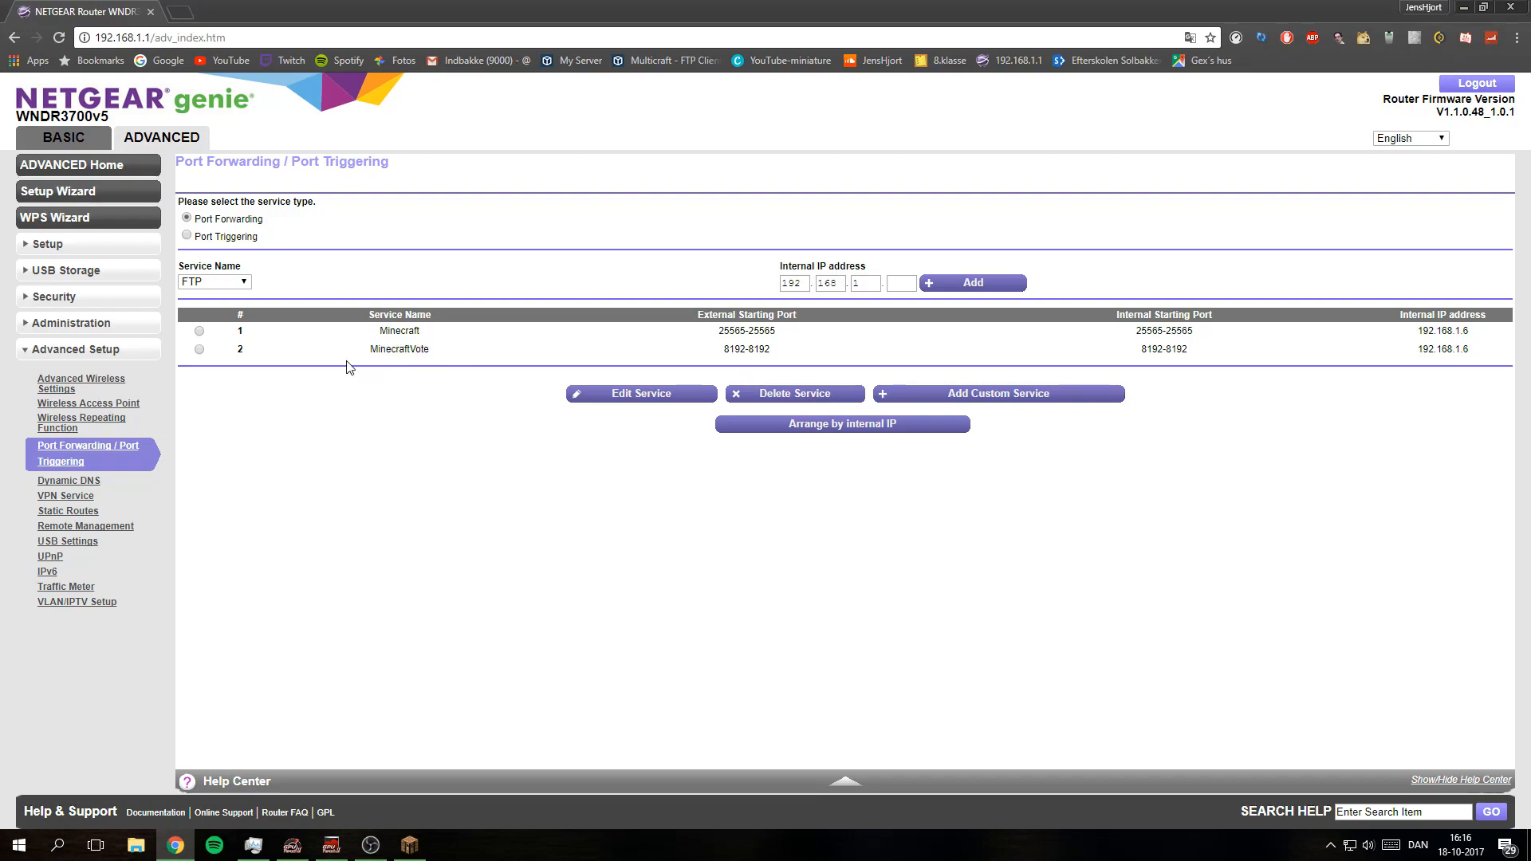
double_click(736, 348)
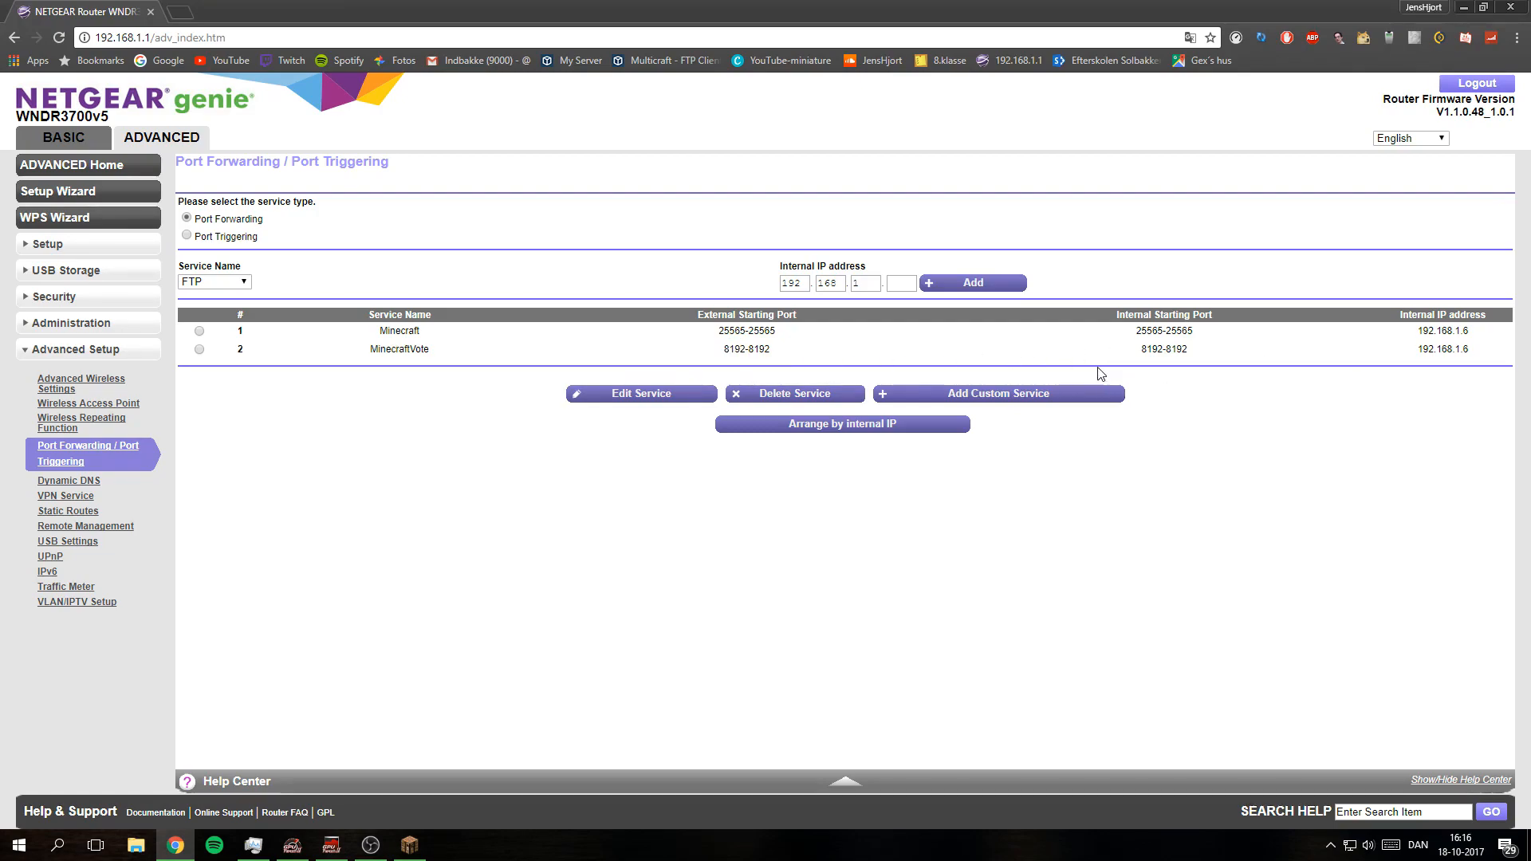
mouse_move(886, 353)
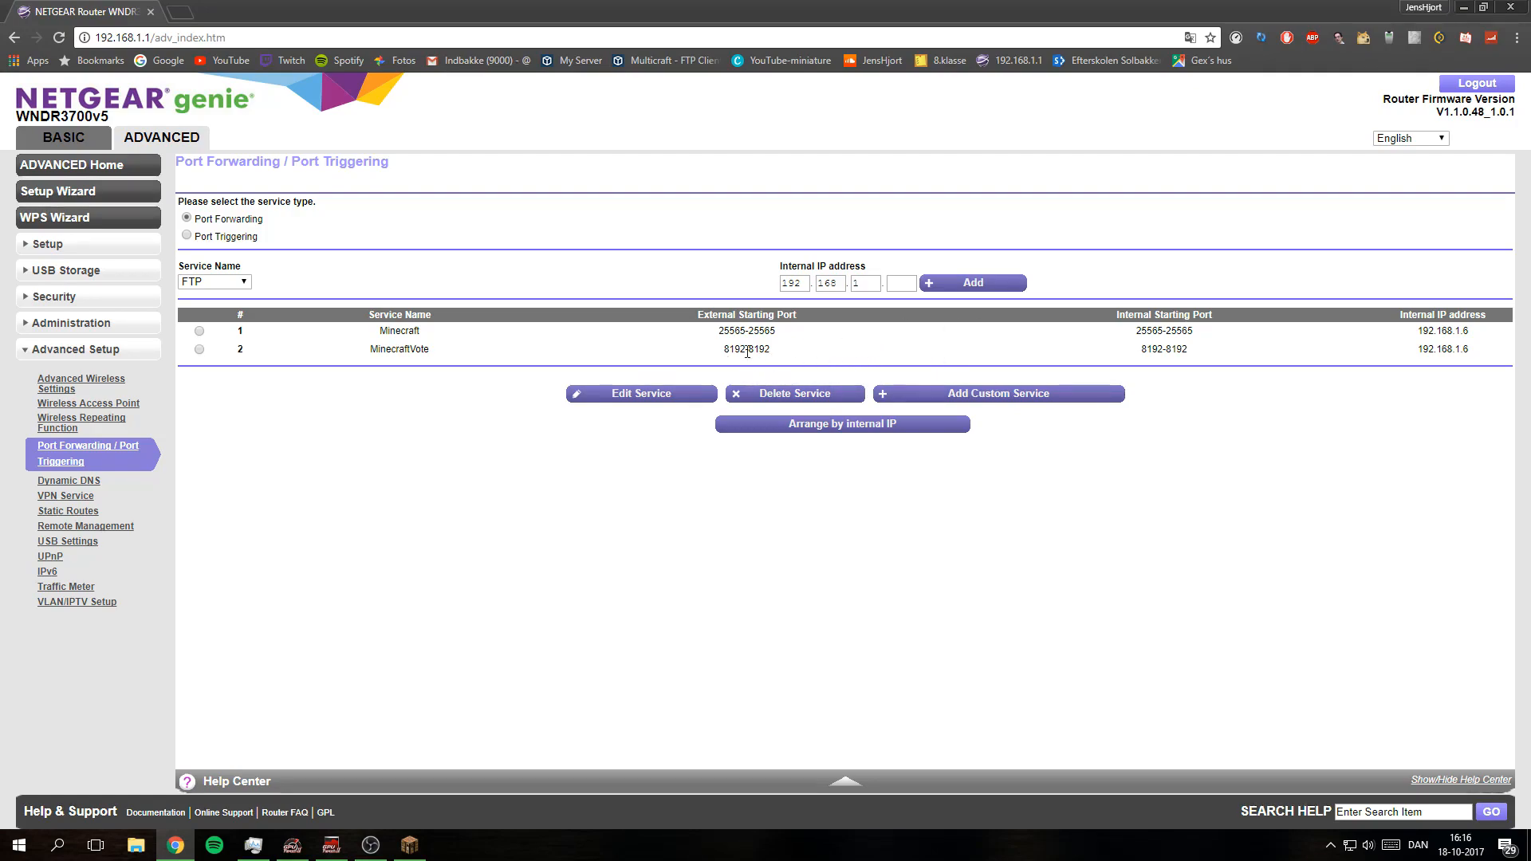
mouse_move(931, 364)
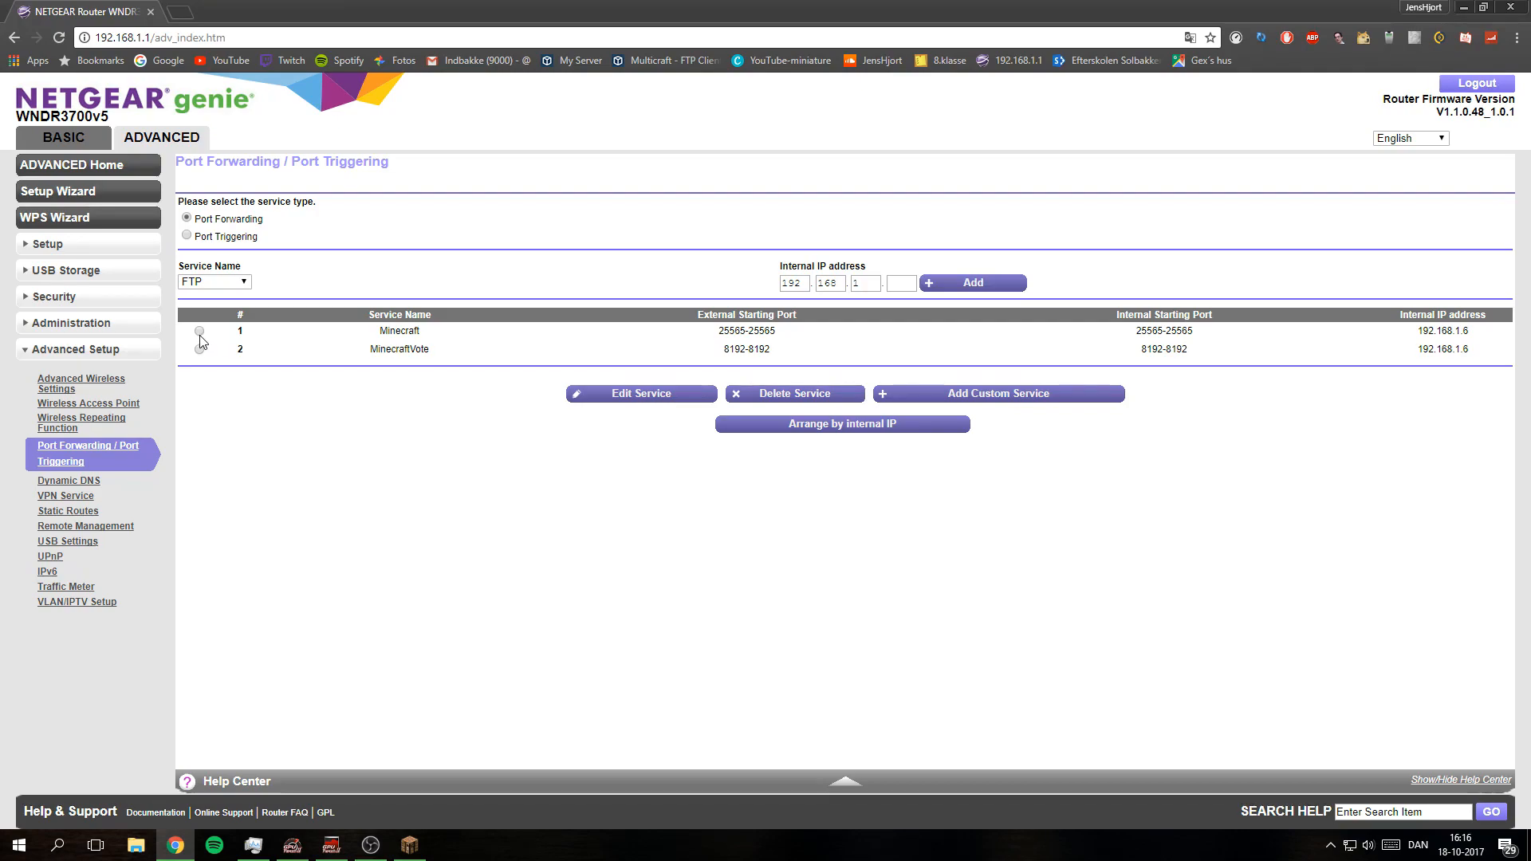
- Select rule 1, Minecraft (port 25565), in the port forwarding table
click(200, 330)
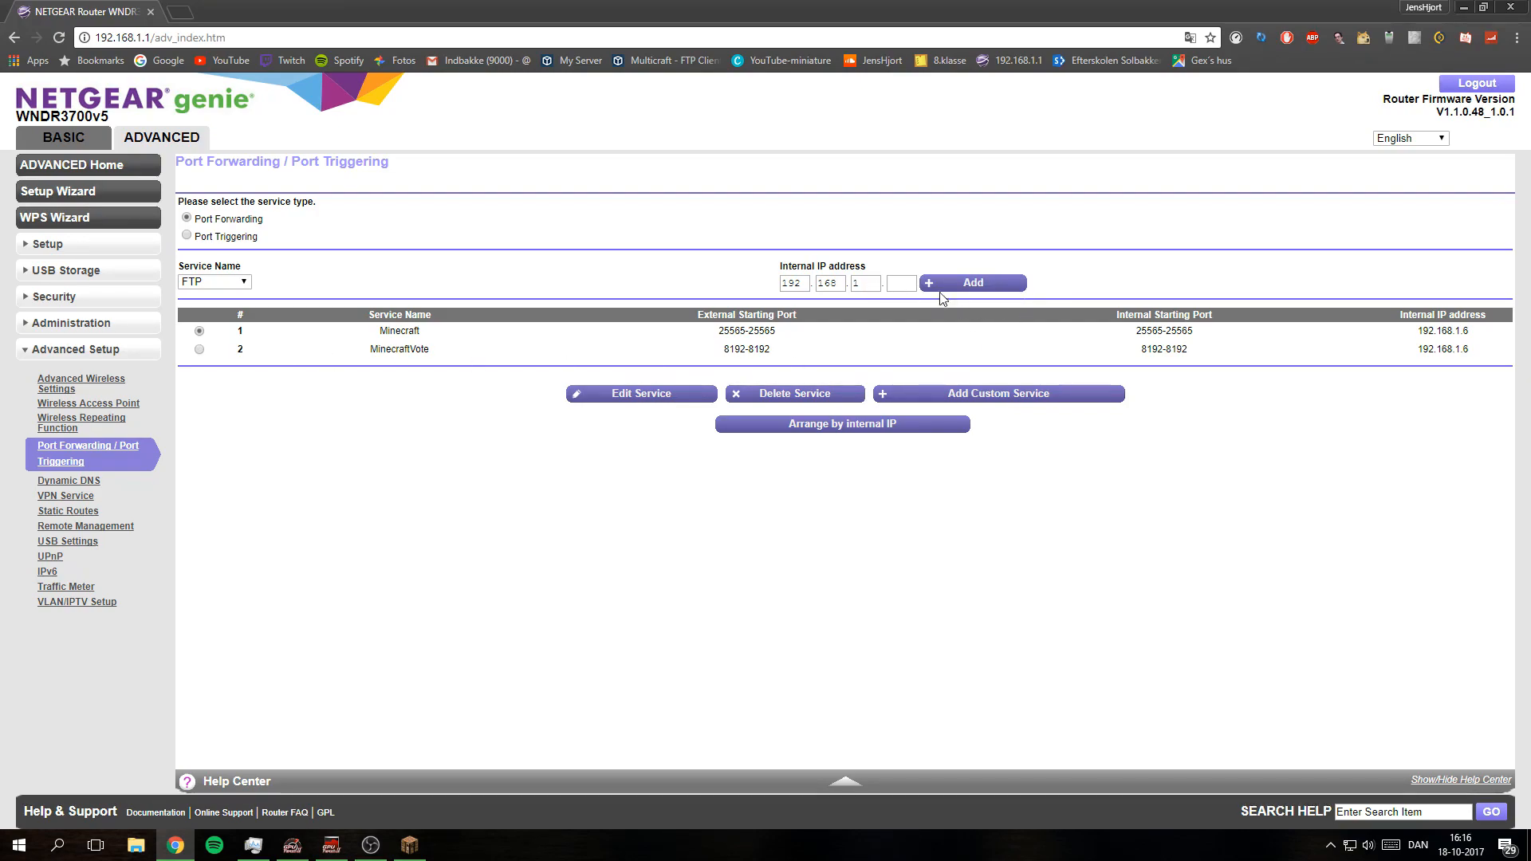
mouse_move(939, 438)
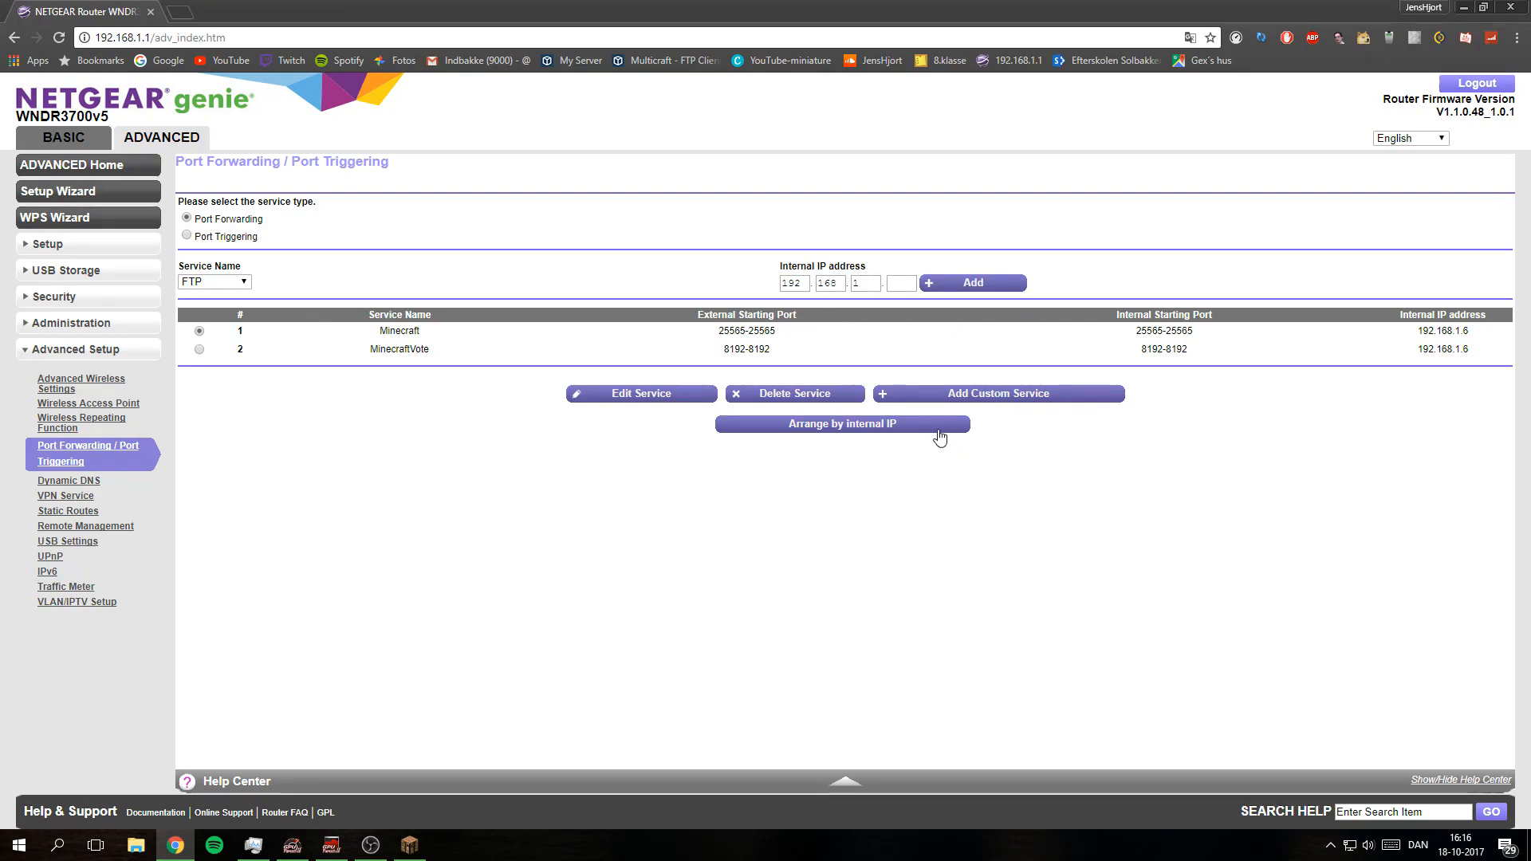
mouse_move(1027, 401)
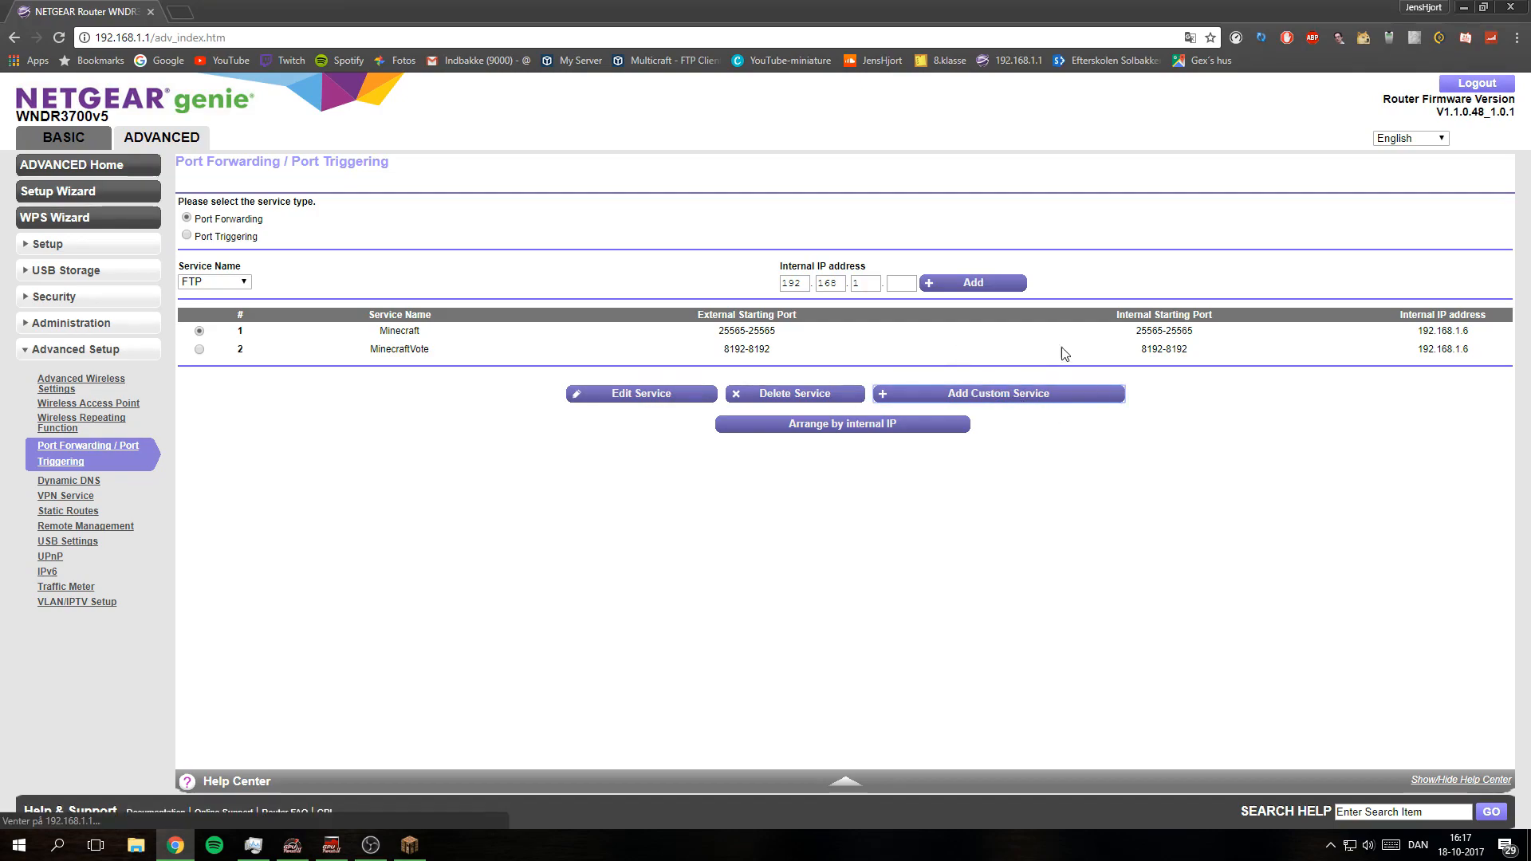
mouse_move(766, 349)
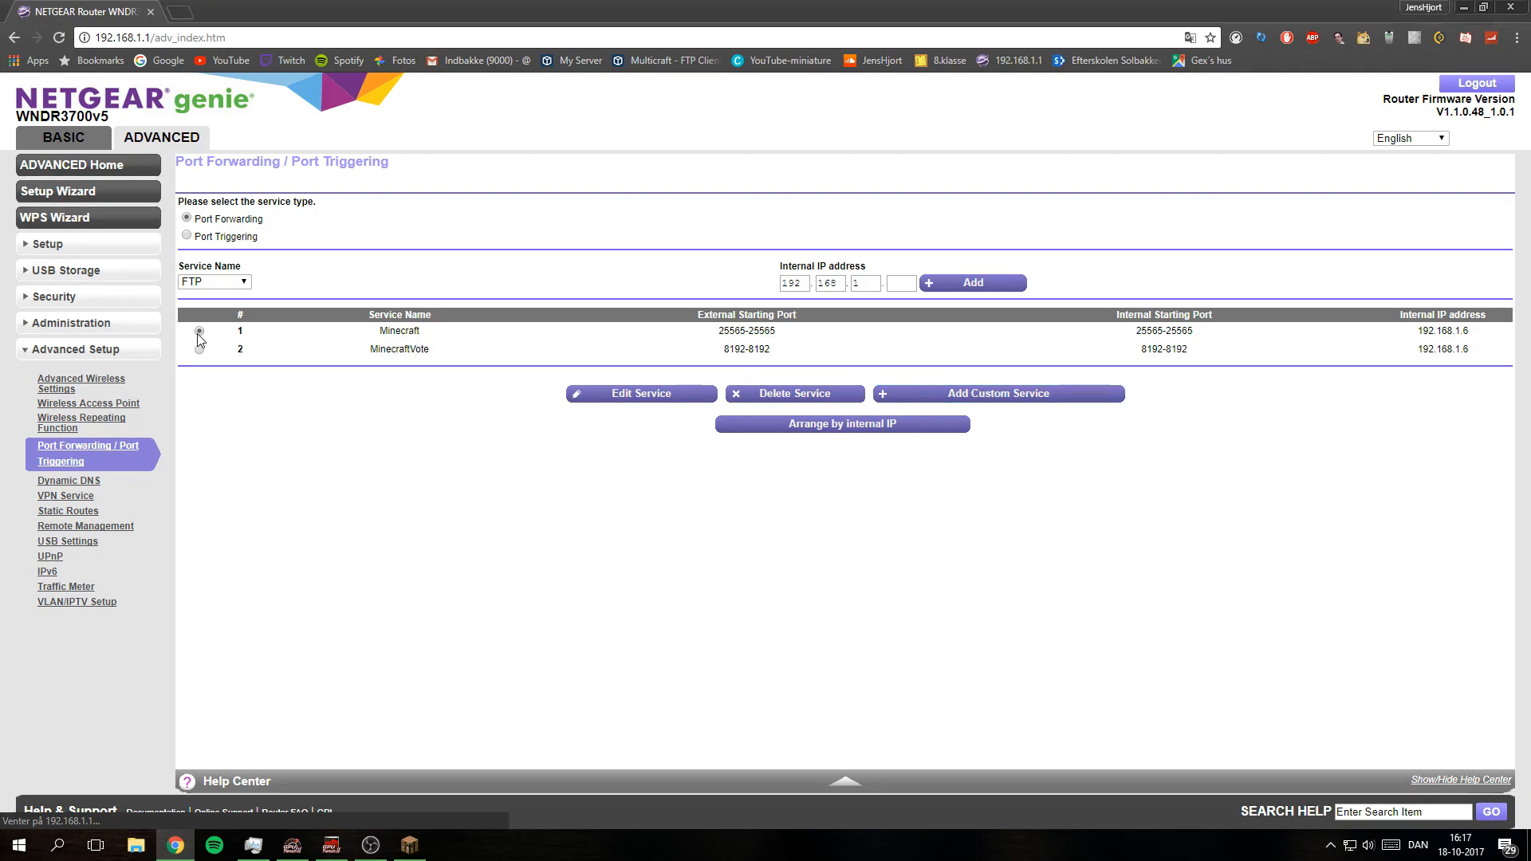
click(199, 330)
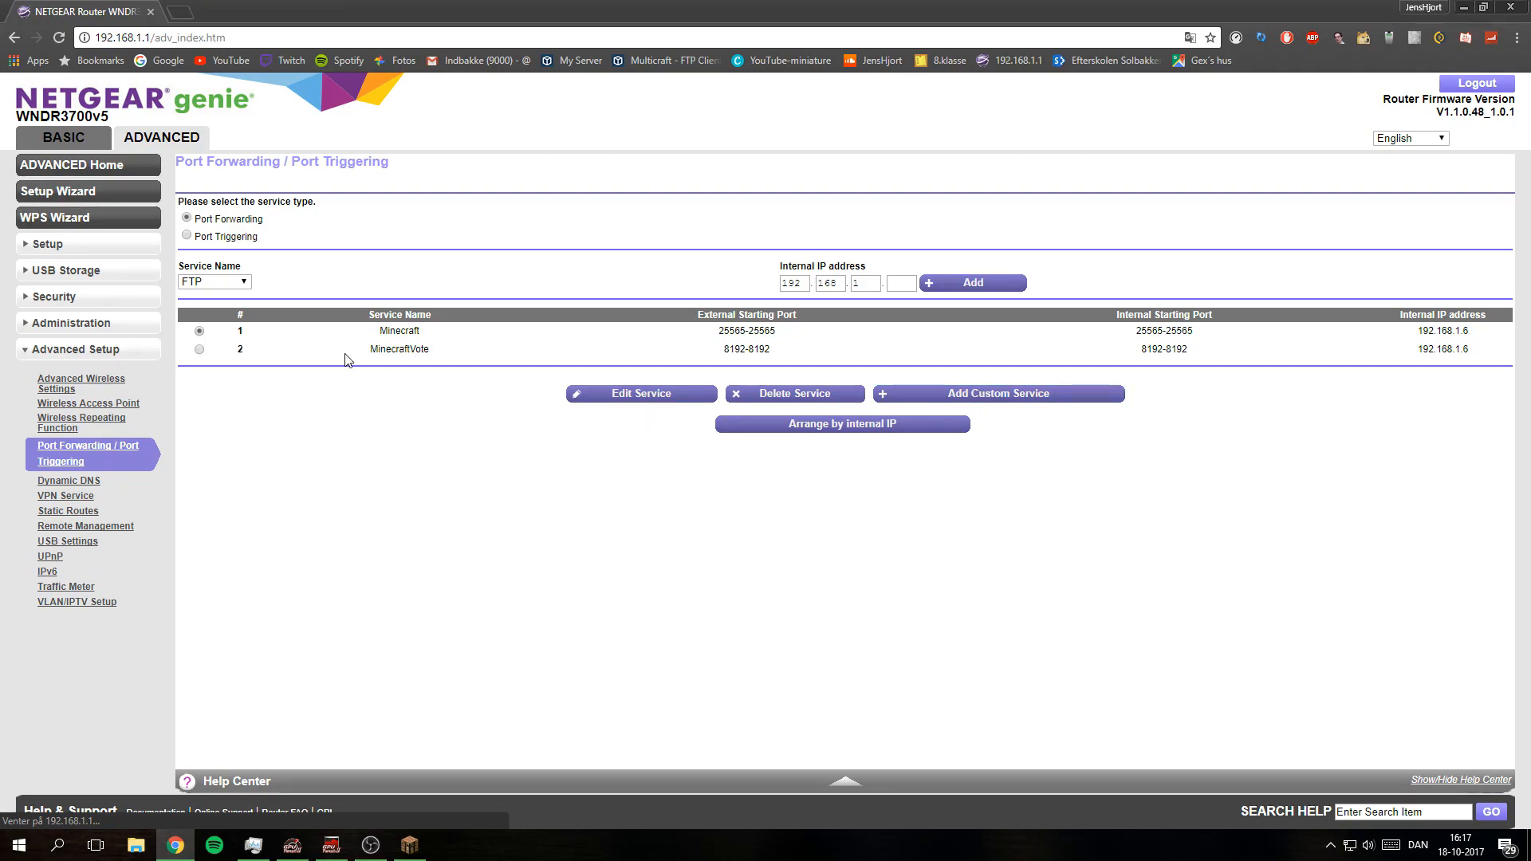
- Enter service name 'Test' and external port range 25565, keeping same internal port range
click(997, 393)
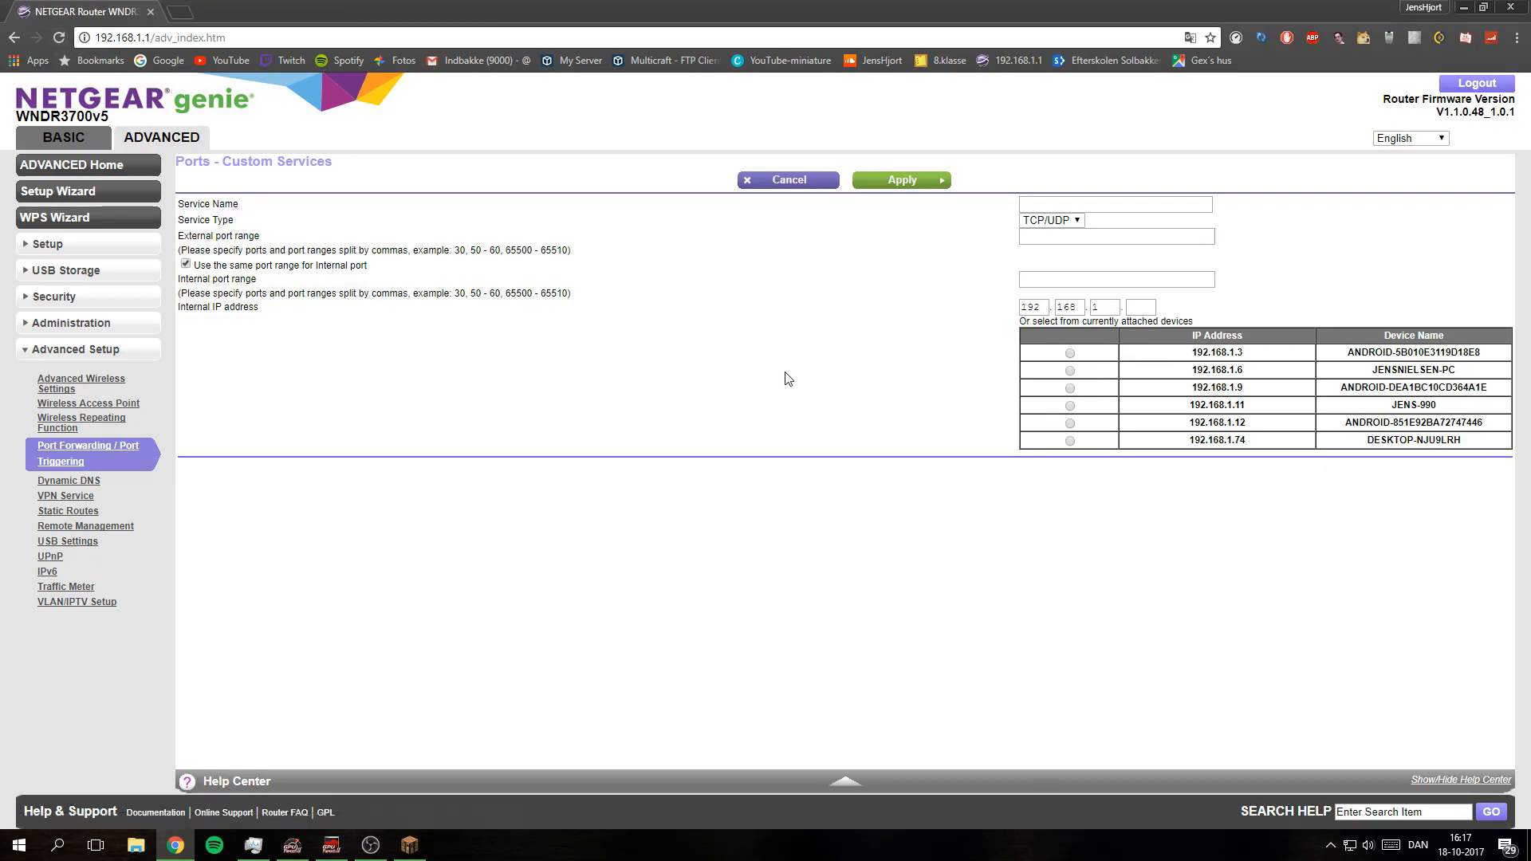
click(1114, 204)
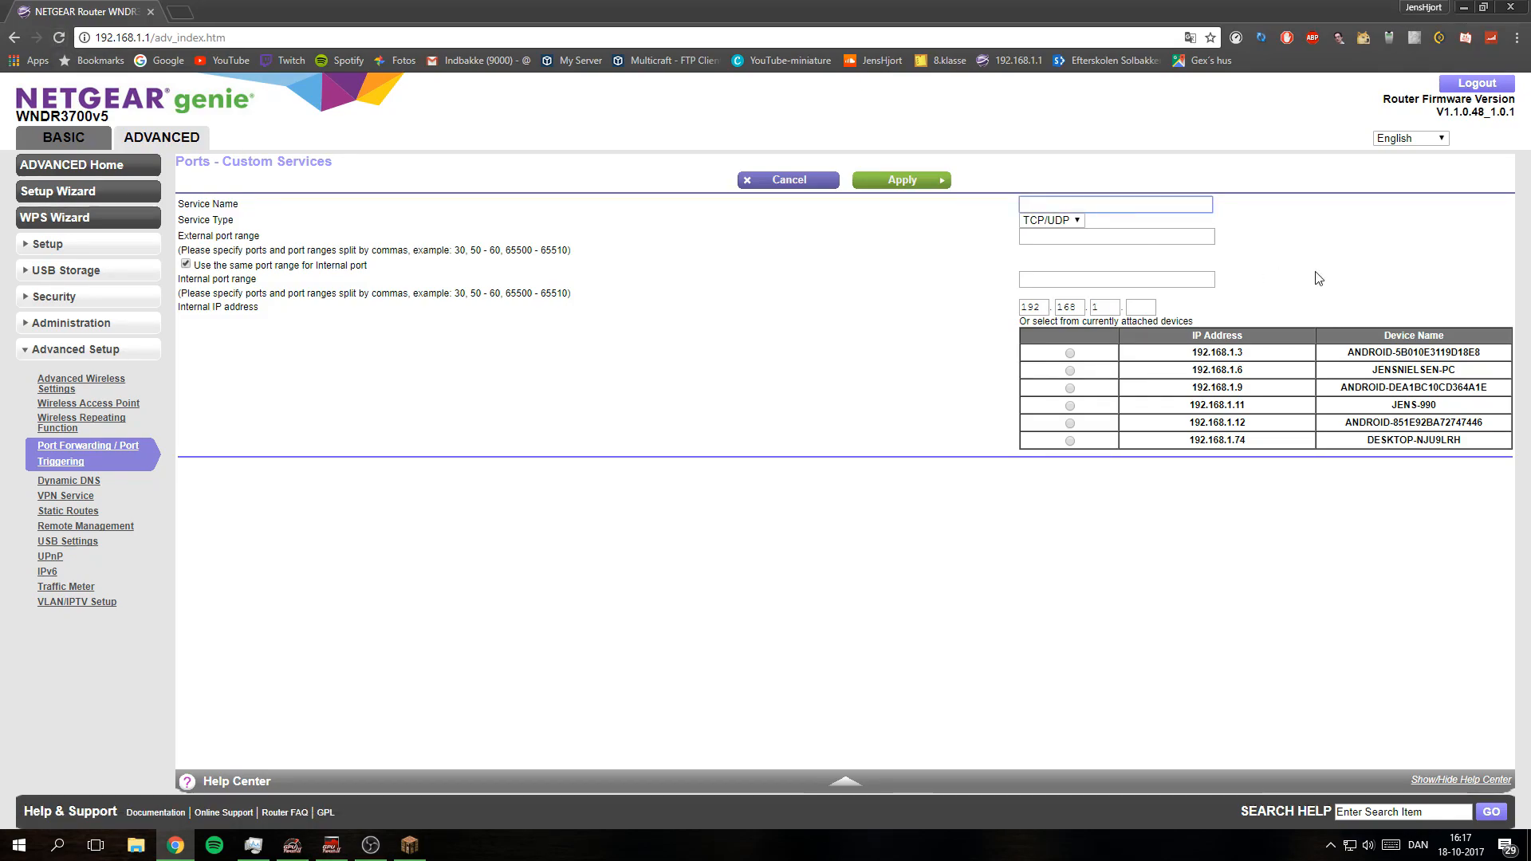
text(Test)
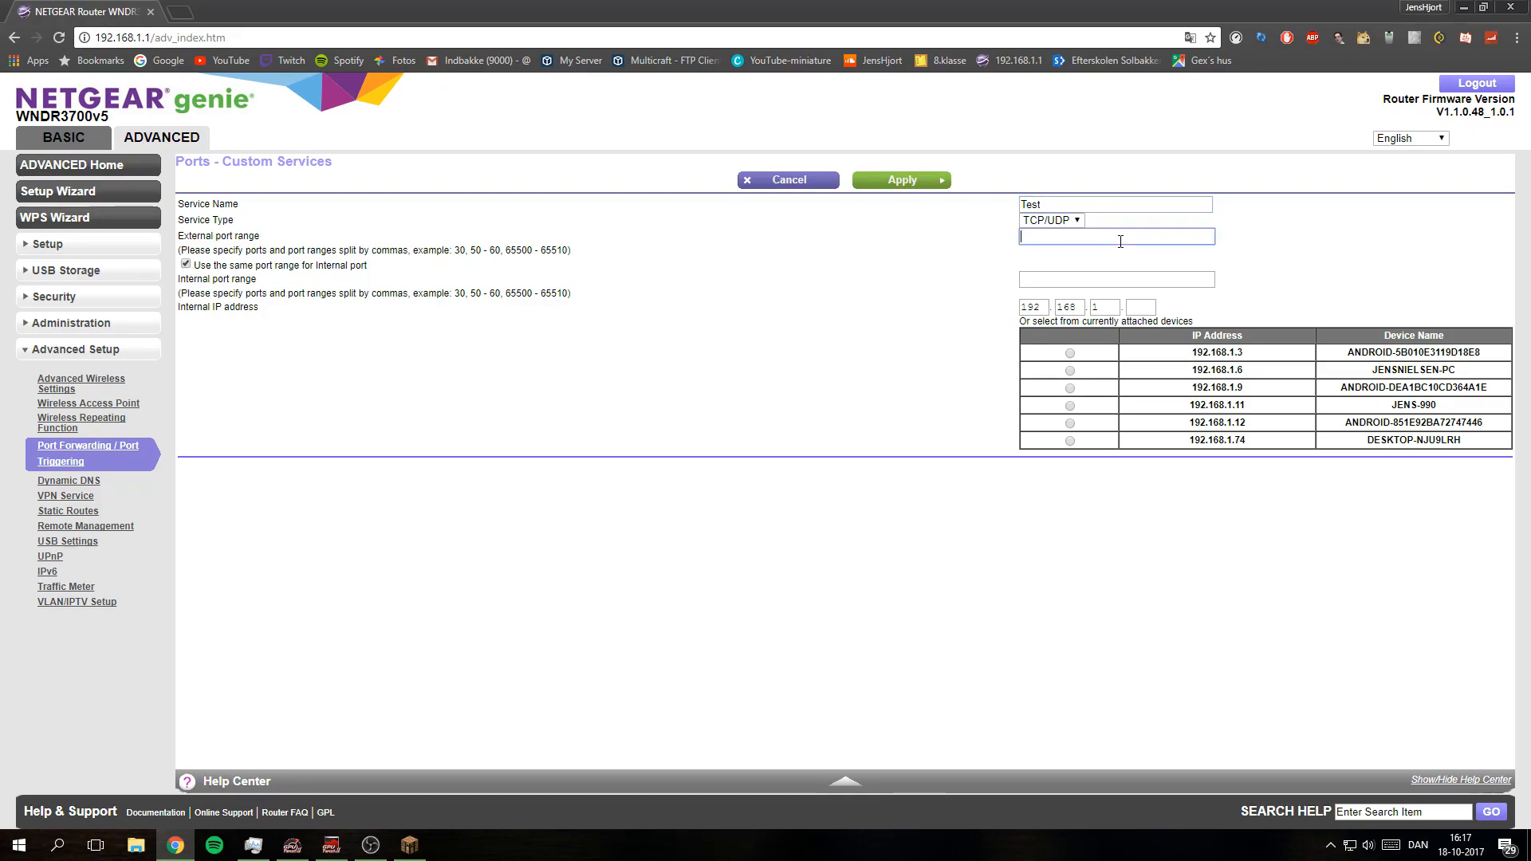
text(2)
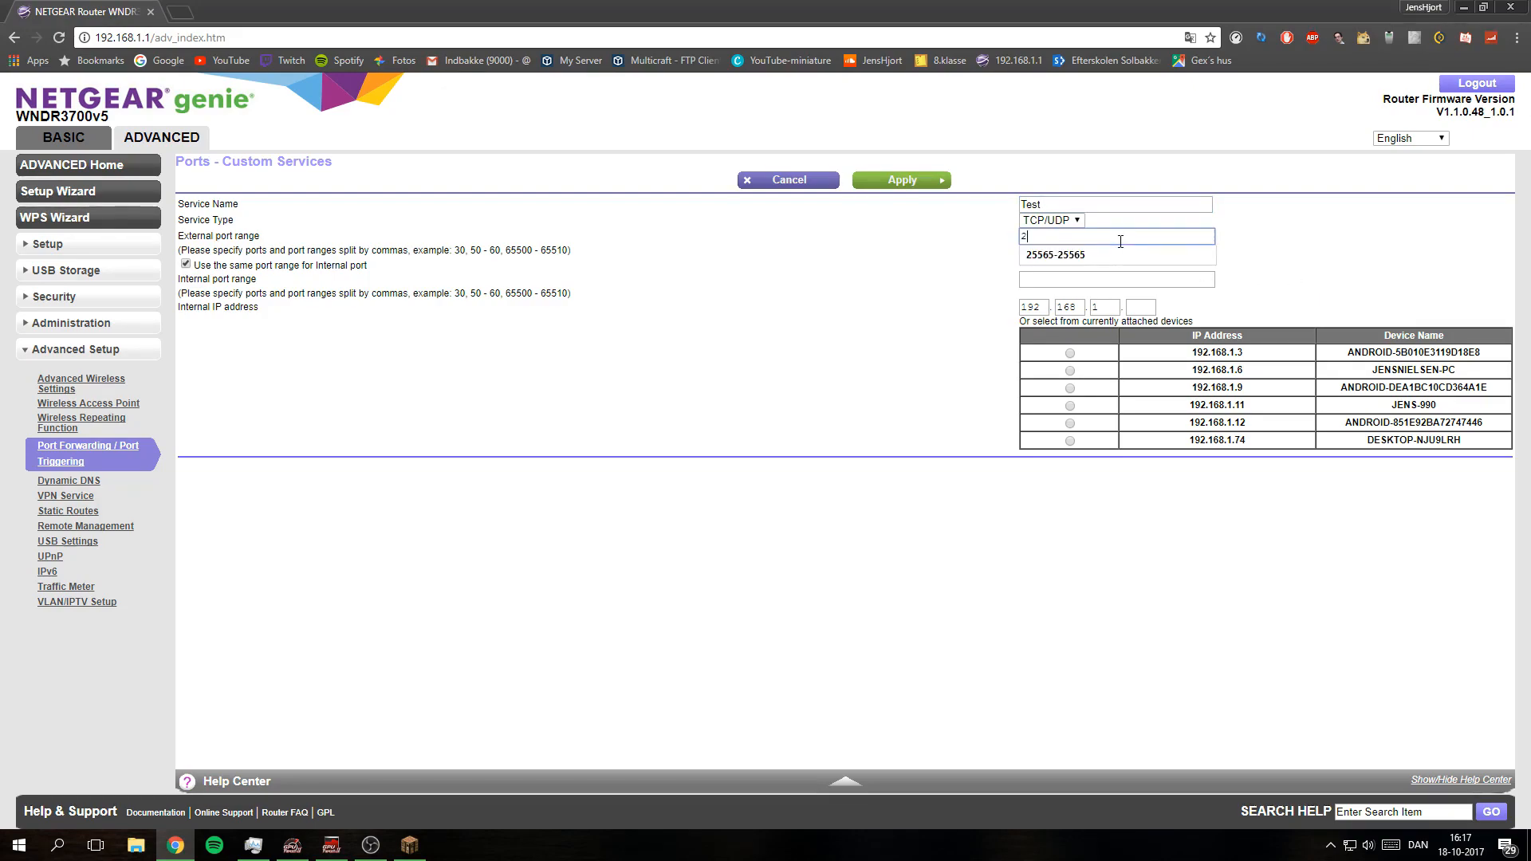
text(5565)
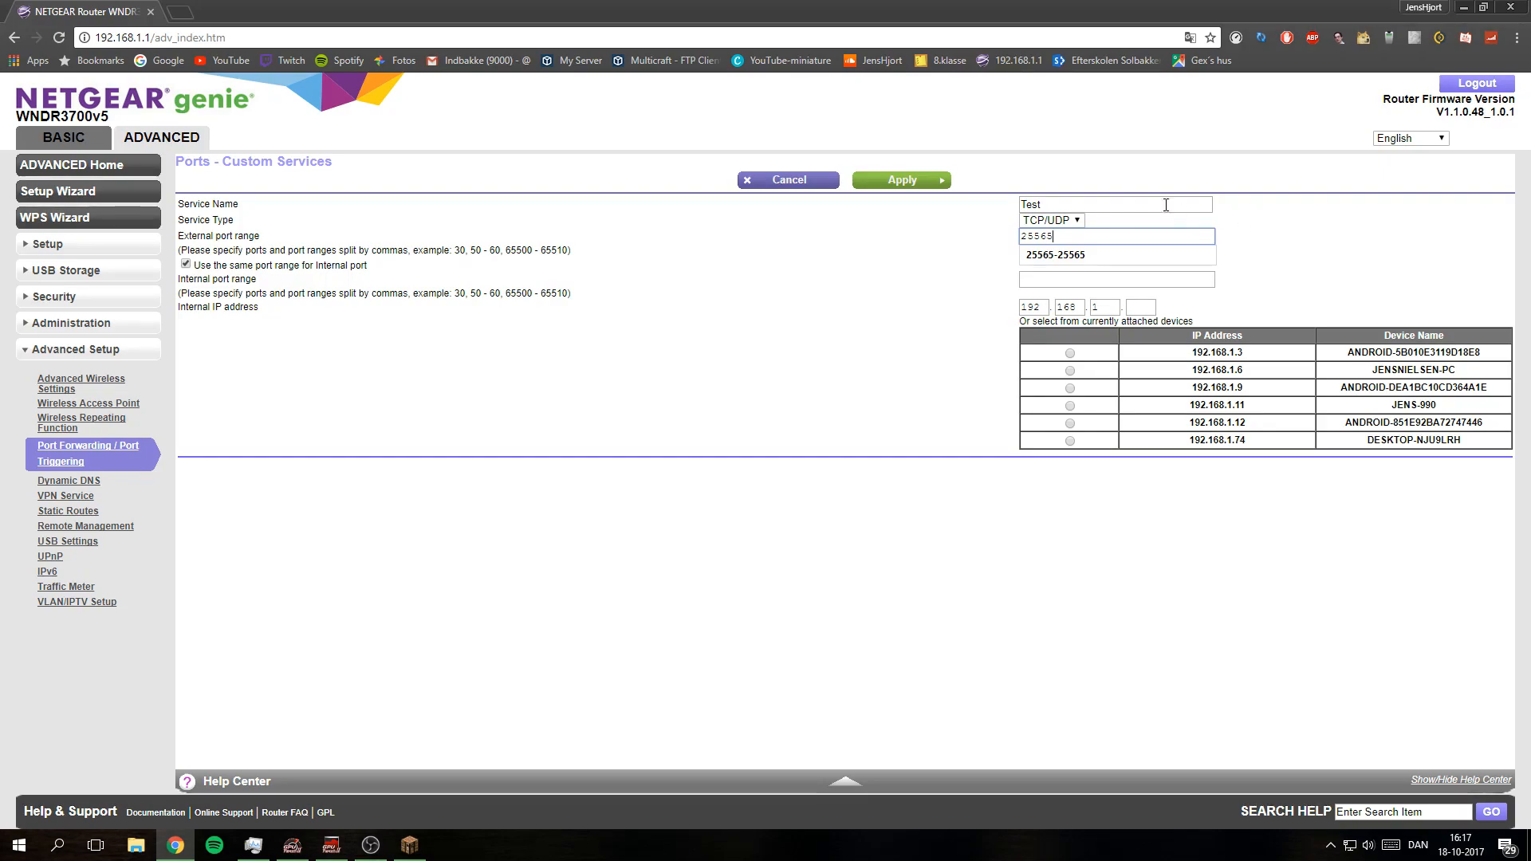
click(1139, 305)
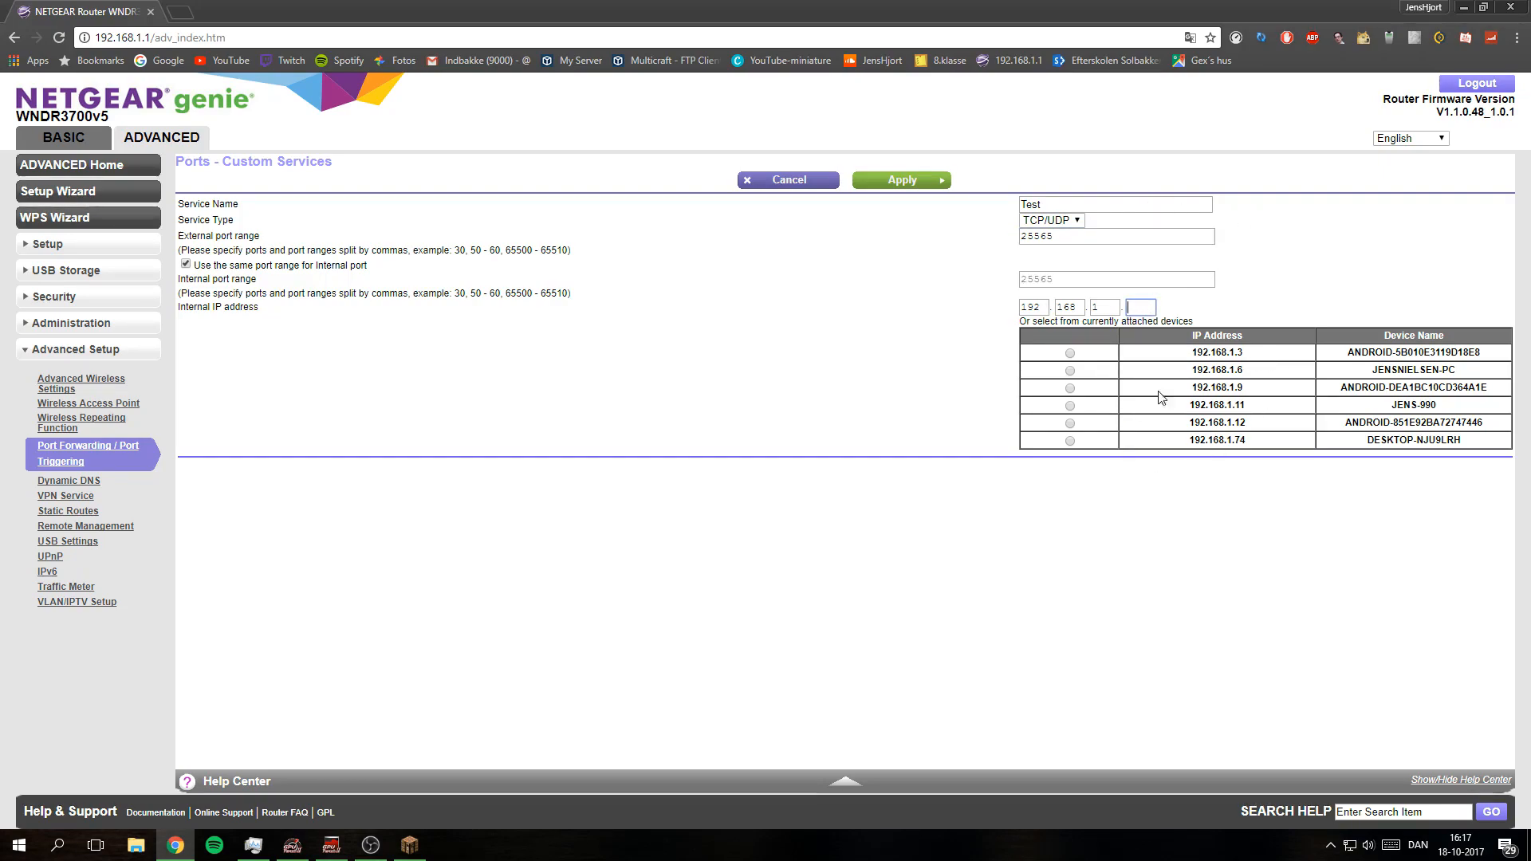
mouse_move(1371, 343)
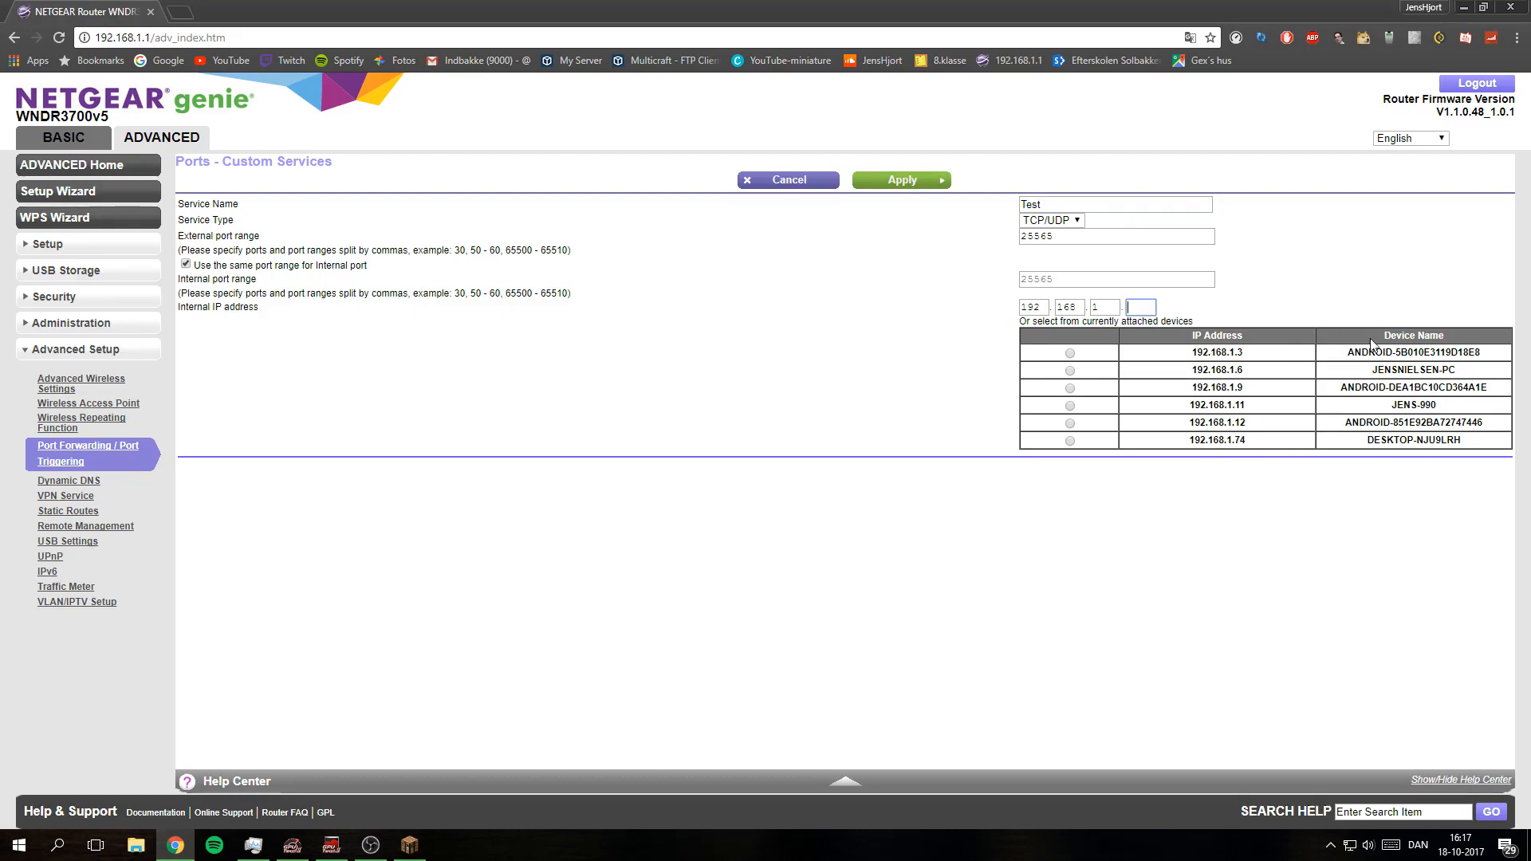
mouse_move(308, 665)
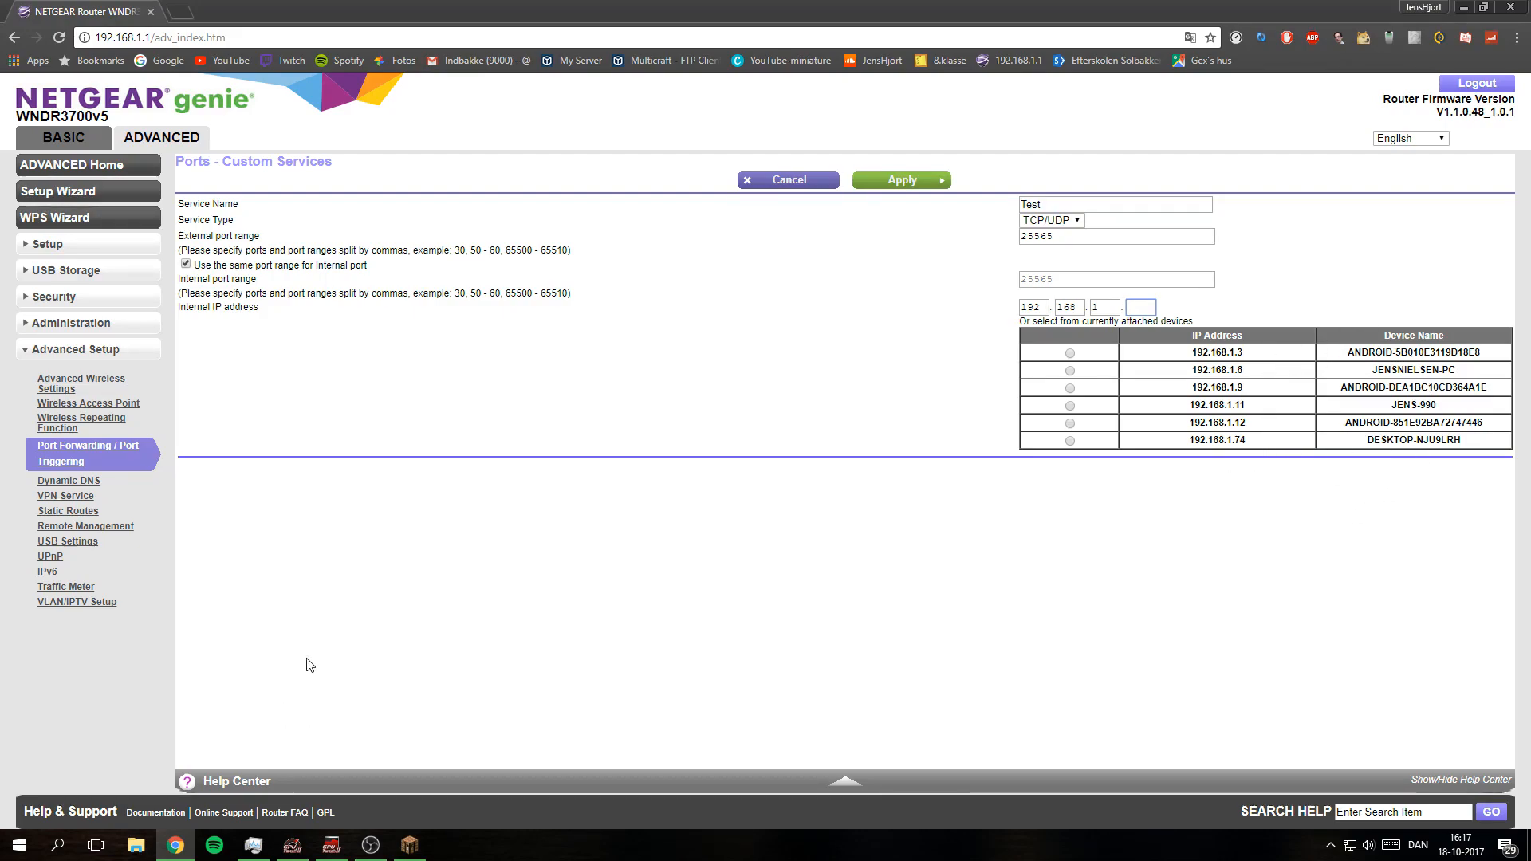
- Run ipconfig in Command Prompt to find the PC's IPv4 address 192.168.1.11
click(62, 846)
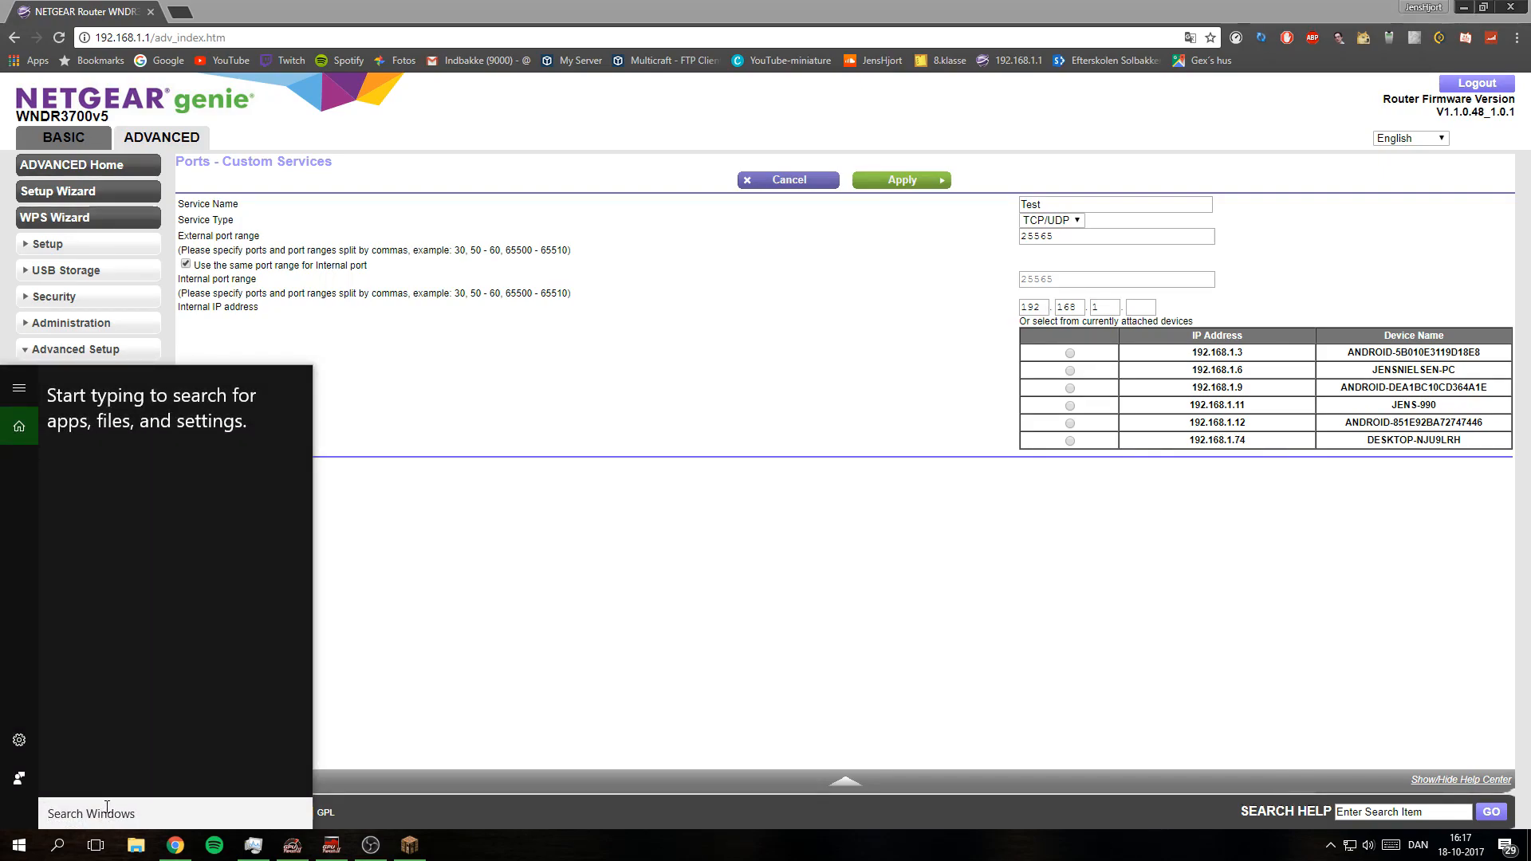
text(cmd)
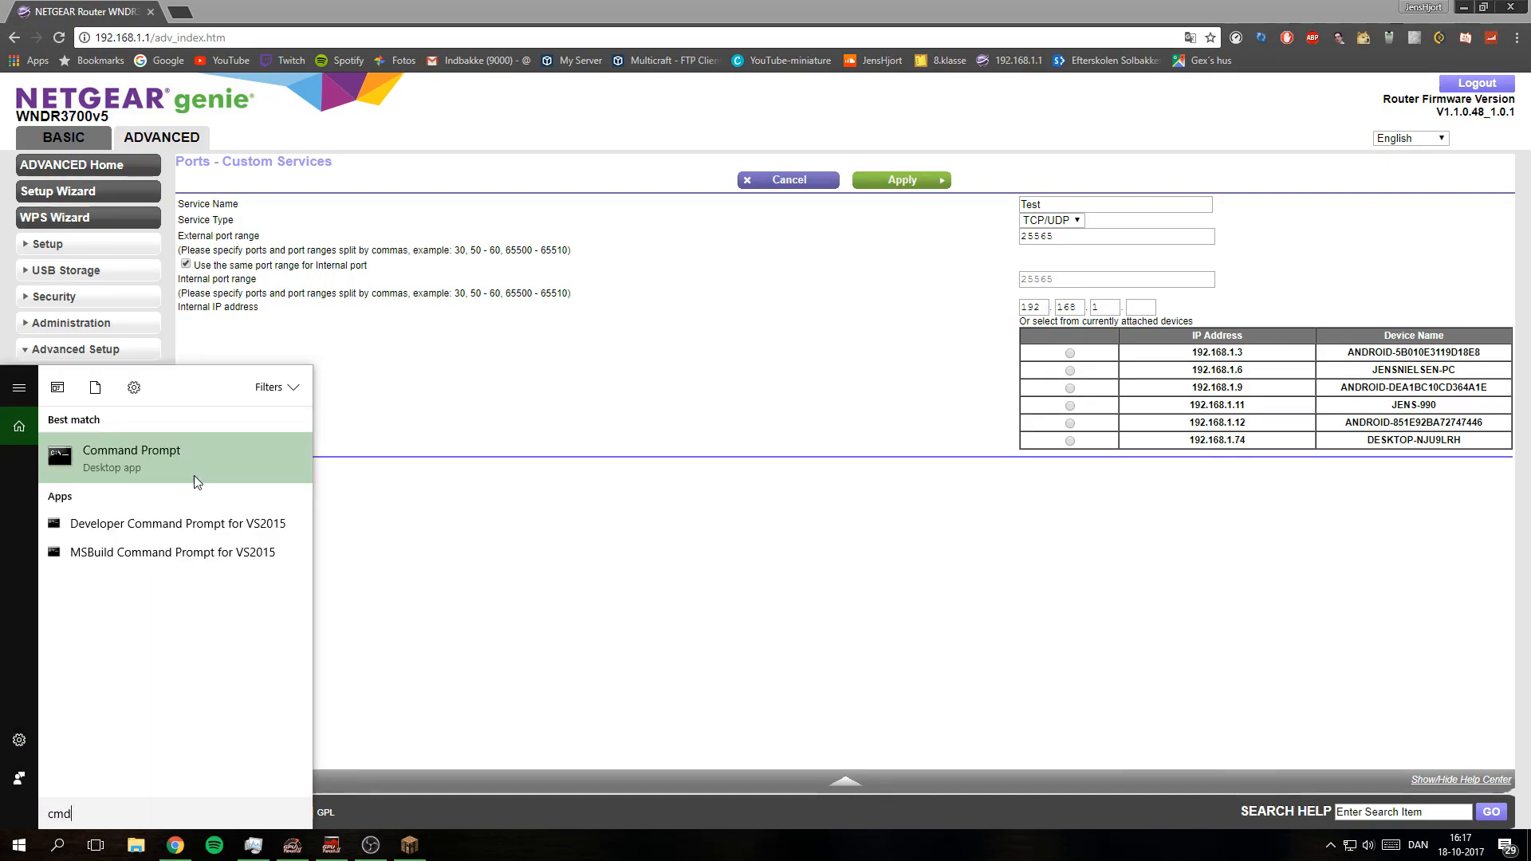
mouse_move(140, 467)
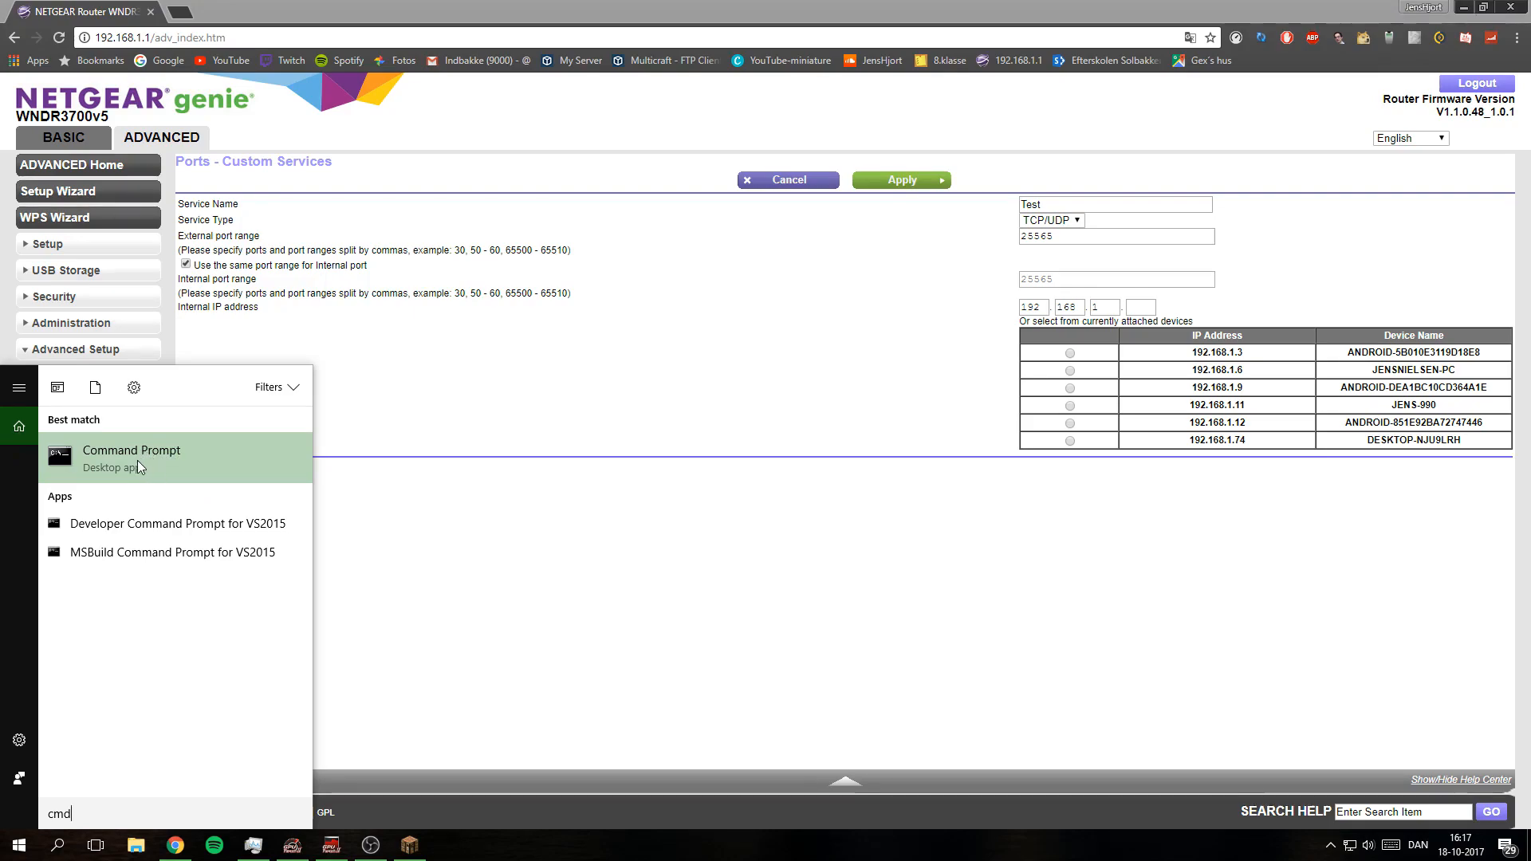
click(131, 449)
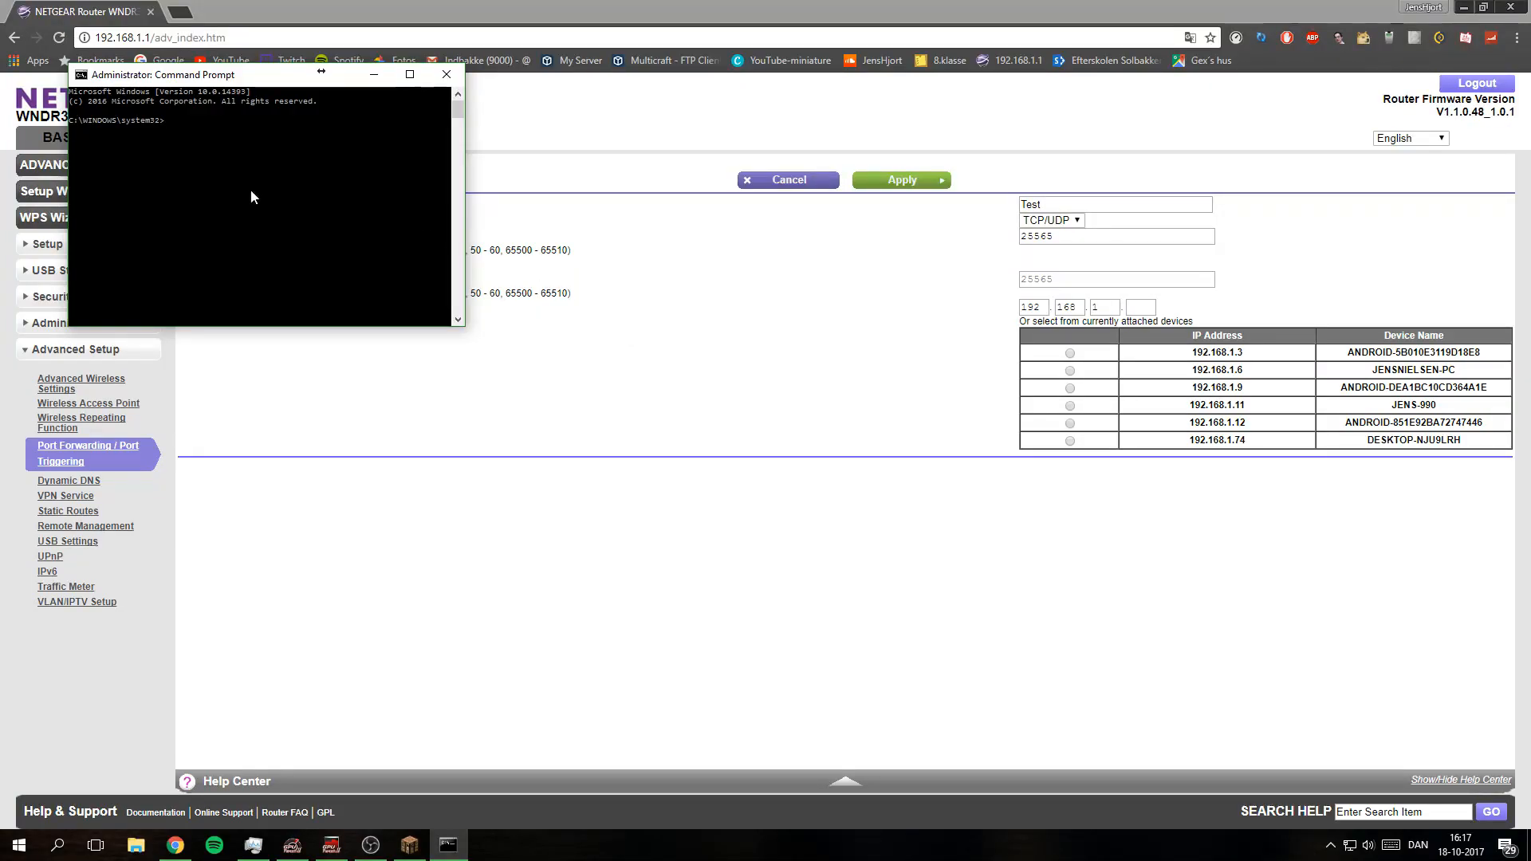
mouse_move(261, 195)
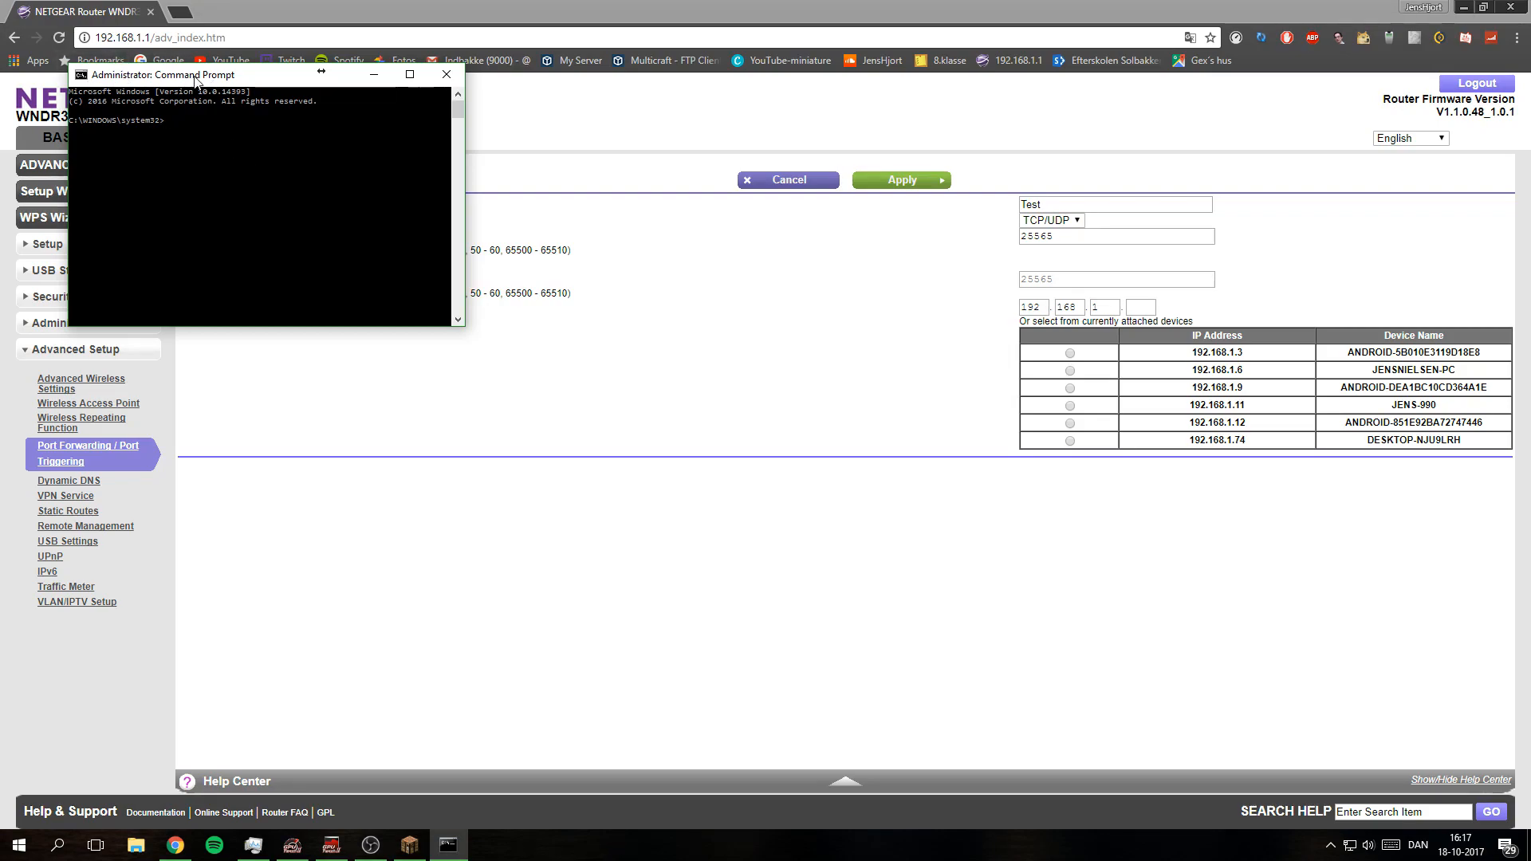
mouse_move(343, 226)
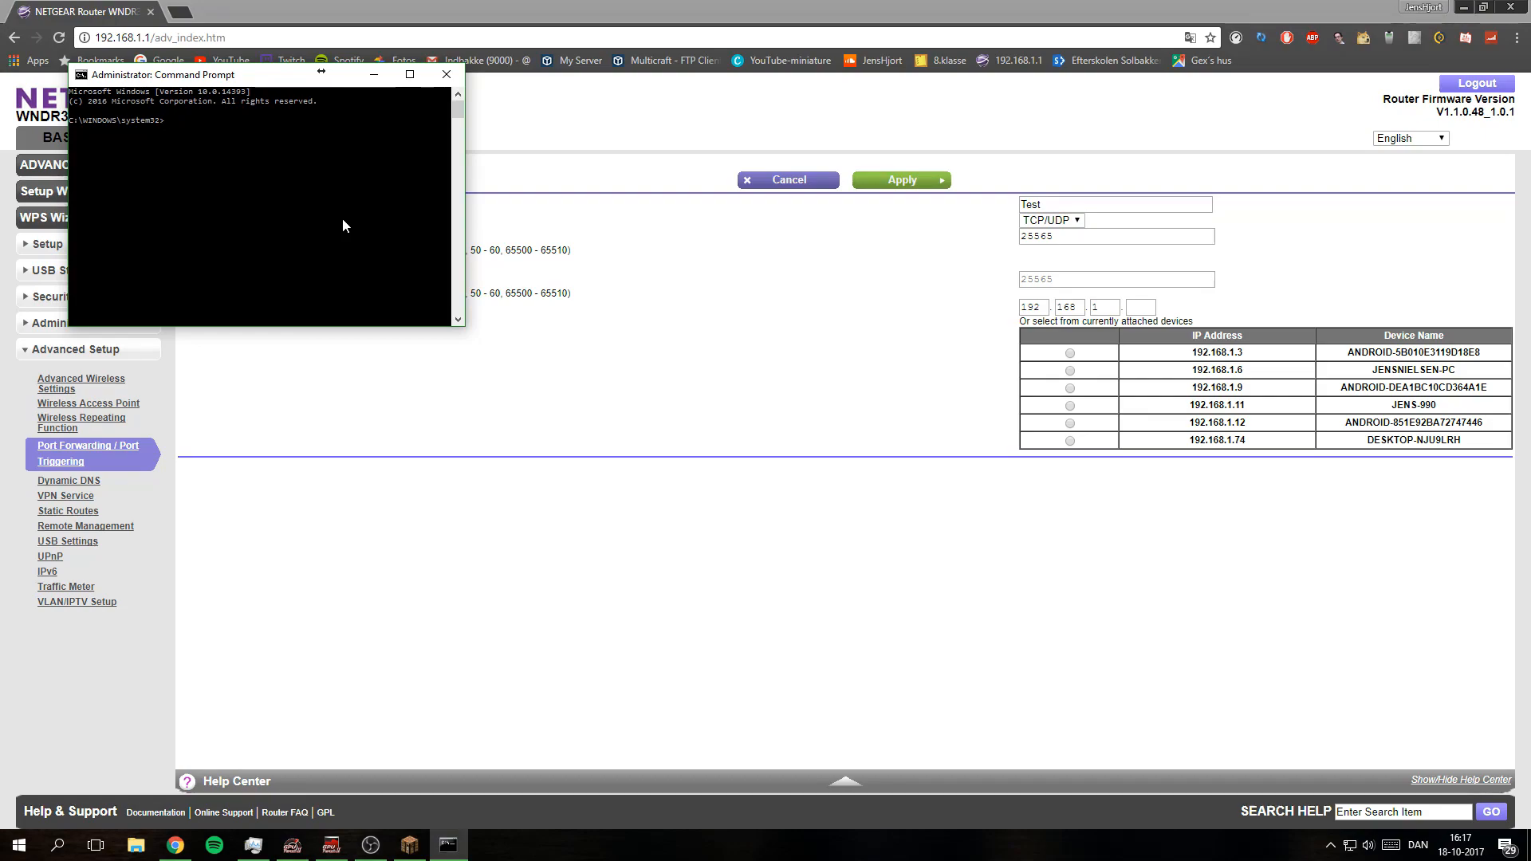
text(ipcon)
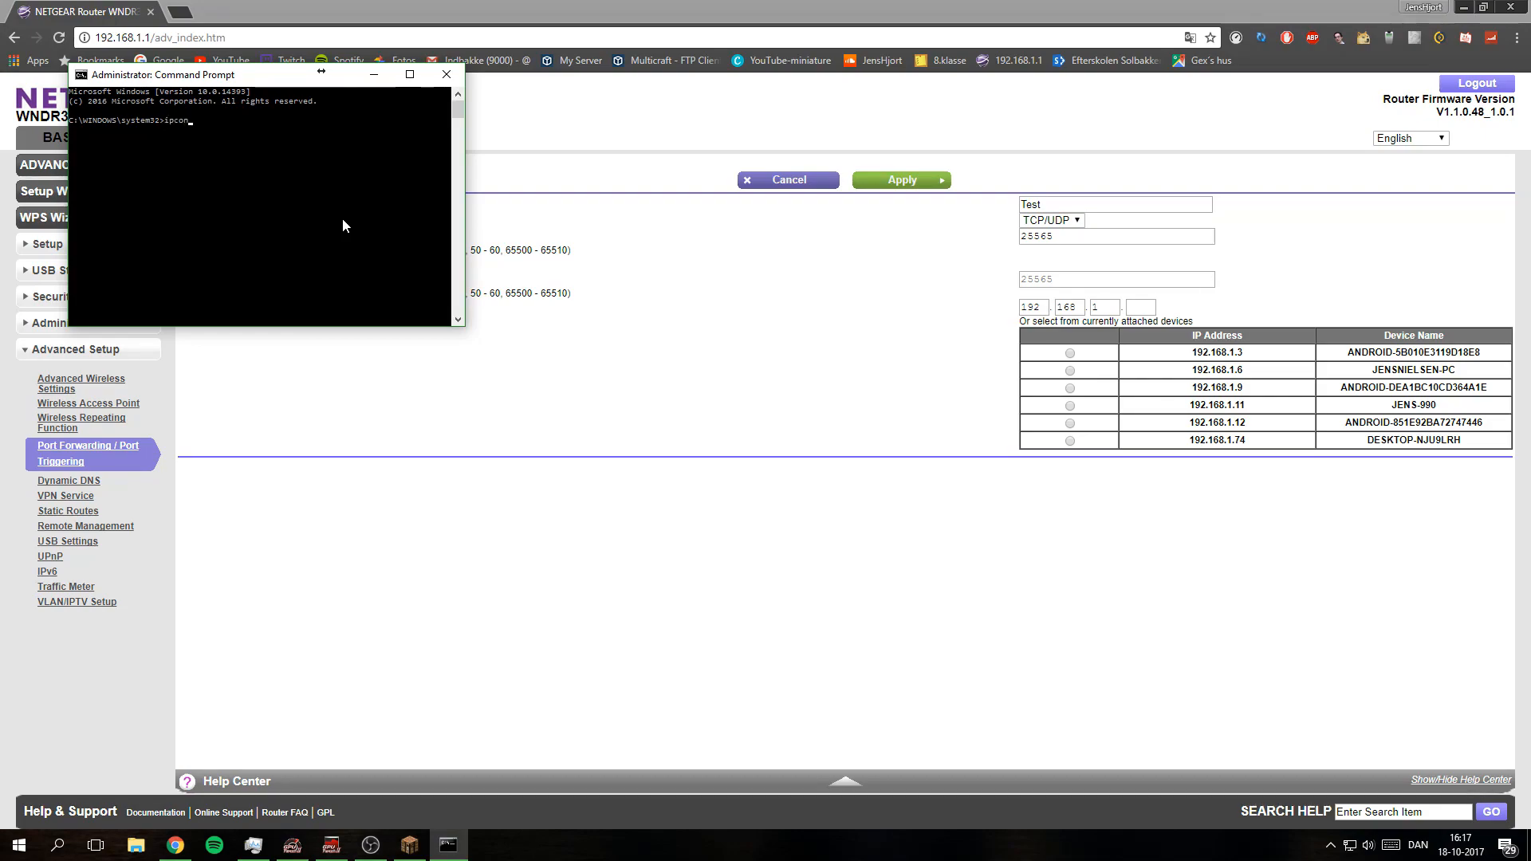
text(fig)
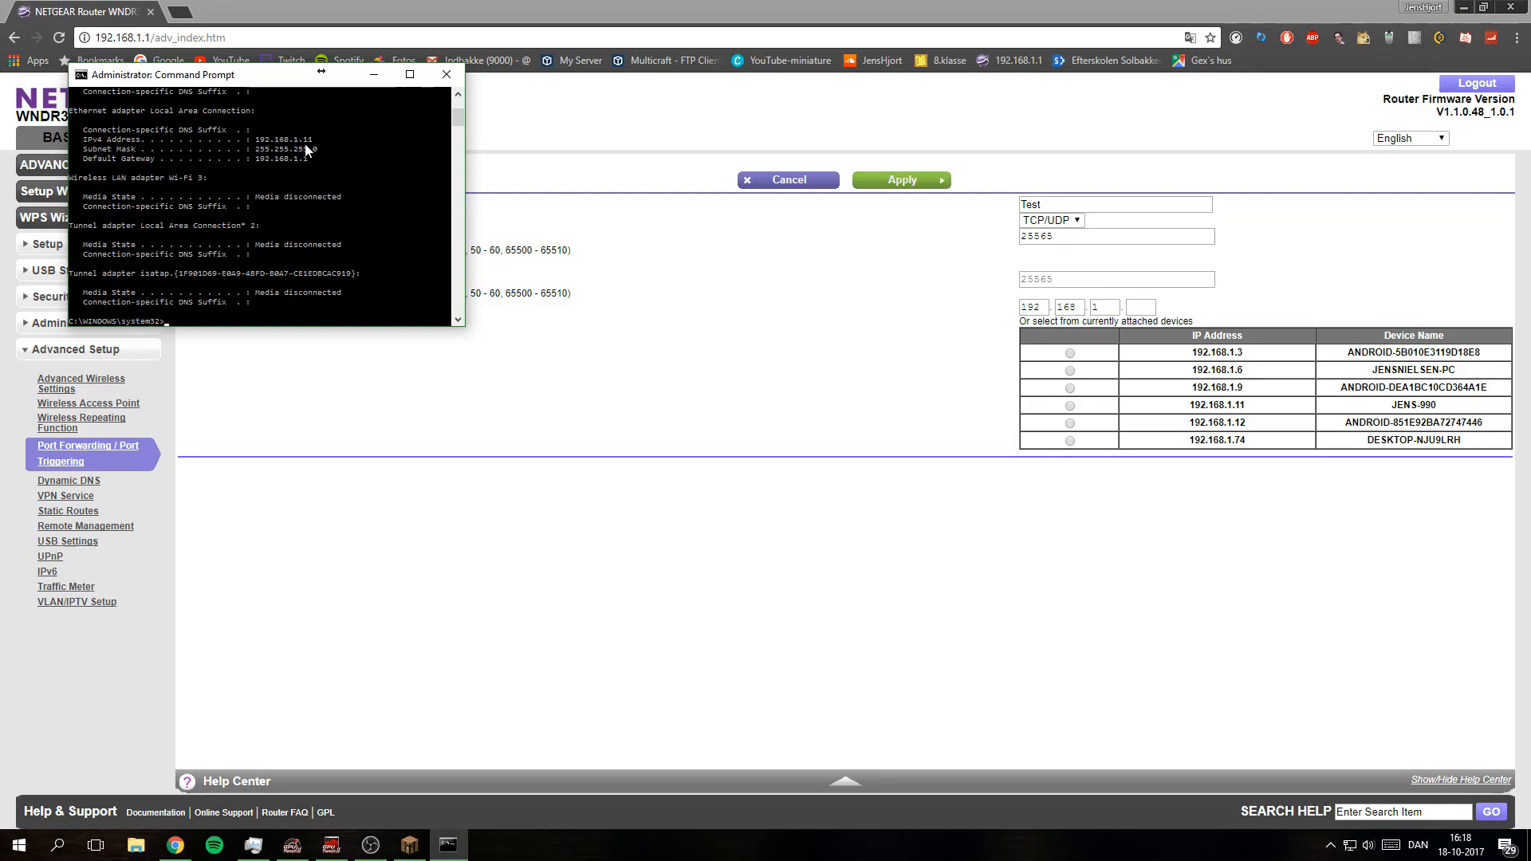
mouse_move(1239, 420)
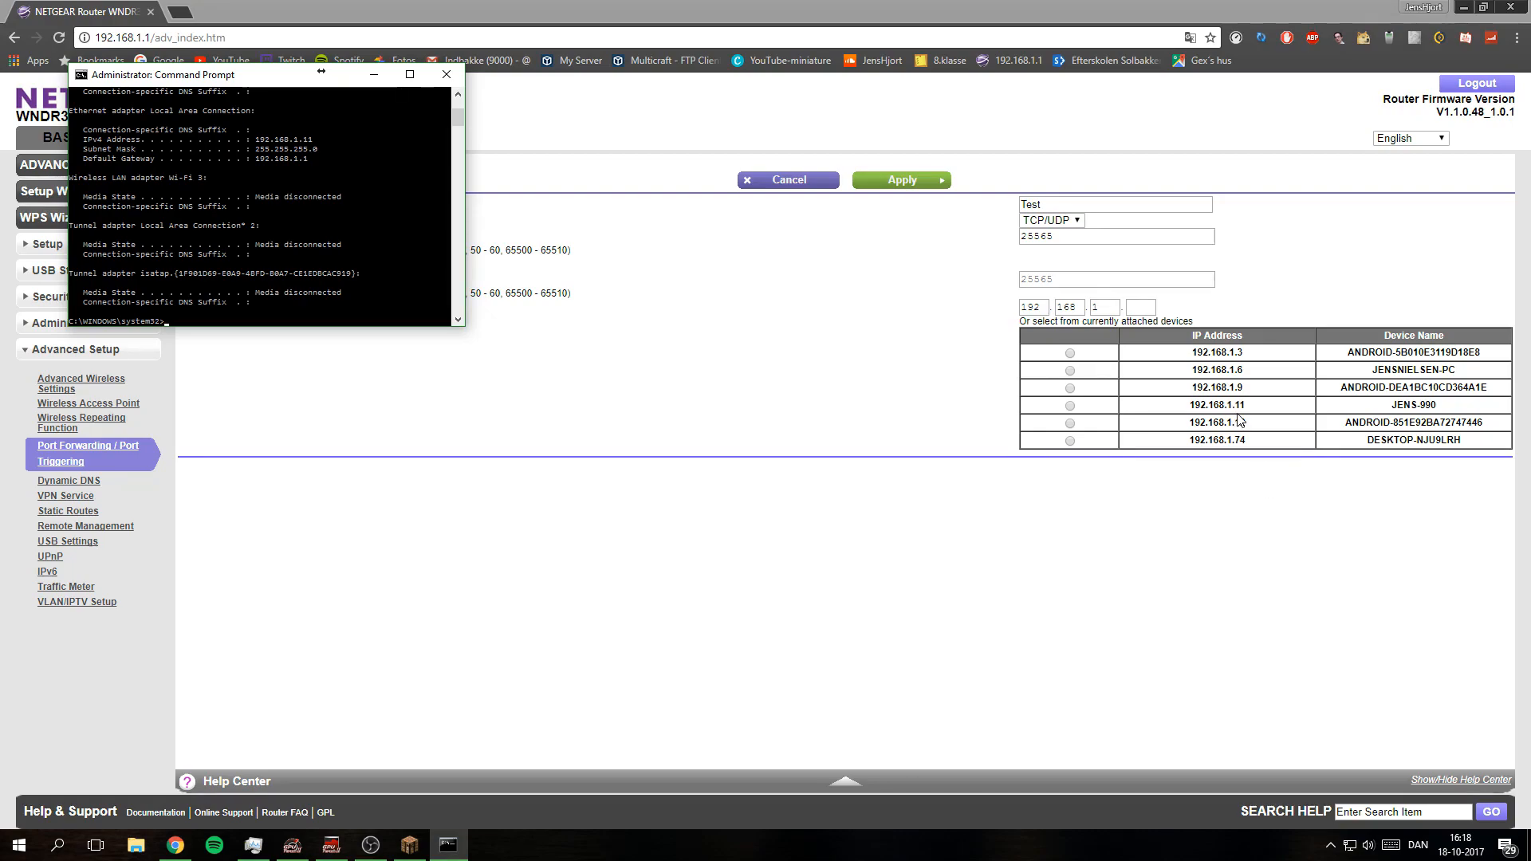
- Target the Test service to 192.168.1.11 in the device table and apply
click(447, 74)
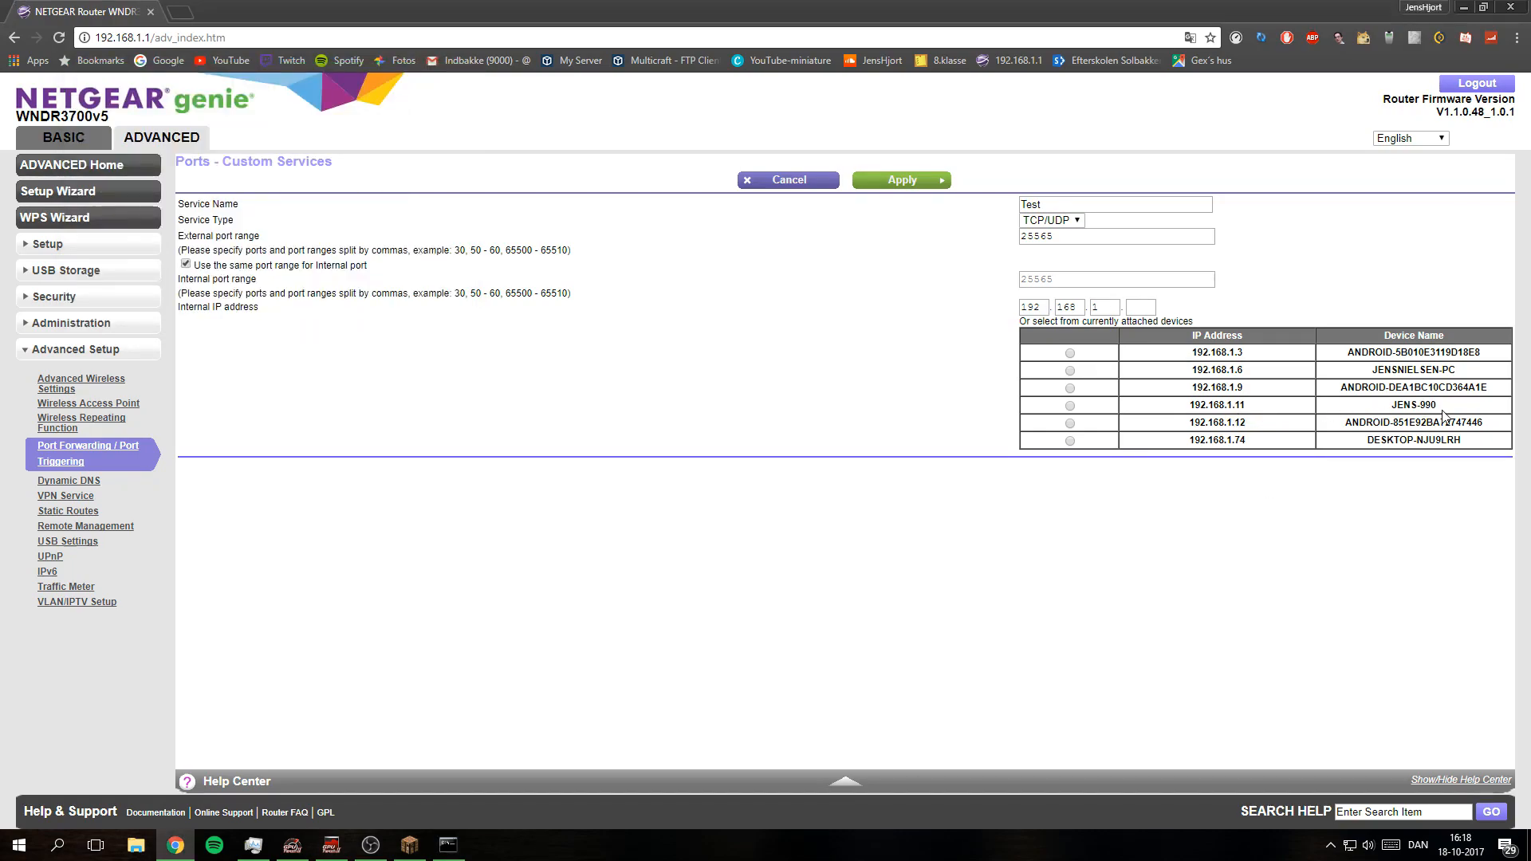
mouse_move(1134, 421)
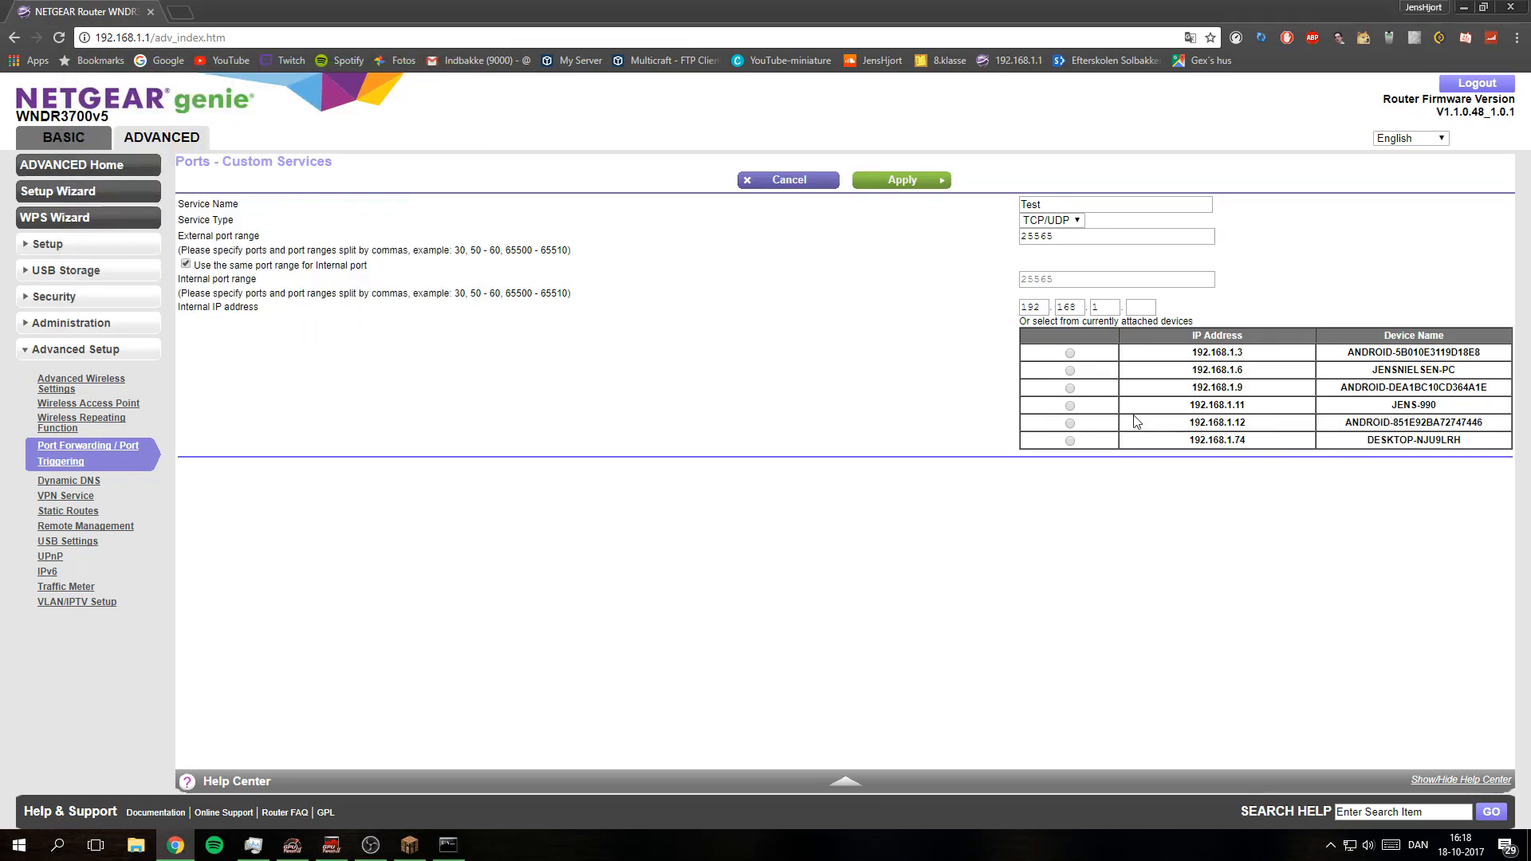
mouse_move(1101, 436)
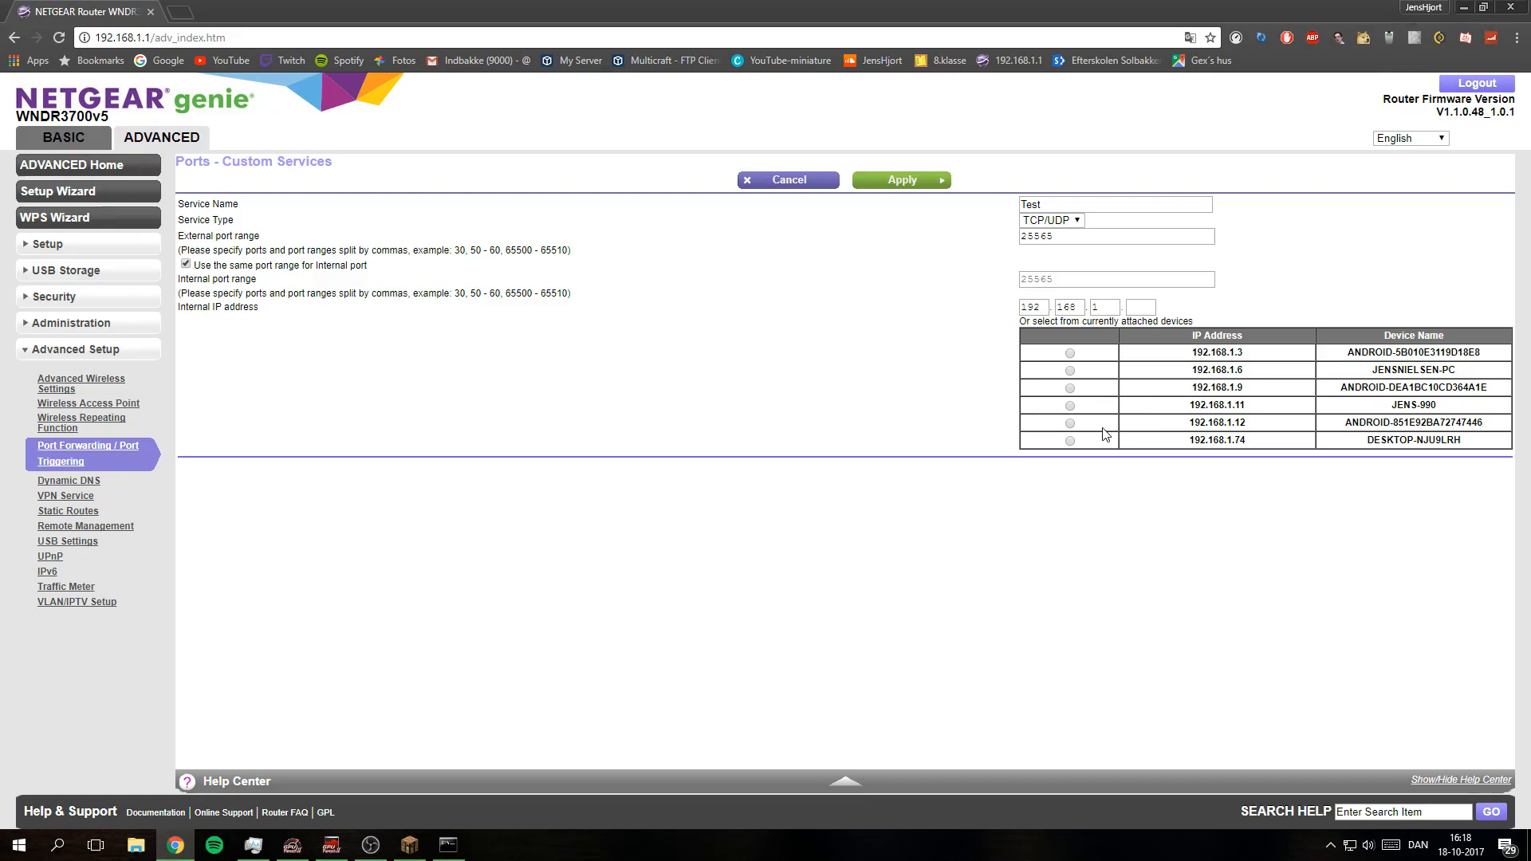
click(1069, 405)
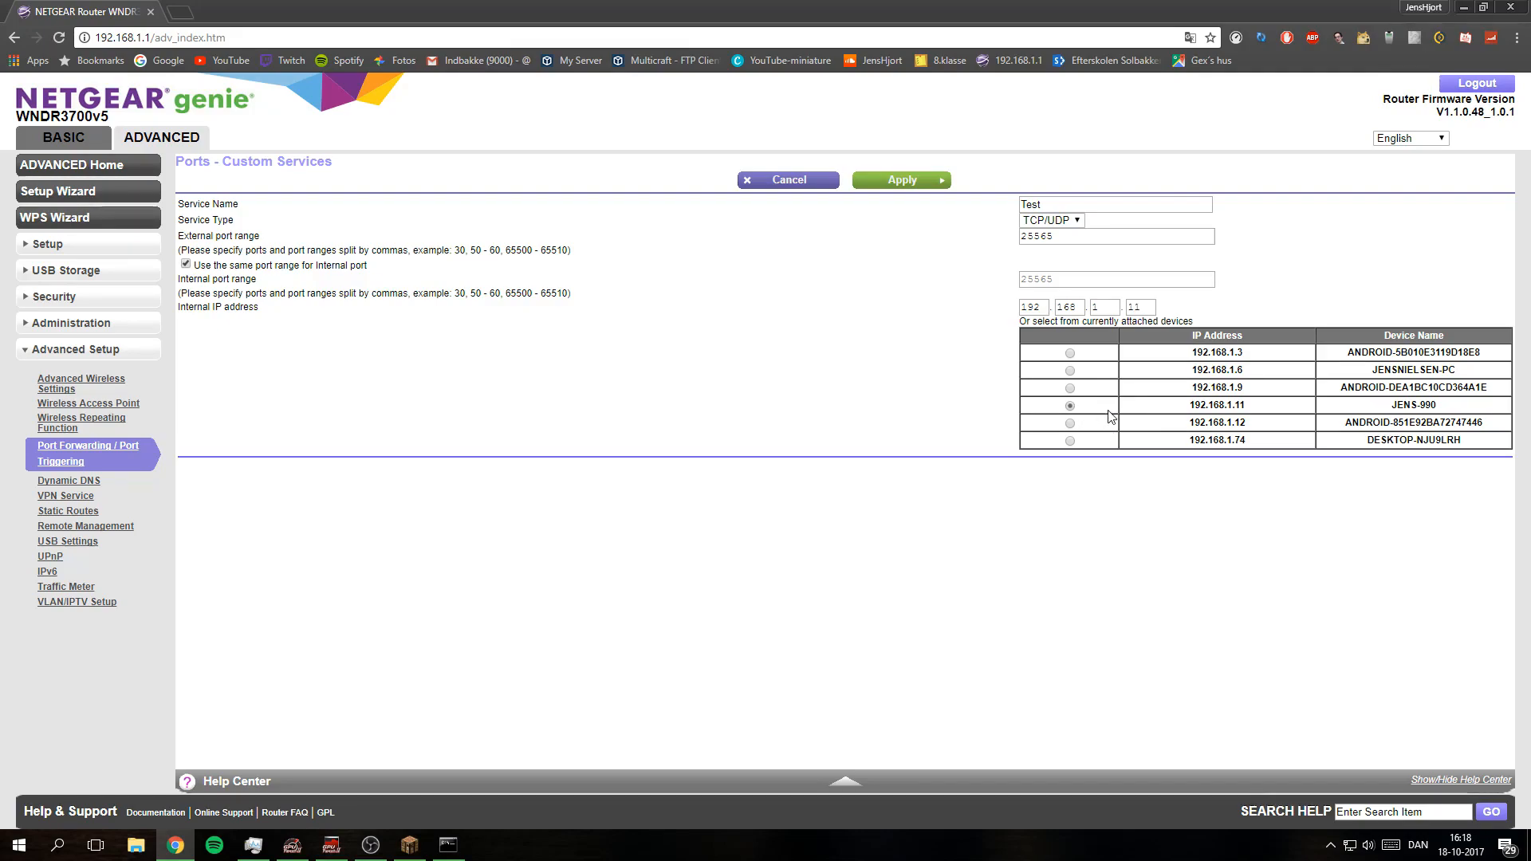
mouse_move(491, 689)
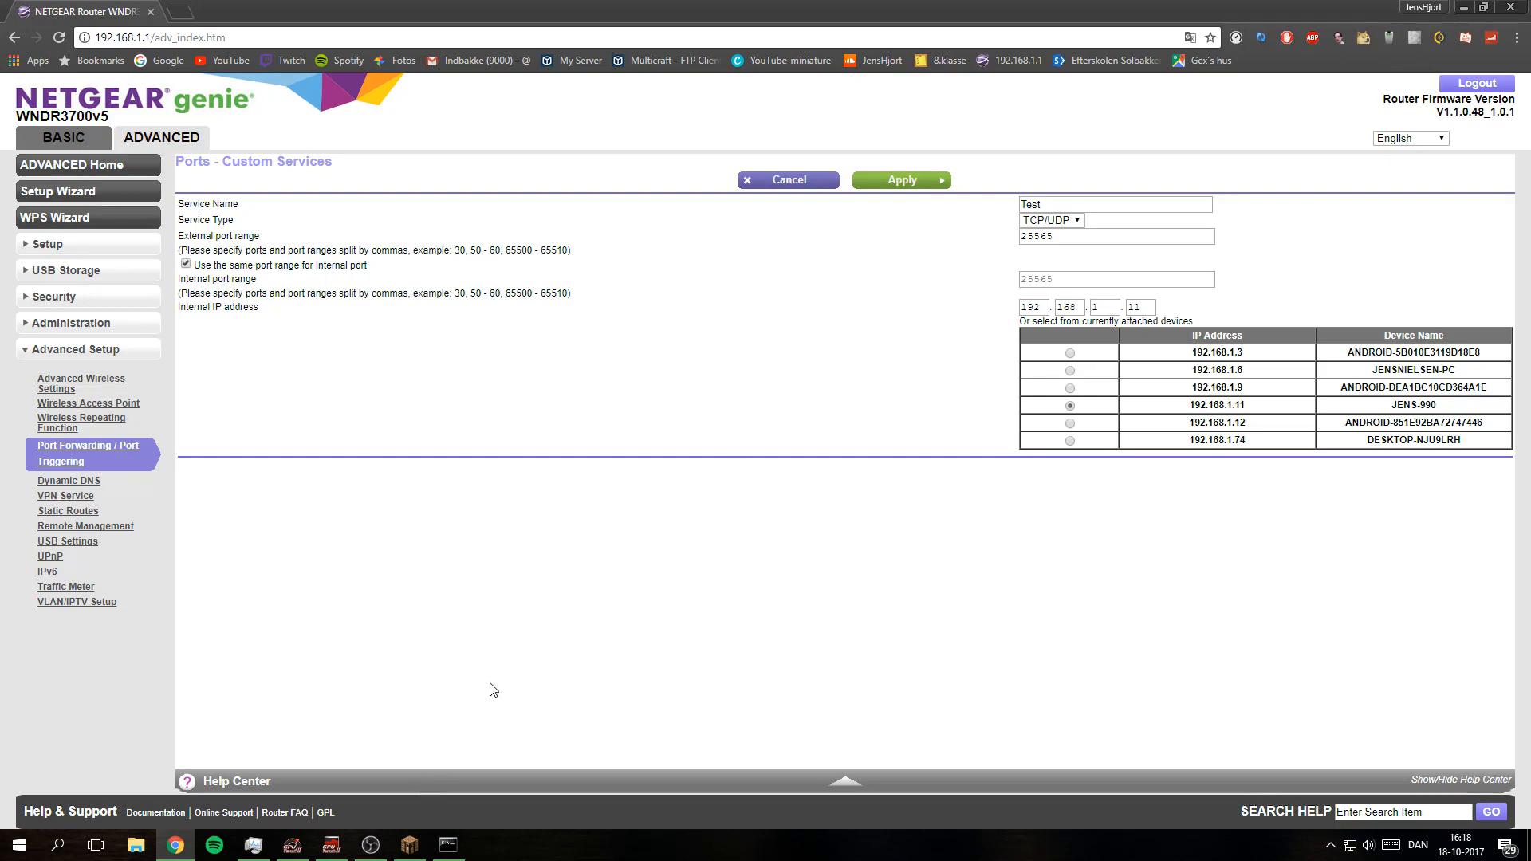
mouse_move(781, 324)
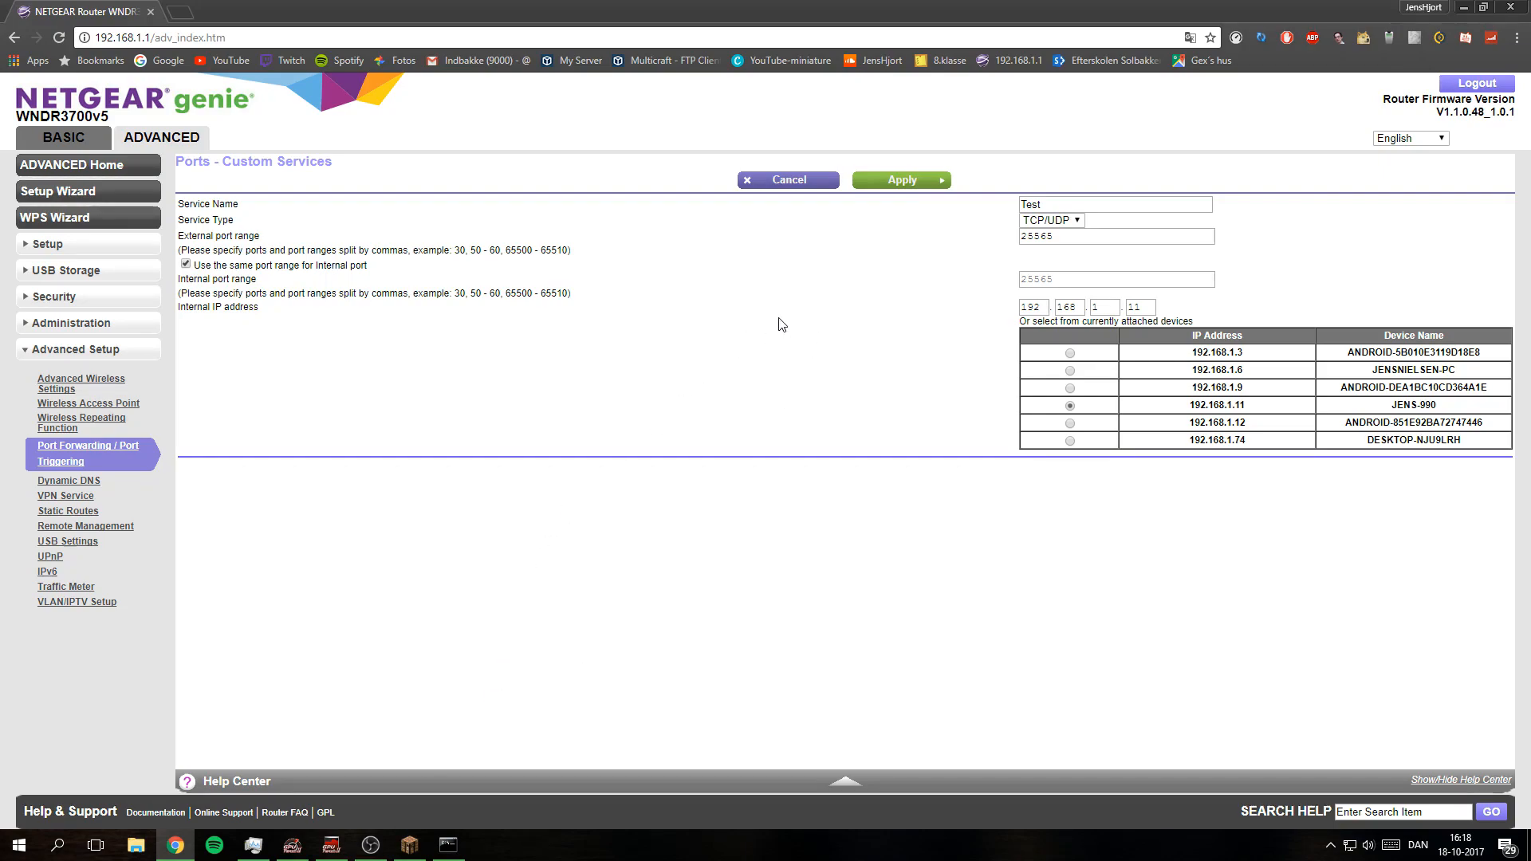
click(448, 845)
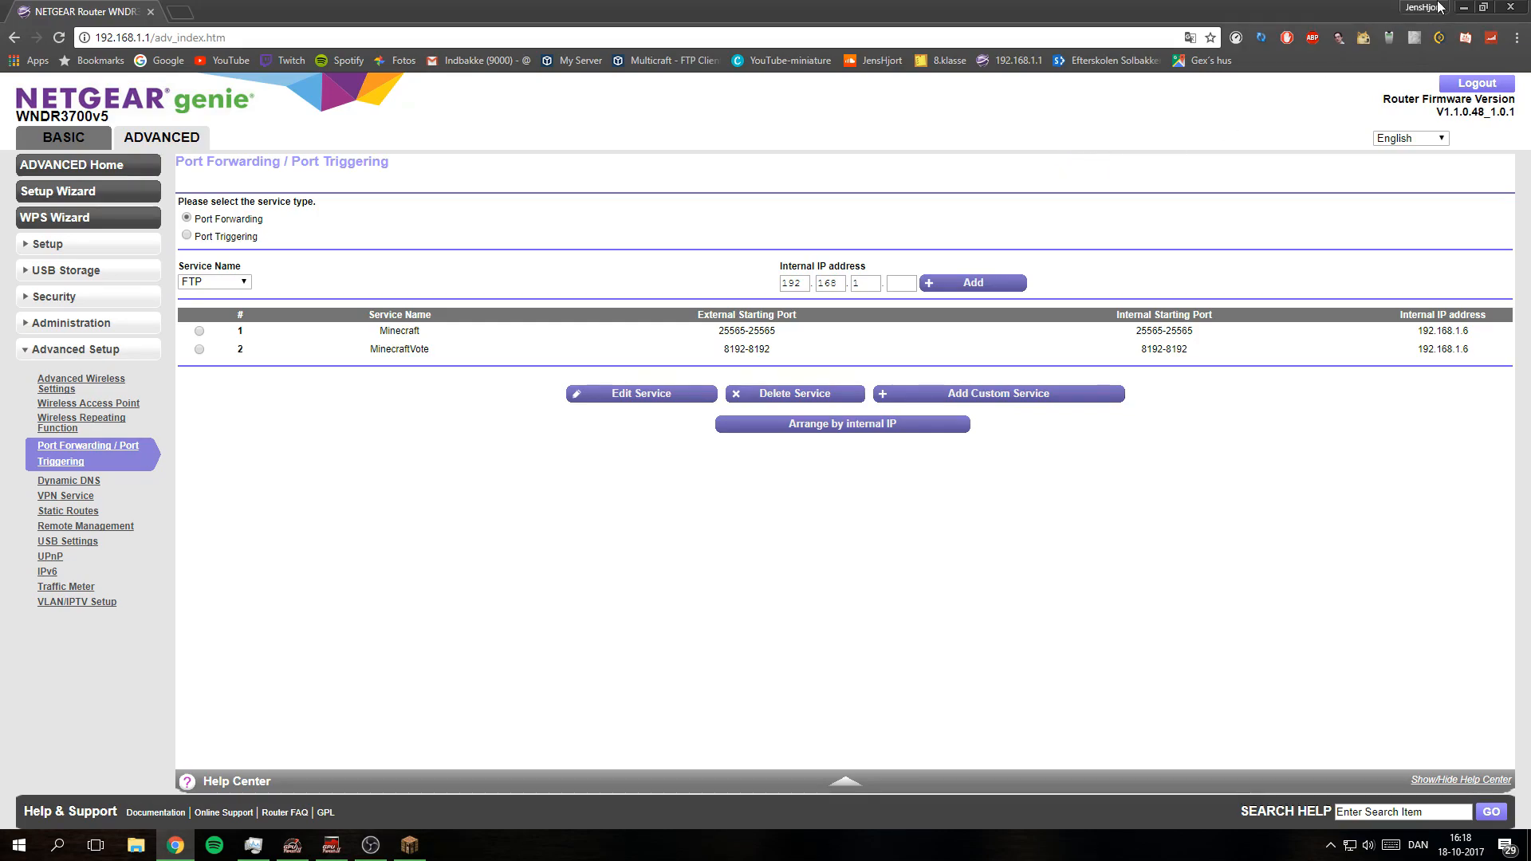
mouse_move(1462, 9)
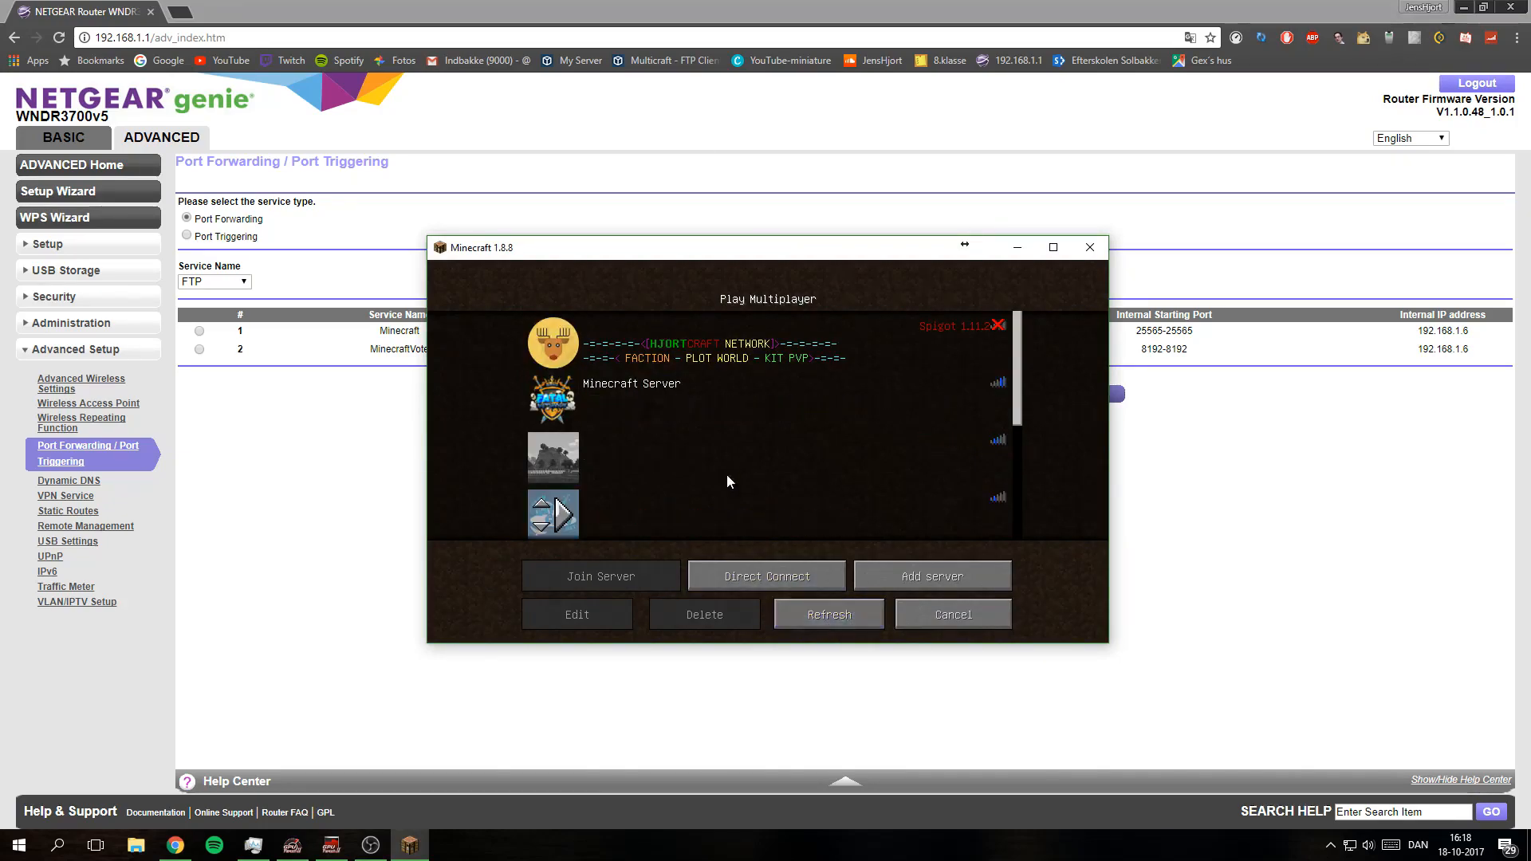
- Select 'Minecraft Server' in the multiplayer list and join it
click(829, 614)
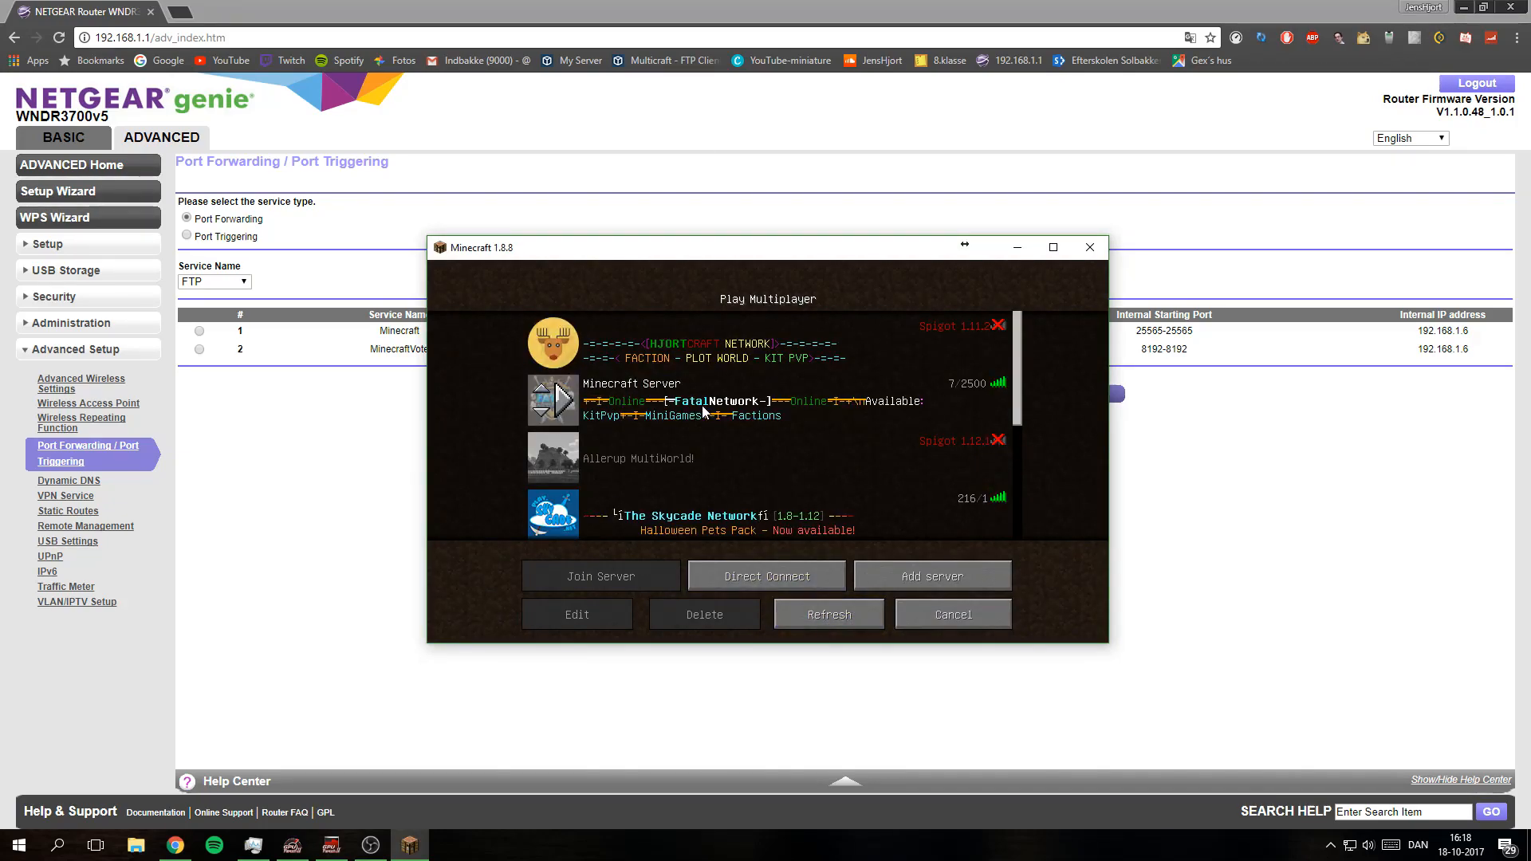
click(601, 576)
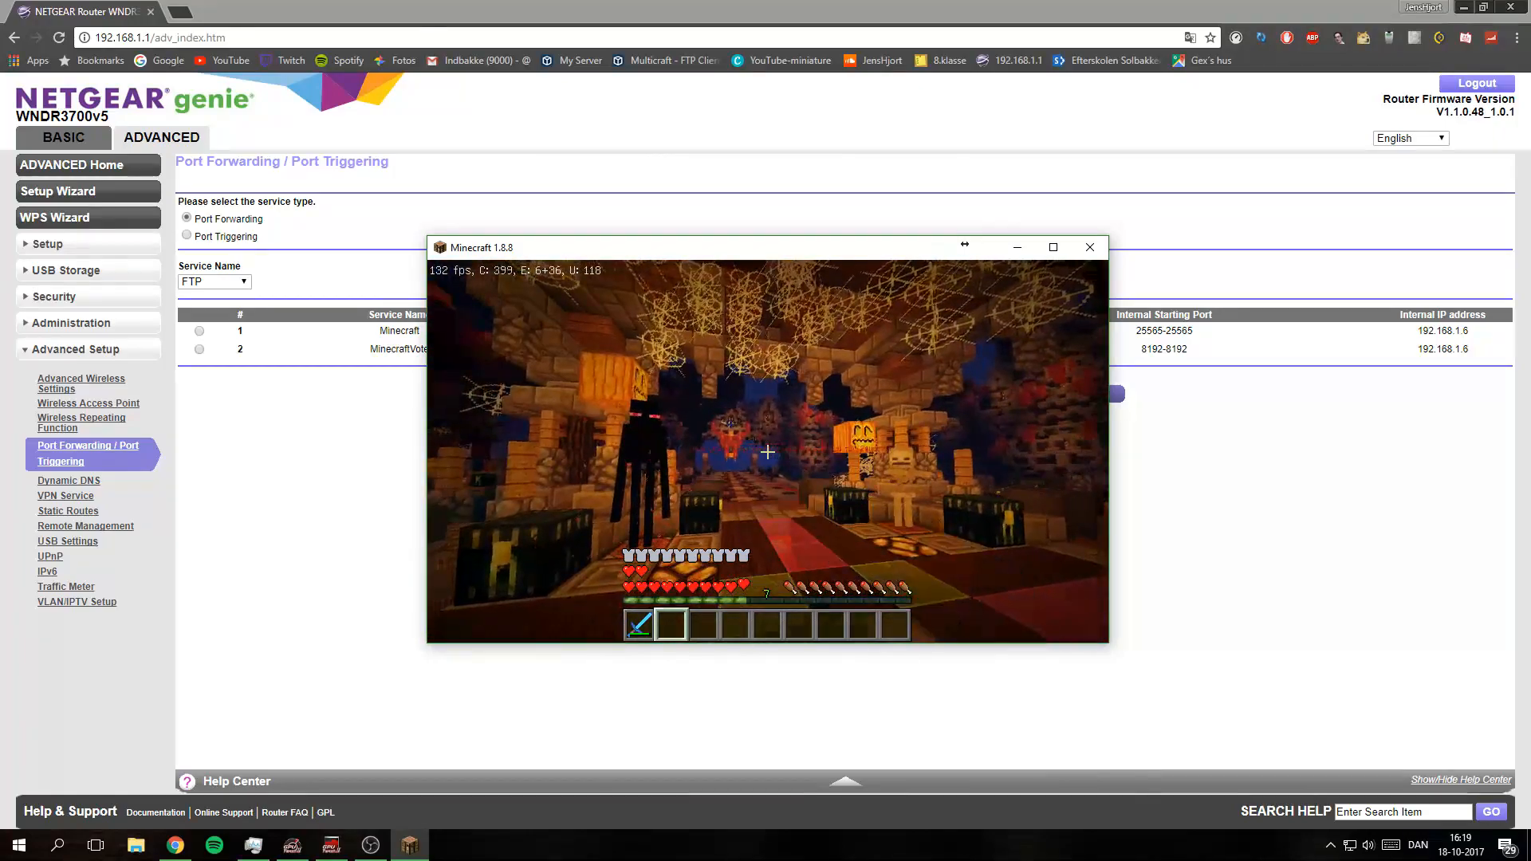
mouse_move(766, 451)
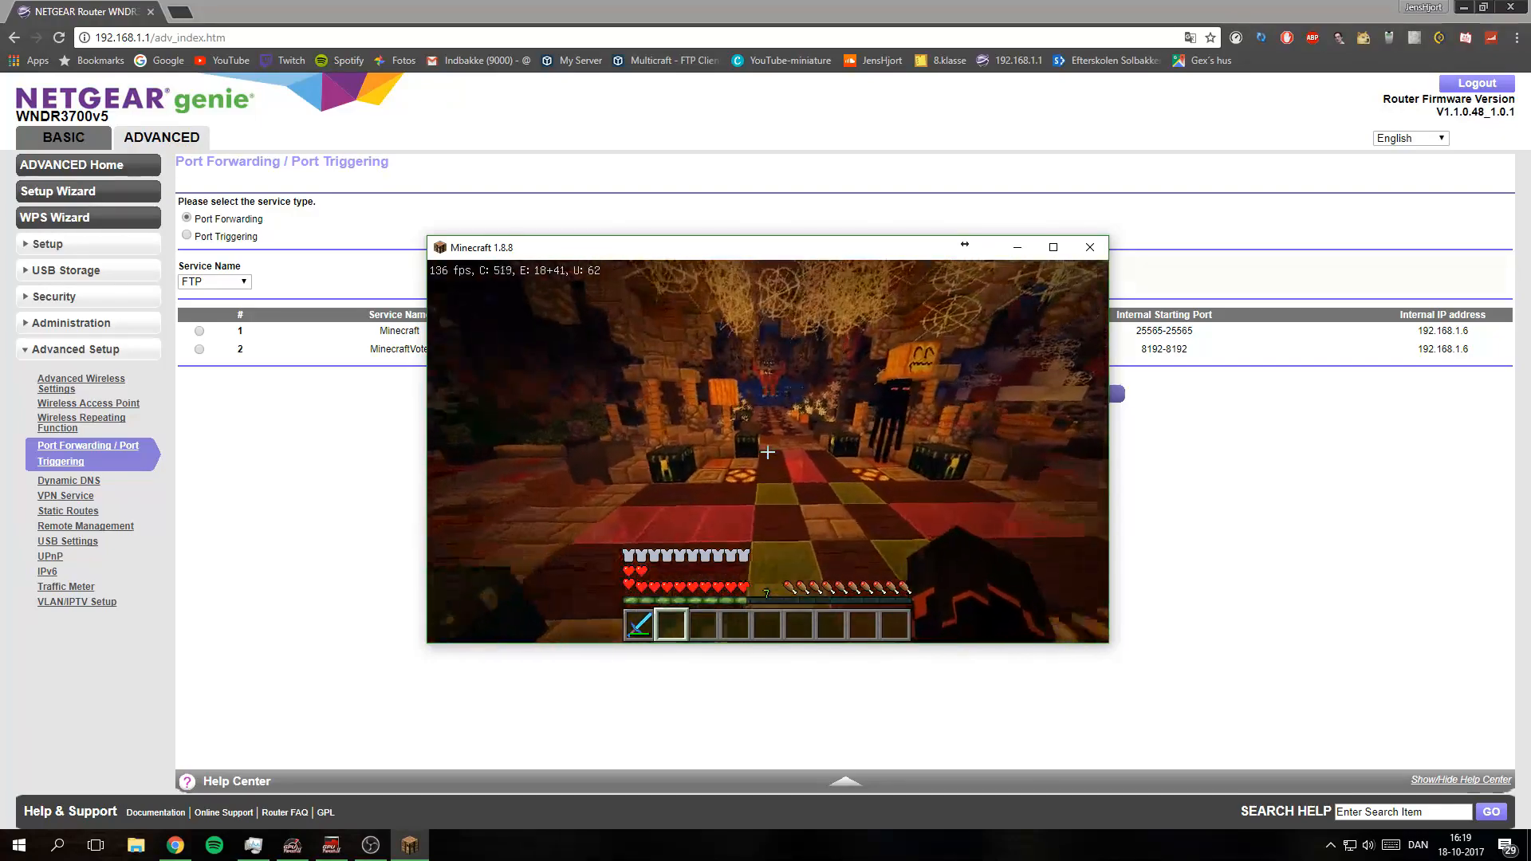
mouse_move(766, 452)
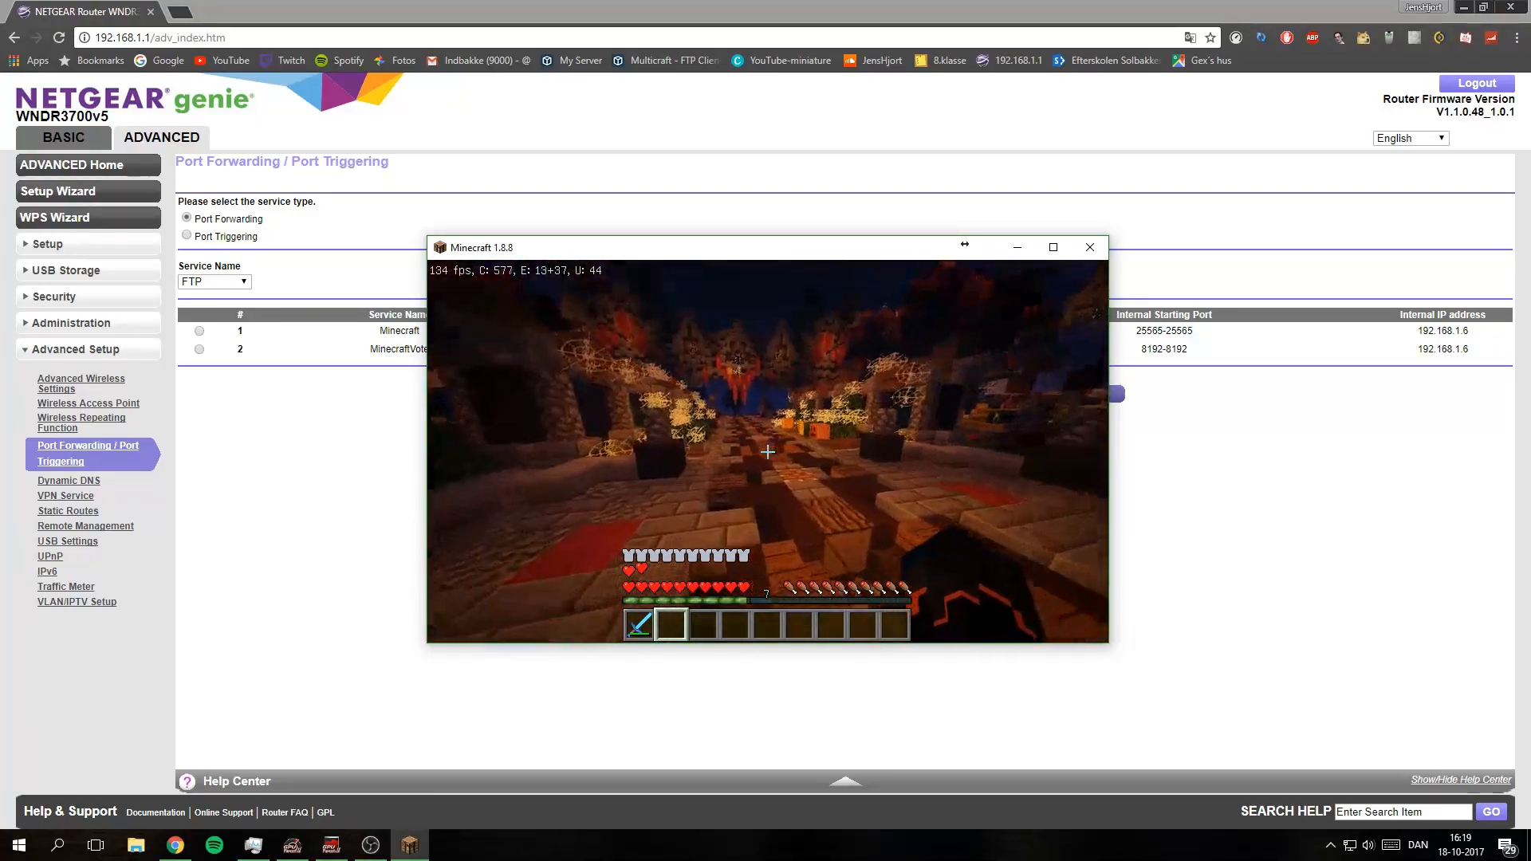